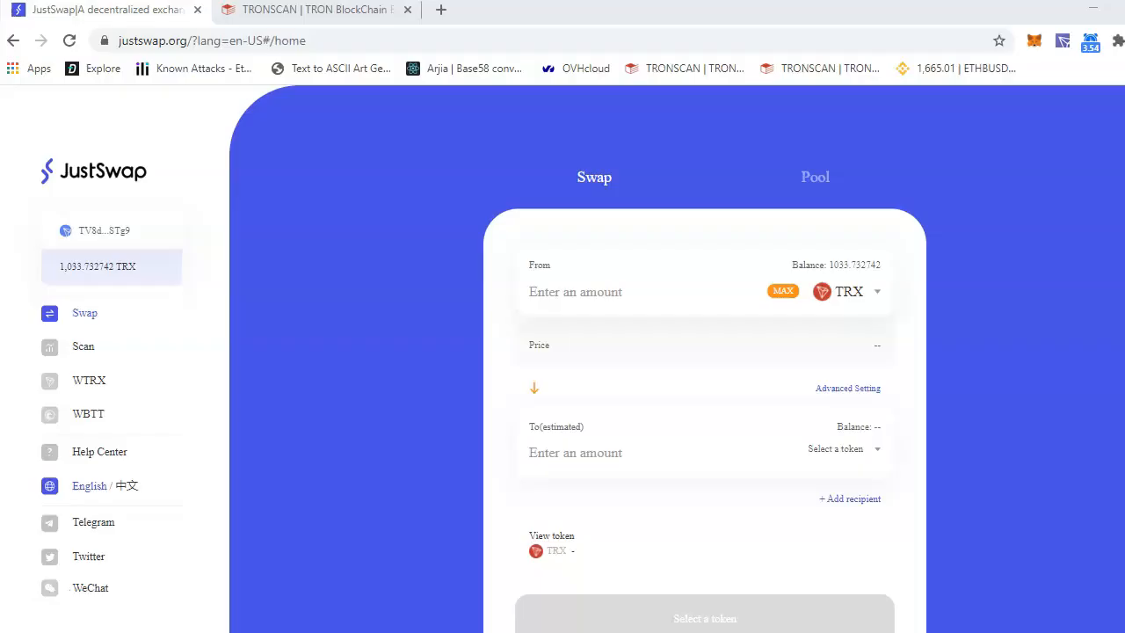
mouse_move(49, 587)
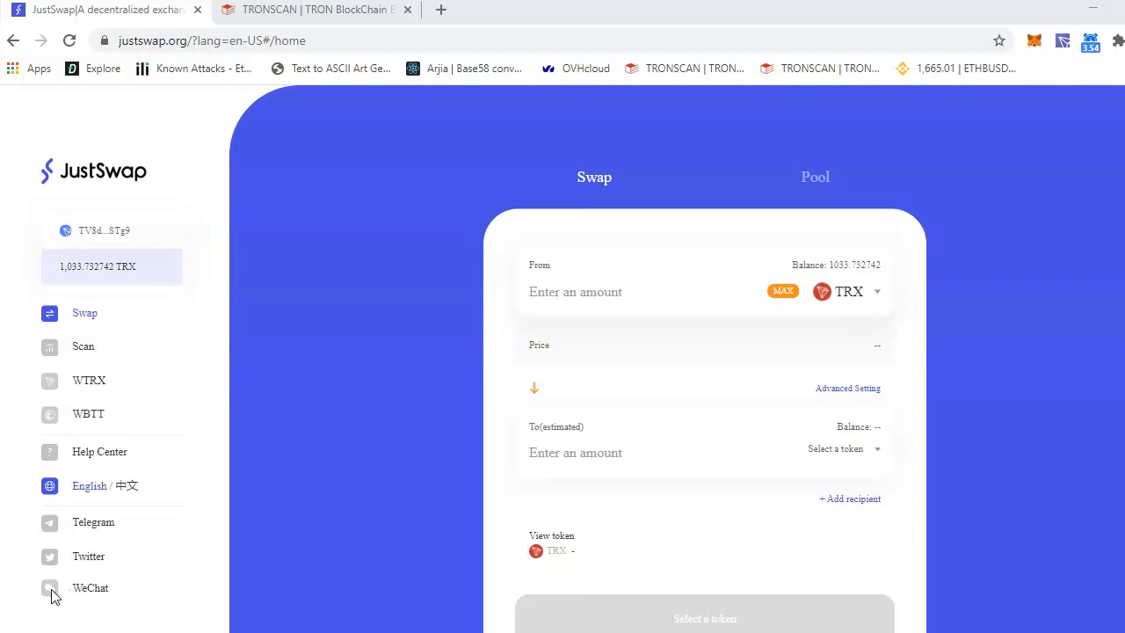
mouse_move(538, 341)
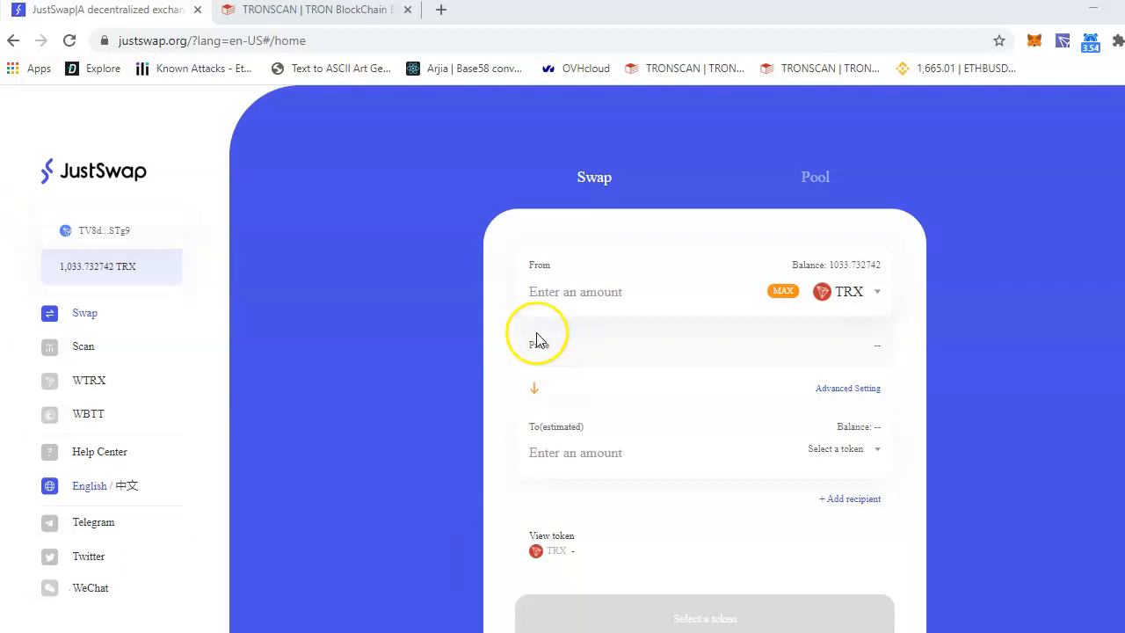
mouse_move(316, 11)
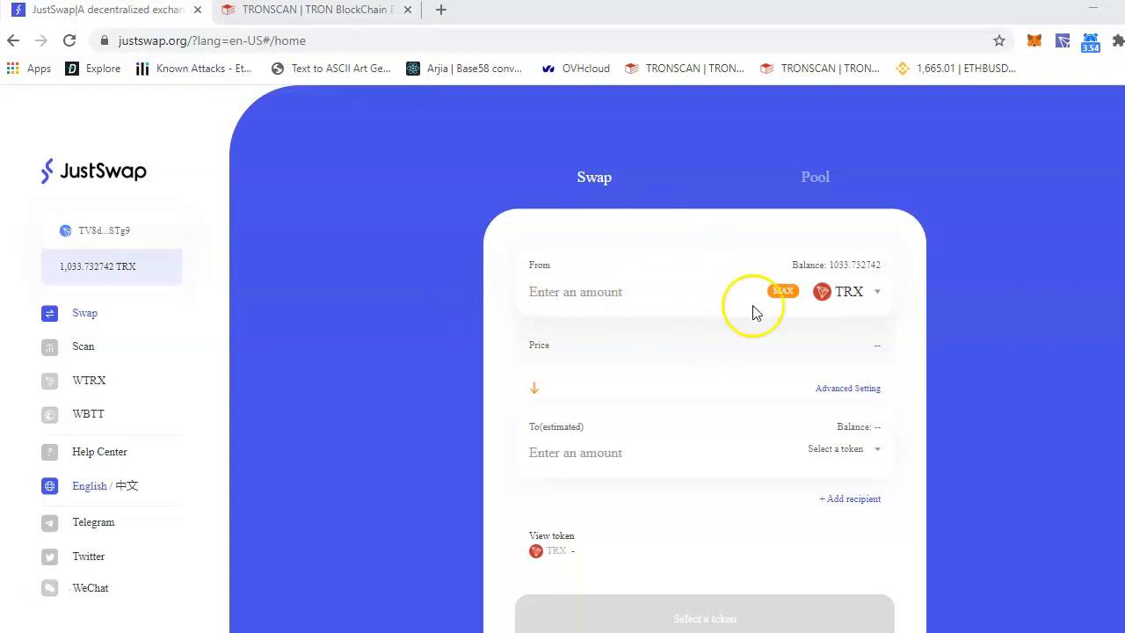
mouse_move(648, 348)
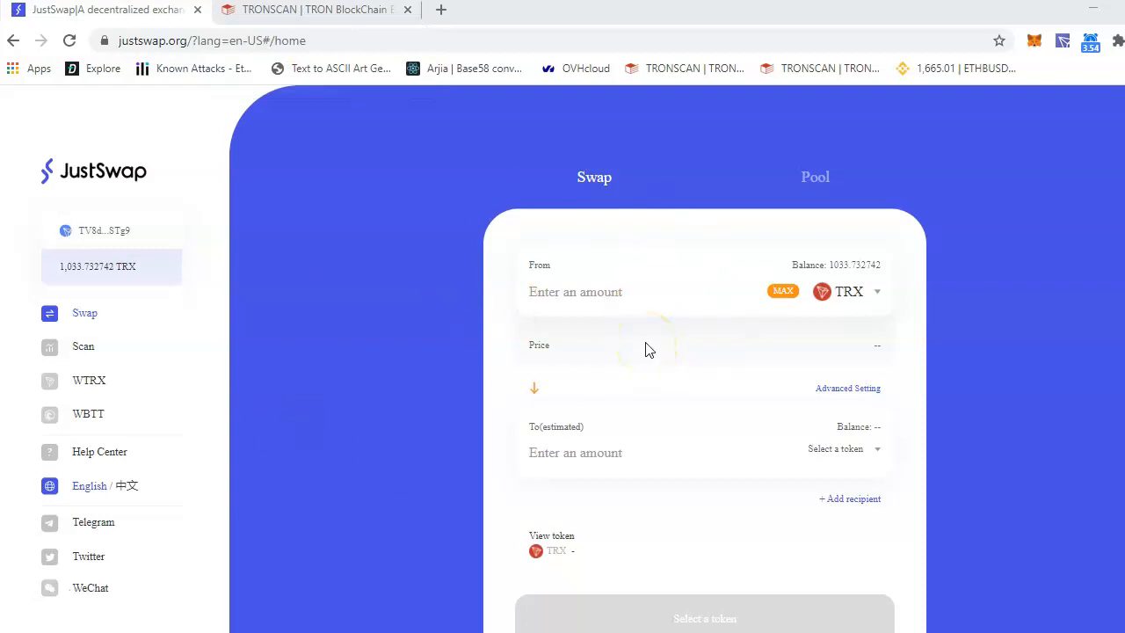
mouse_move(471, 105)
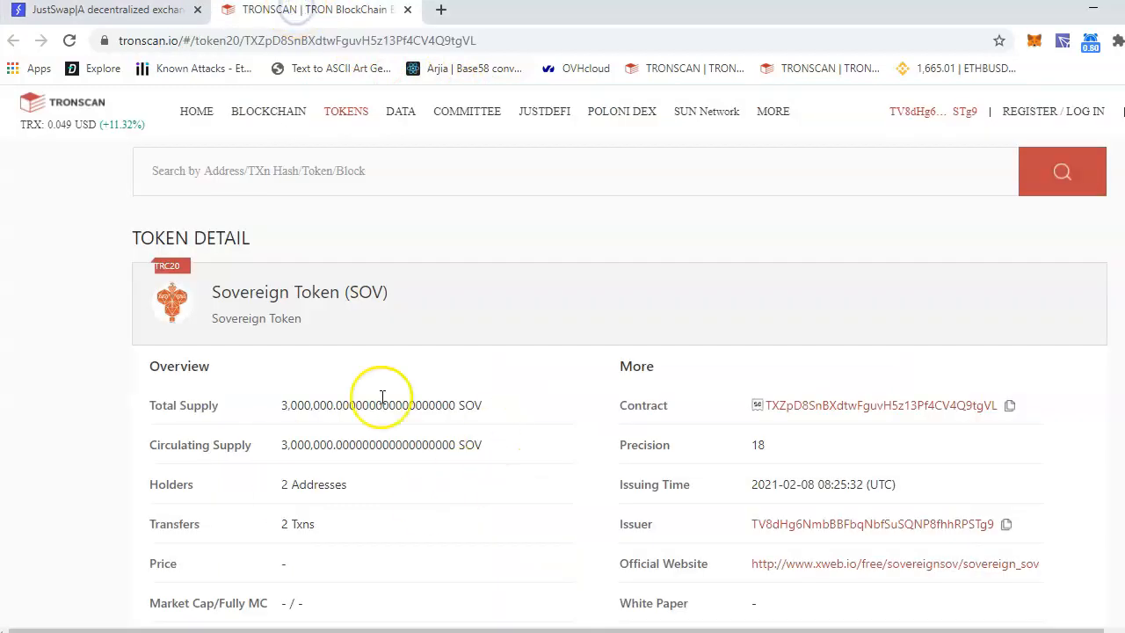
mouse_move(668, 510)
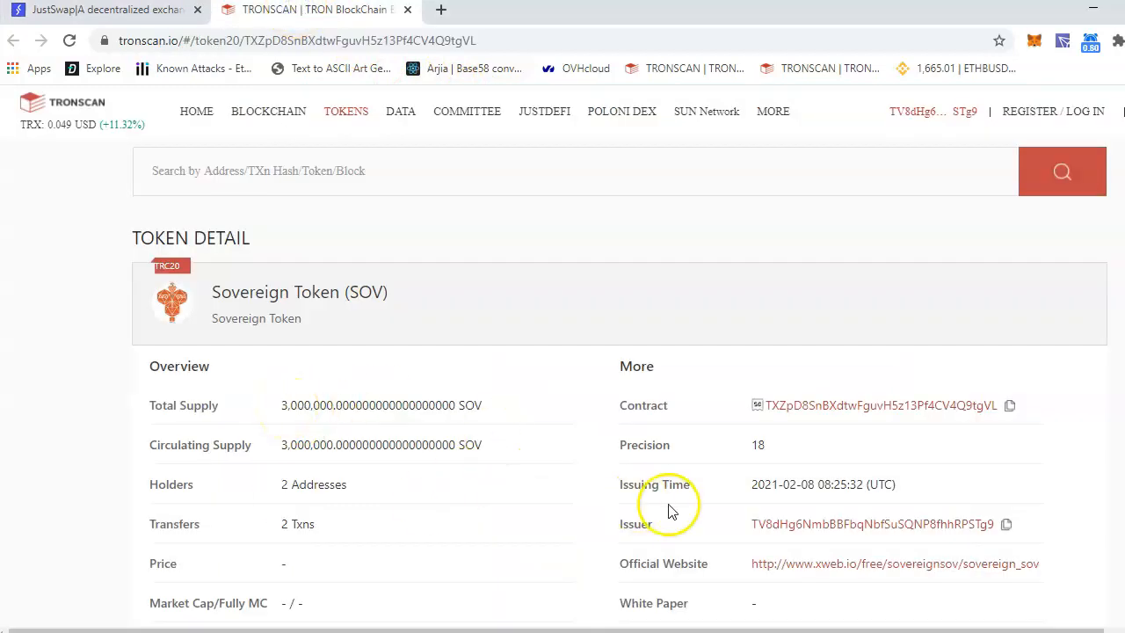
mouse_move(297, 283)
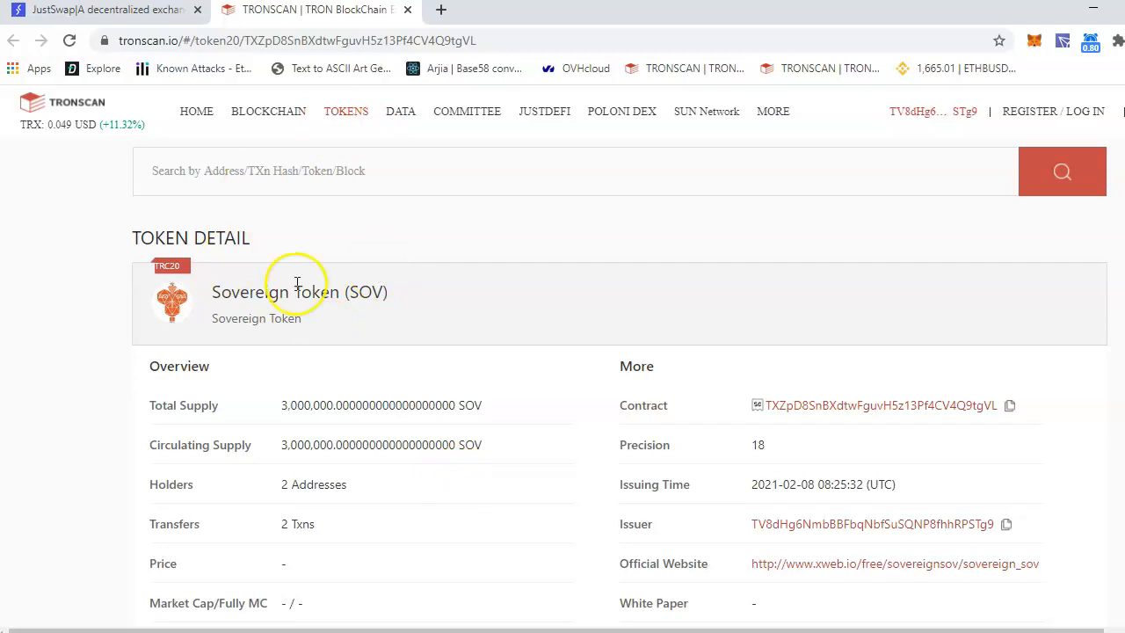
- Return from the Tronscan SOV token page to the JustSwap exchange
click(106, 11)
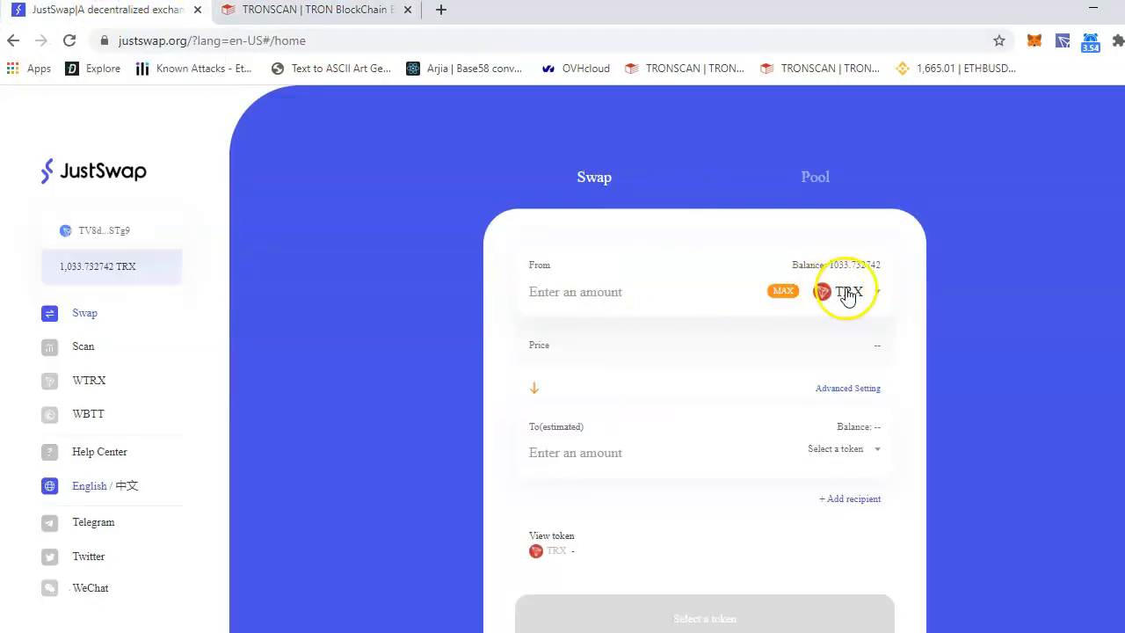
click(84, 346)
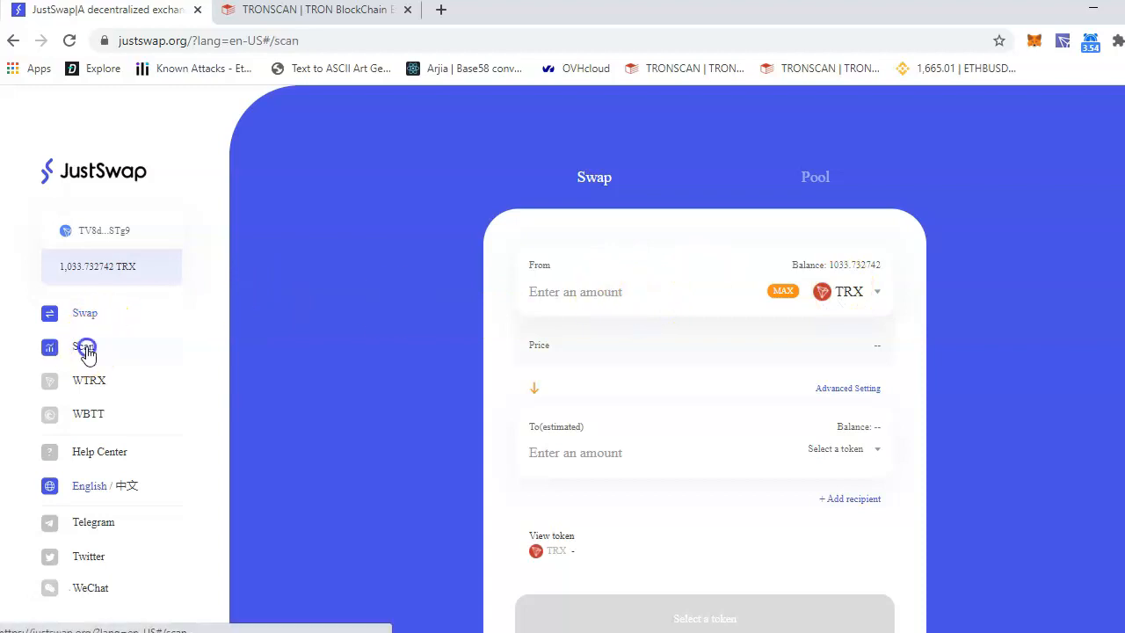
click(84, 346)
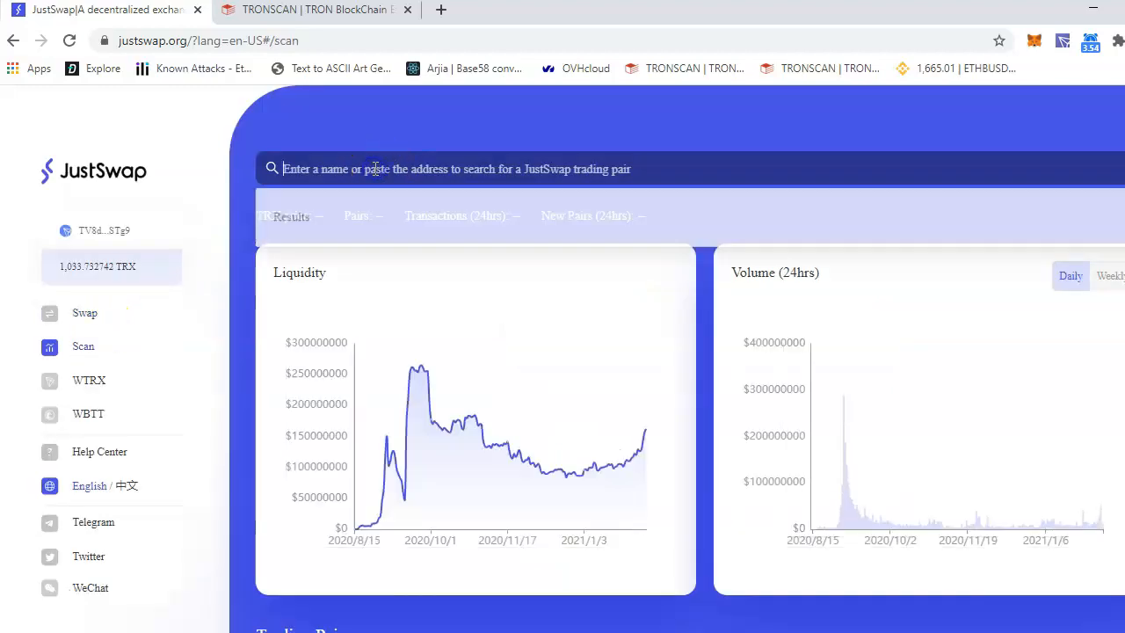
text(sov)
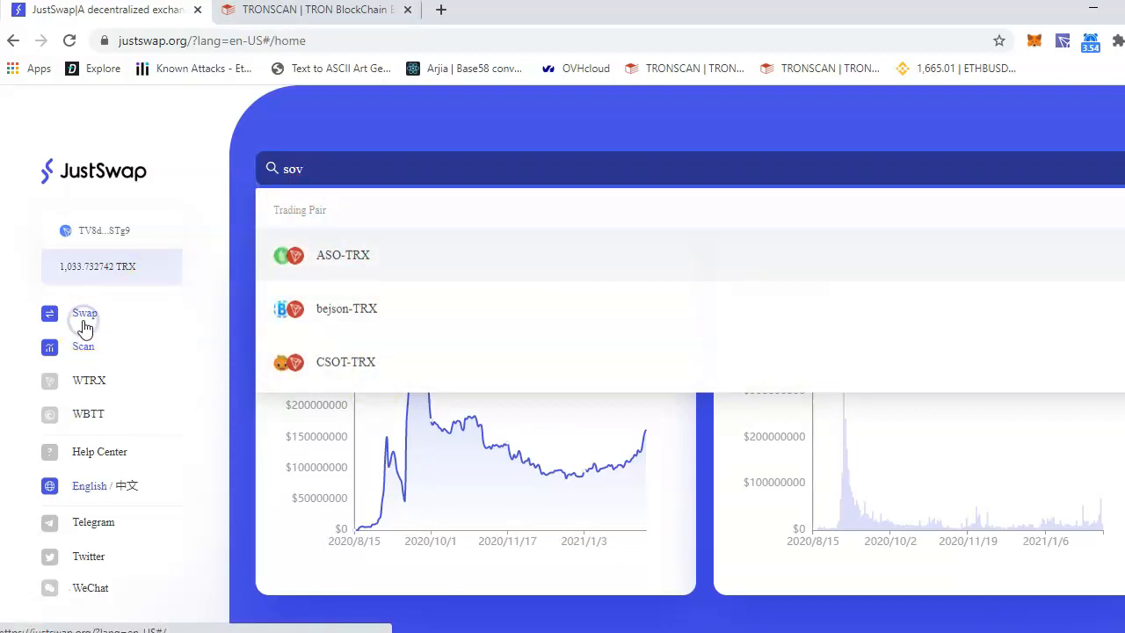
click(85, 312)
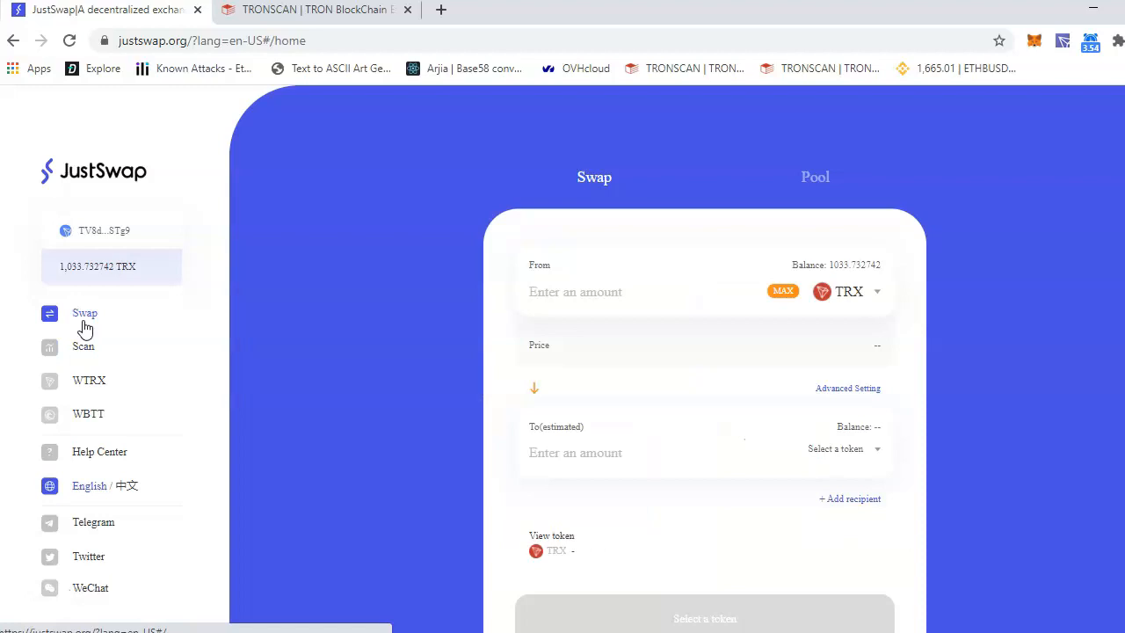
mouse_move(753, 207)
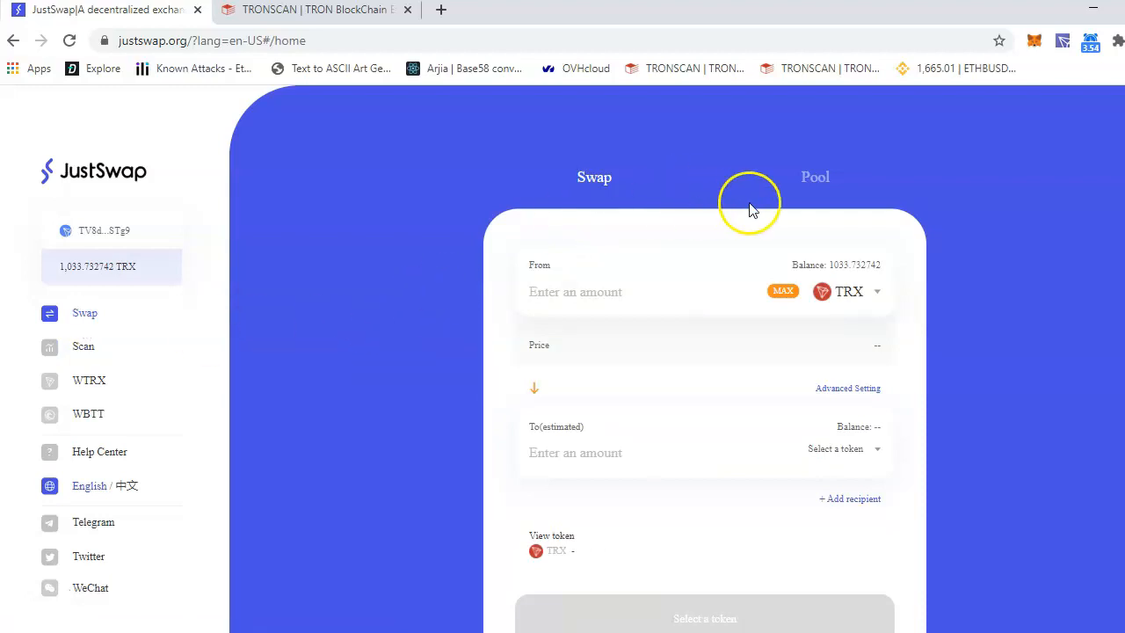
- Start an Add Liquidity deposit with 1000 TRX as the first input amount
click(815, 175)
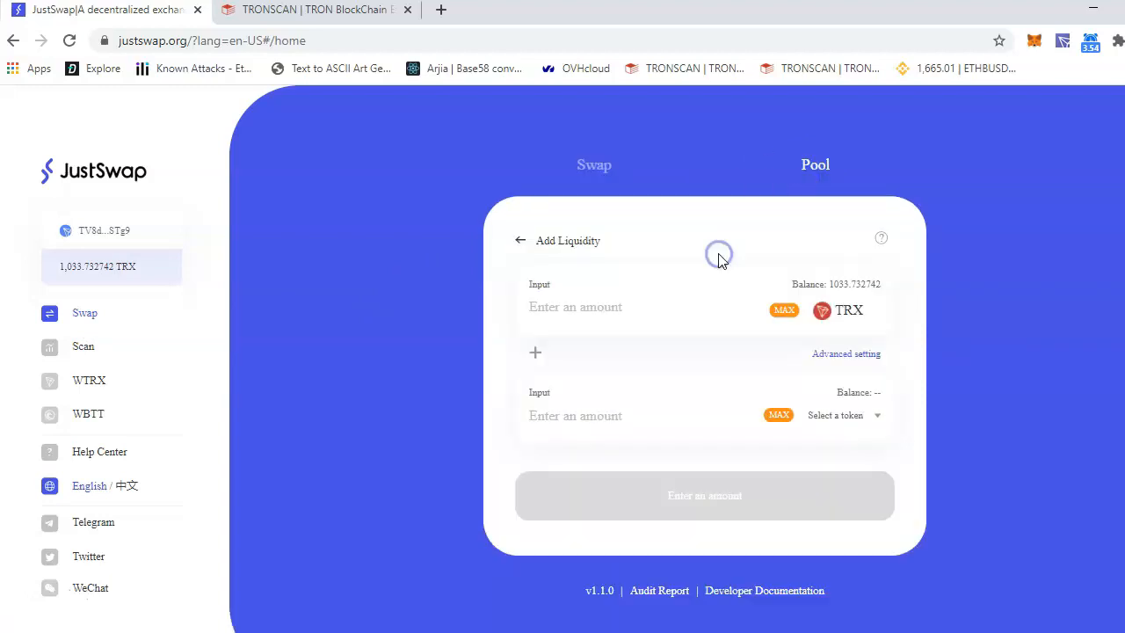
mouse_move(835, 310)
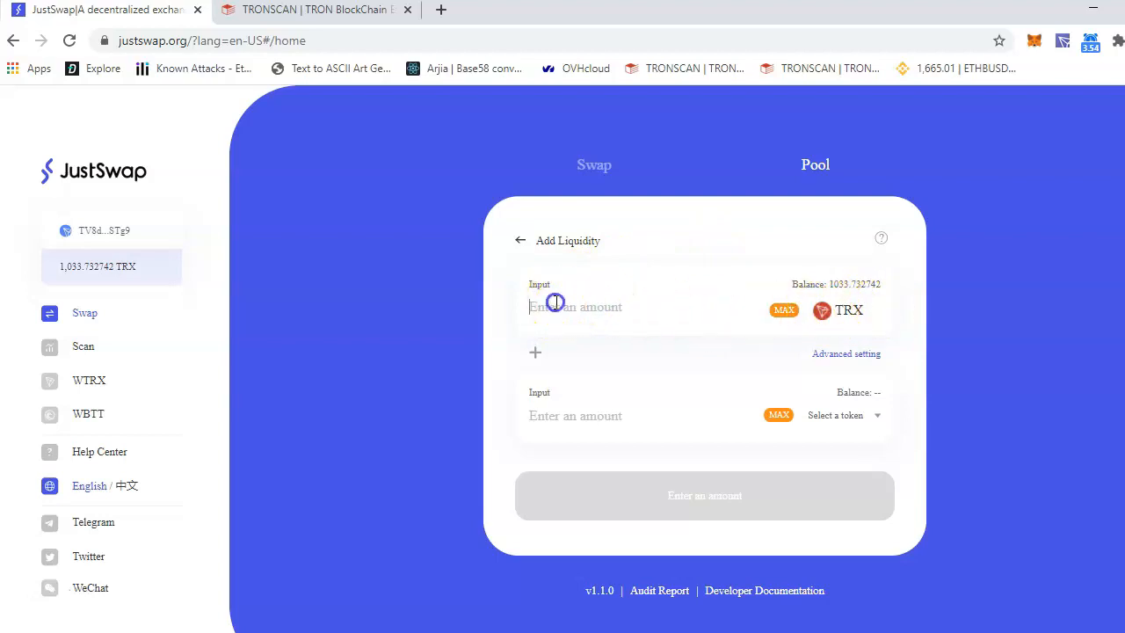
text(100)
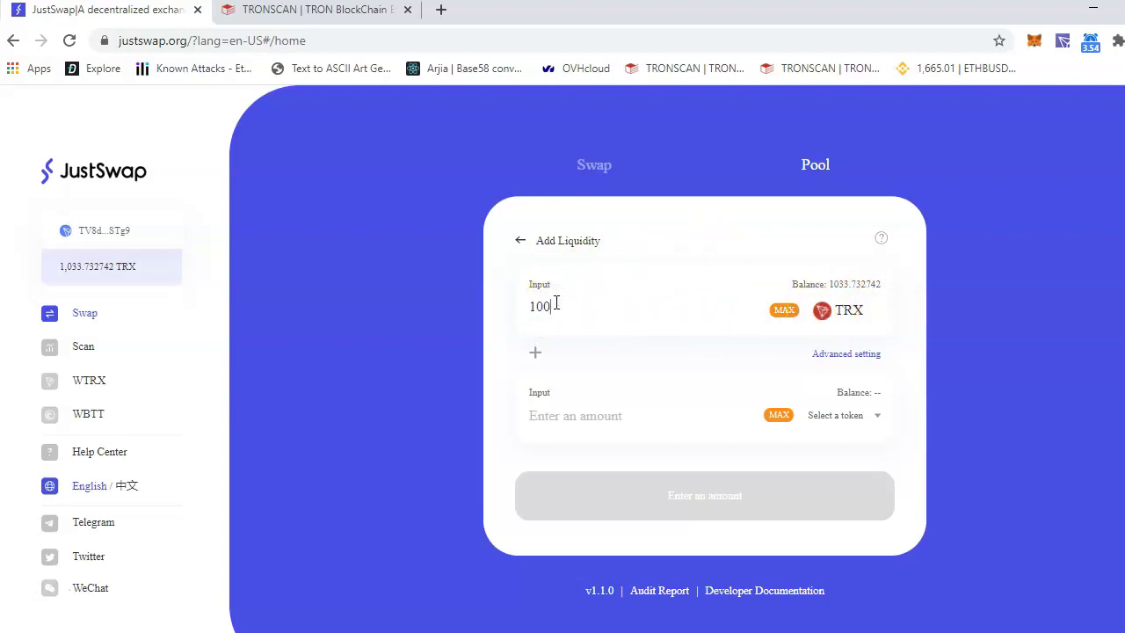
text(0)
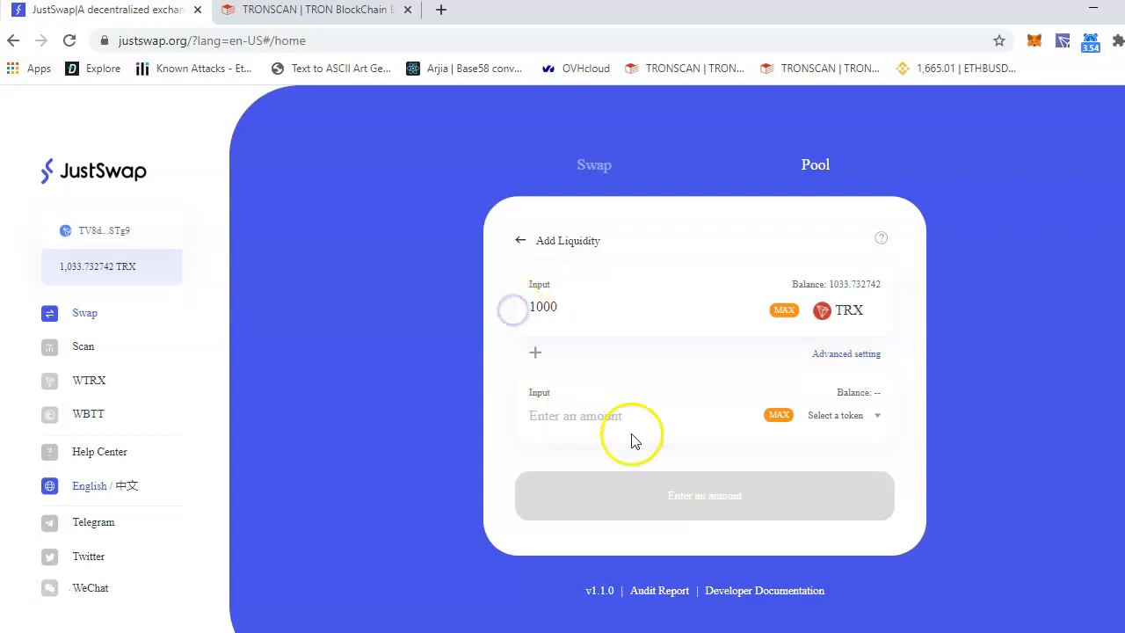
- Find SOV as the second liquidity token by its contract address TXZpD8SnBXdtwFguvH5z13Pf4CV4Q9tgVL
click(833, 415)
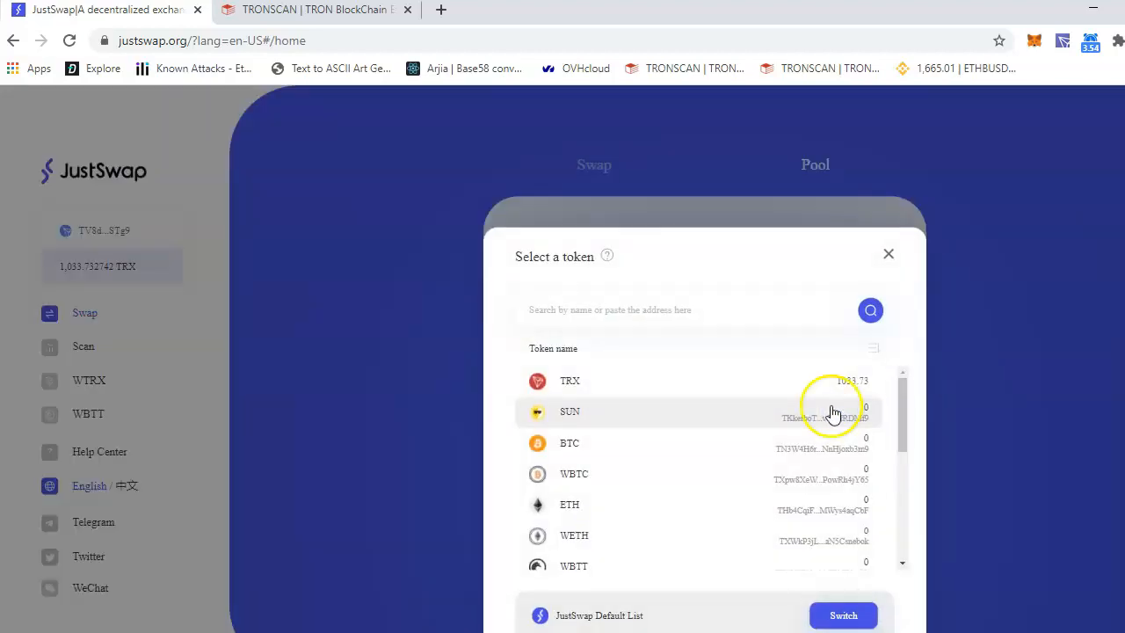
text(s)
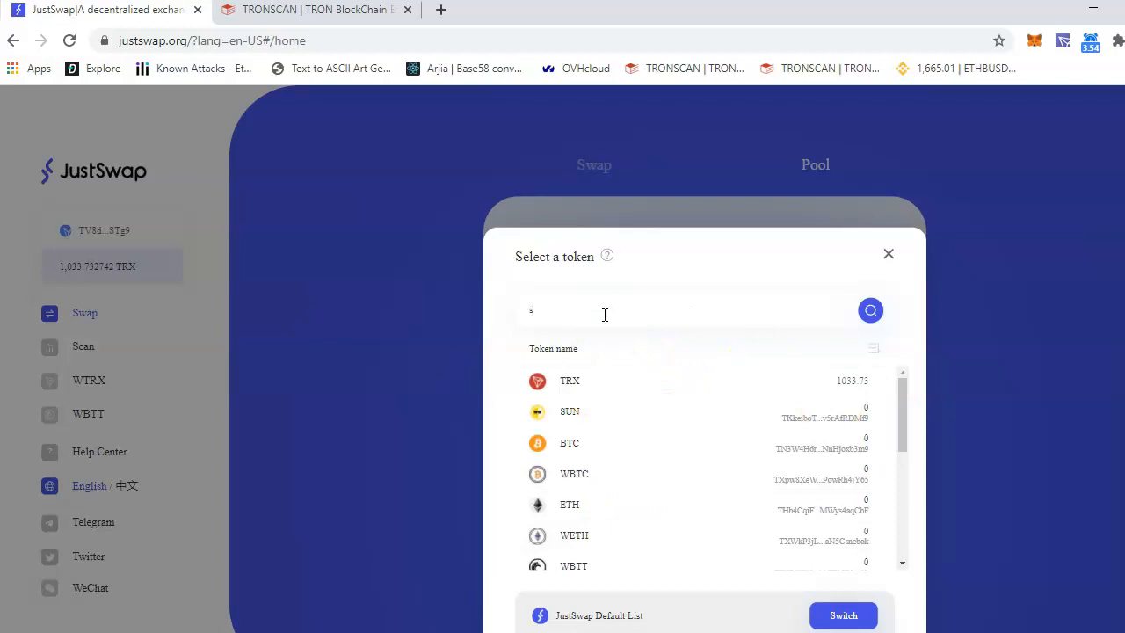
click(316, 10)
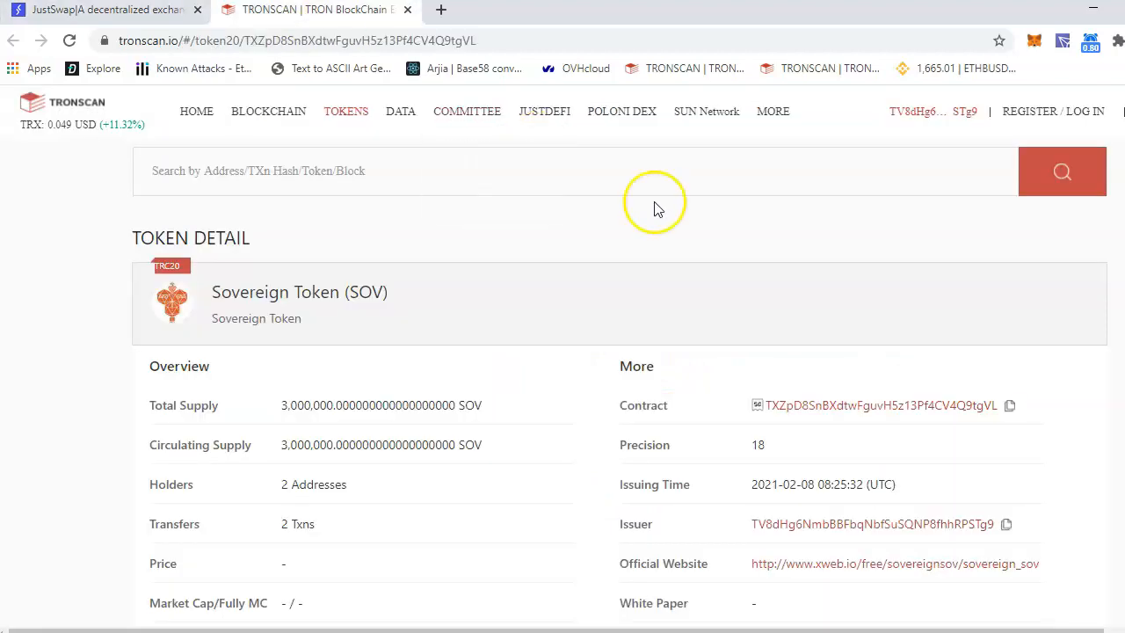
click(1009, 404)
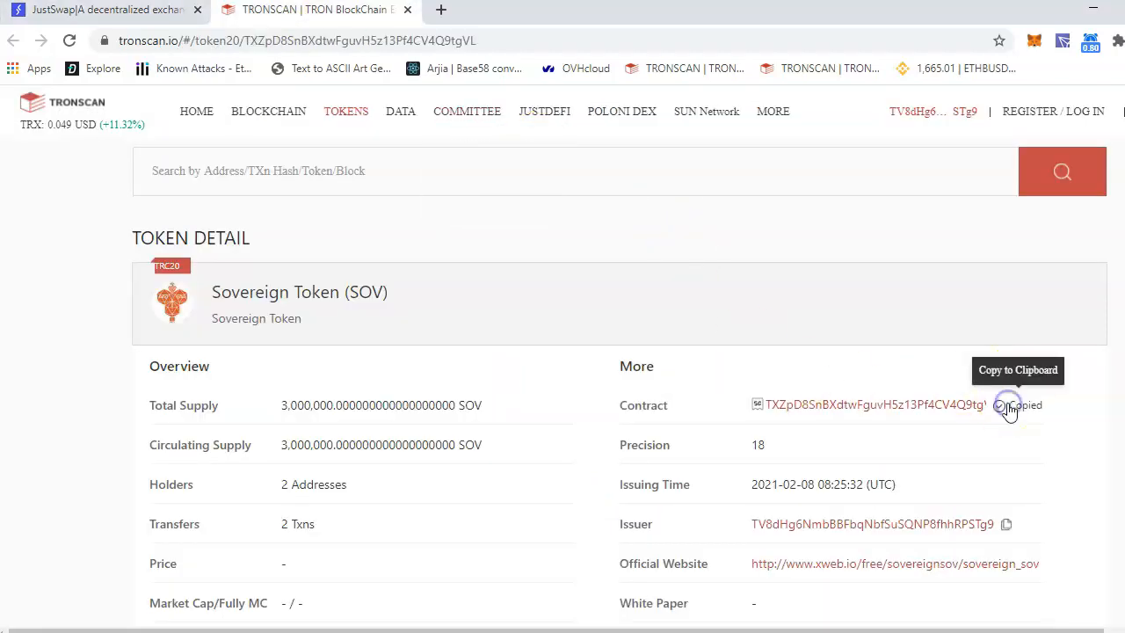
click(102, 10)
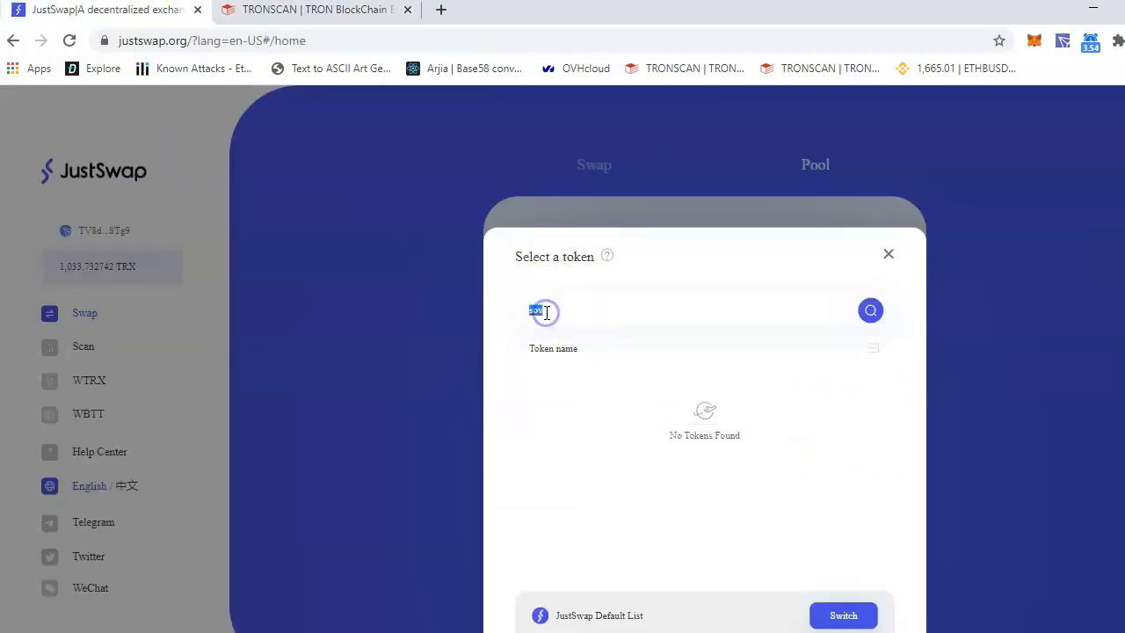
text(TXZpD8SnBXdtwFguvH5z13Pf4CV4Q9tgVL)
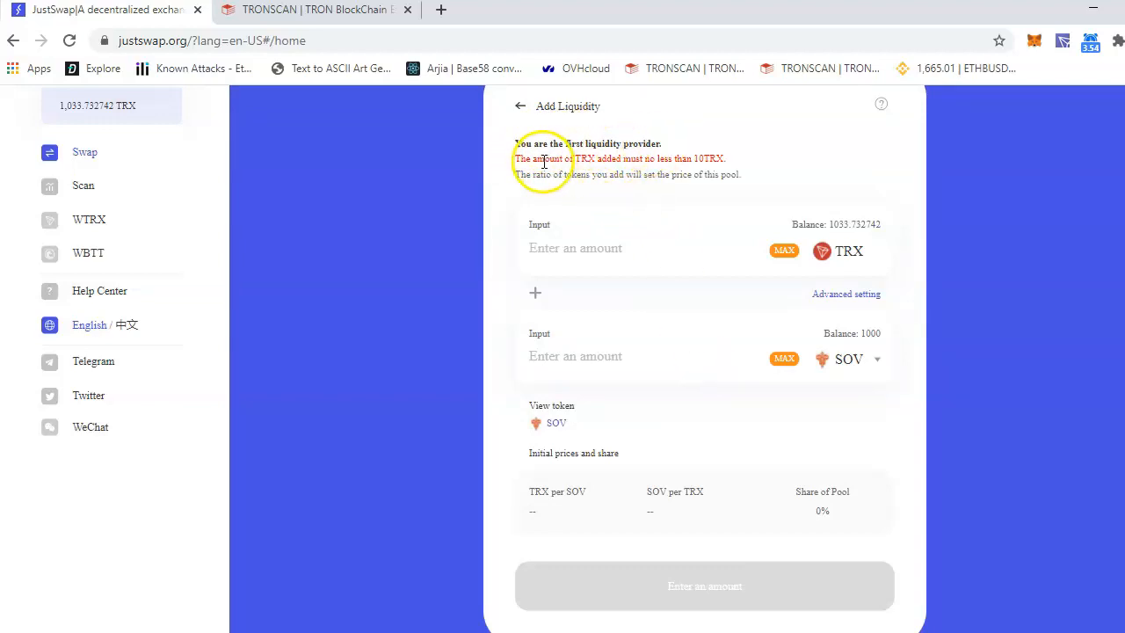
mouse_move(642, 163)
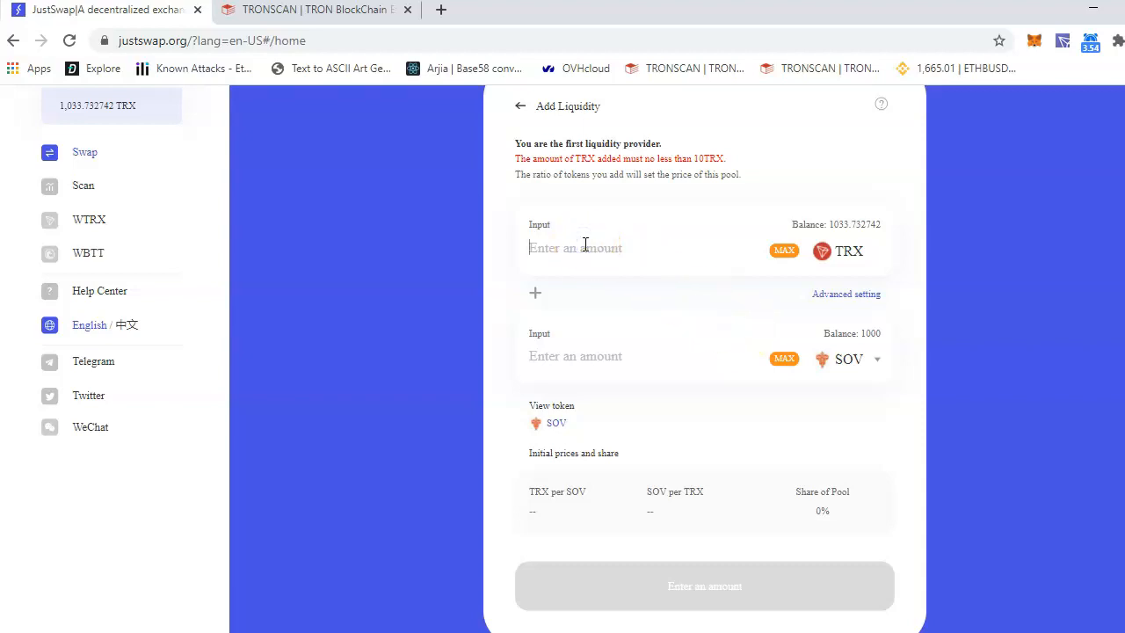
- Enter 1000 TRX and 1000 SOV for a 1:1 starting price and 100% pool share
text(1000)
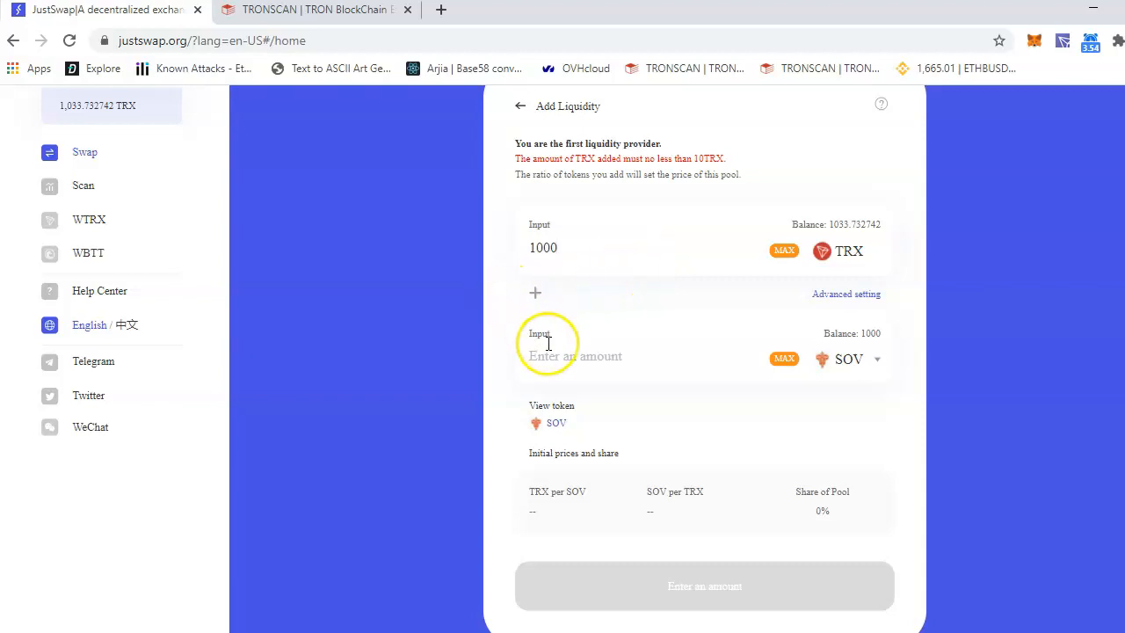
text(100)
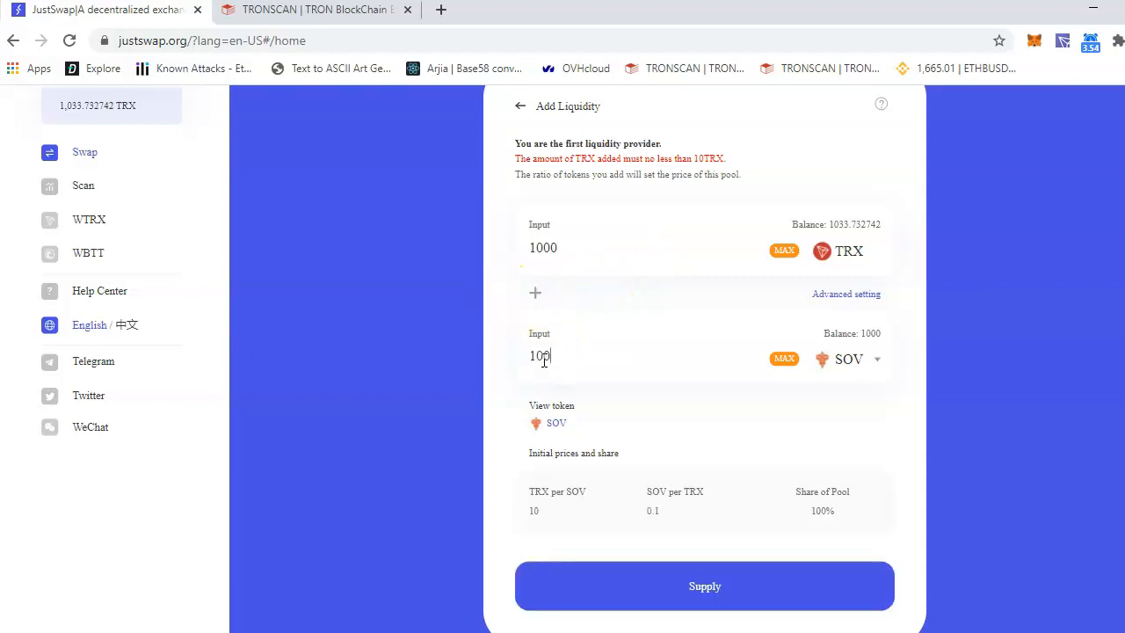
text(0)
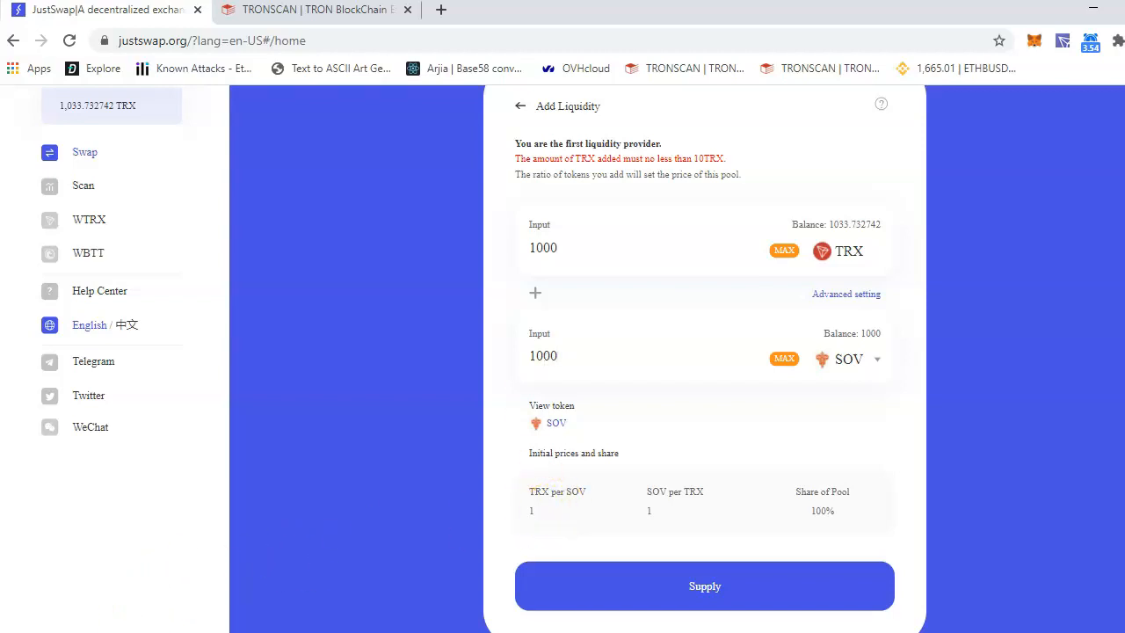
mouse_move(554, 343)
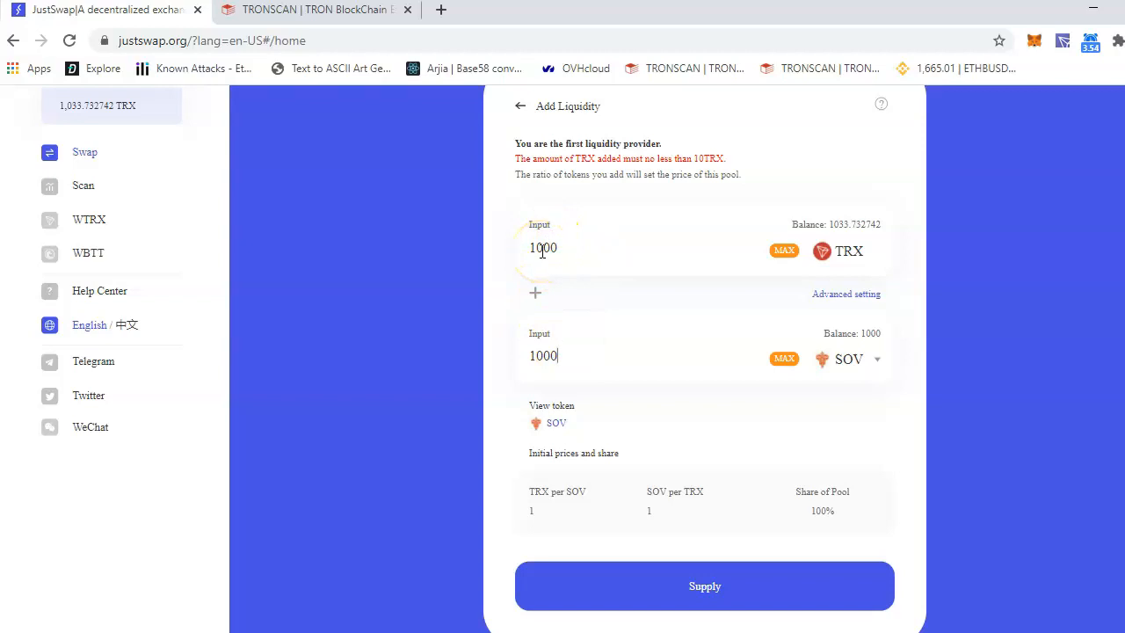
mouse_move(682, 342)
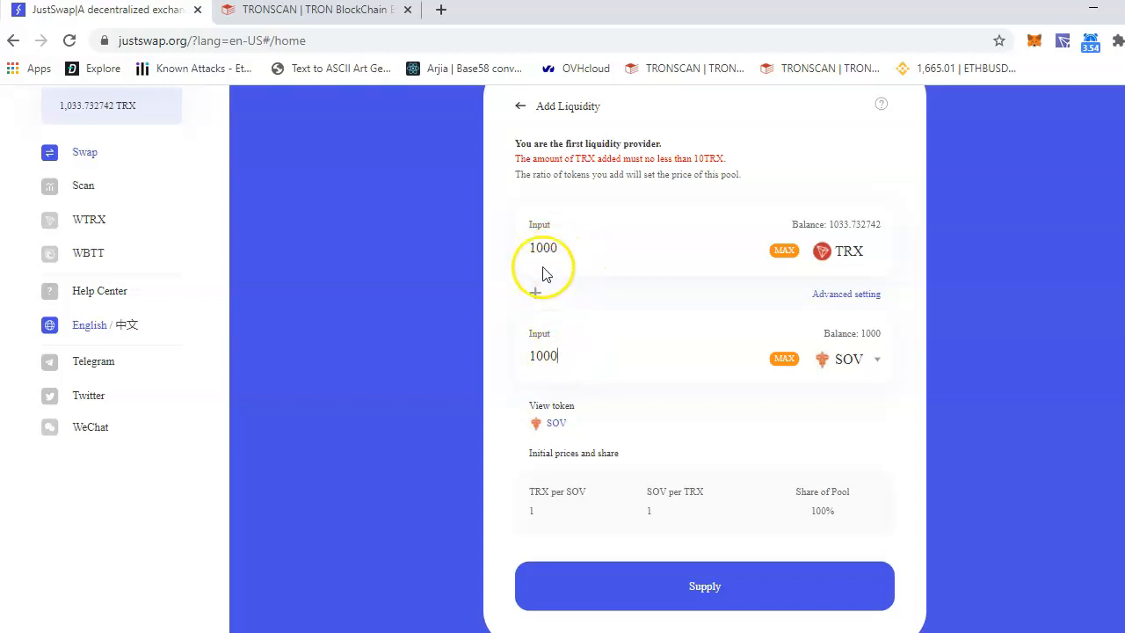
mouse_move(559, 236)
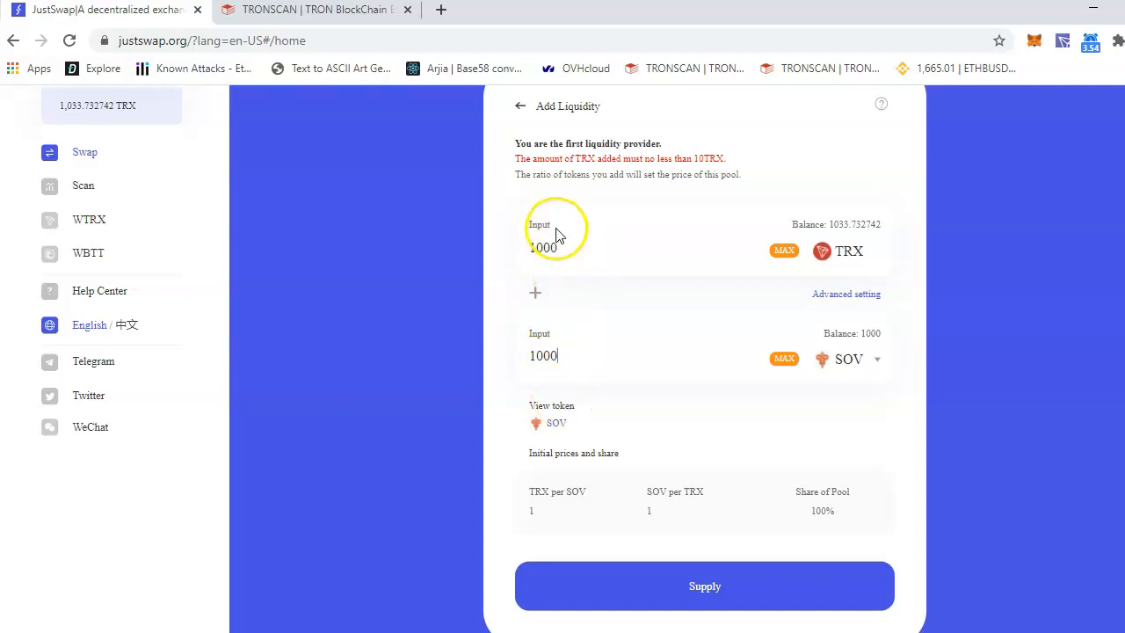
mouse_move(554, 517)
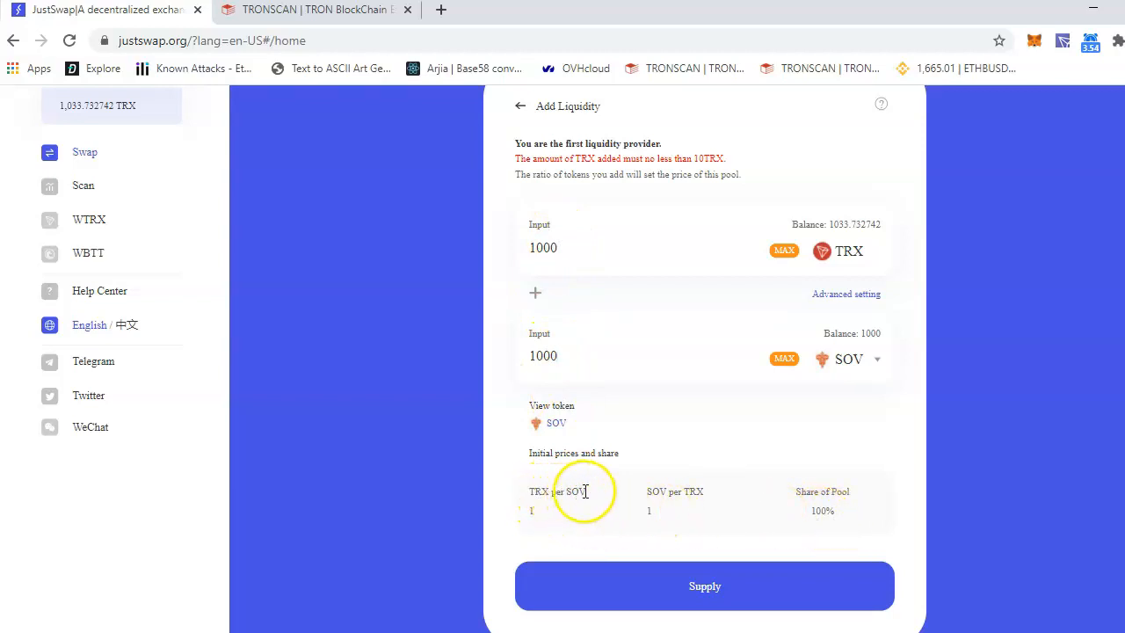
mouse_move(659, 513)
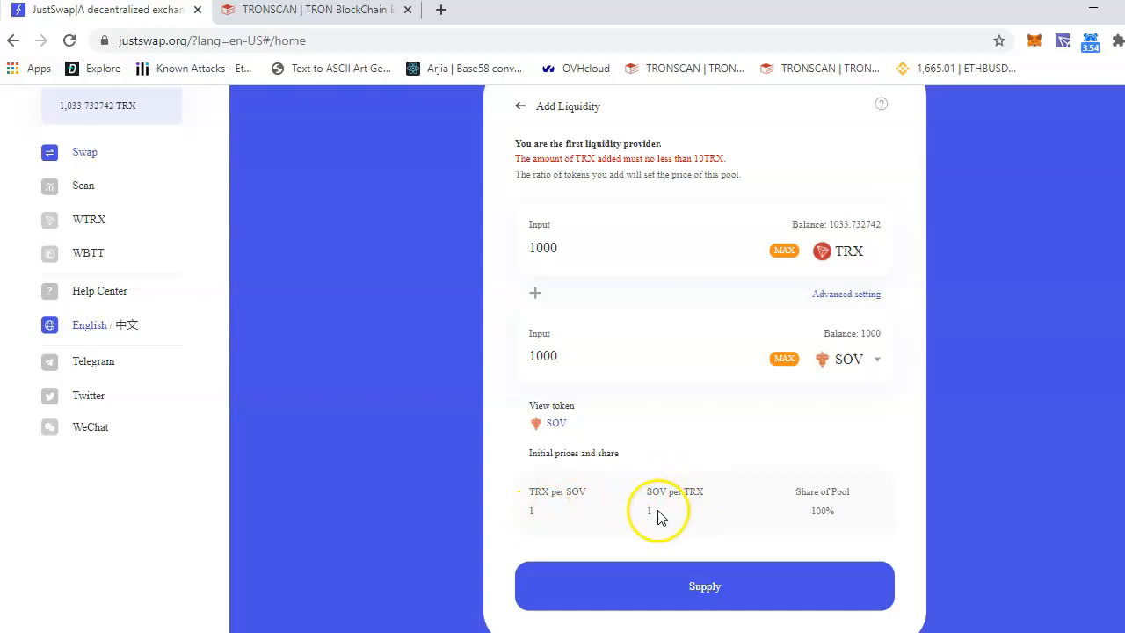
mouse_move(571, 337)
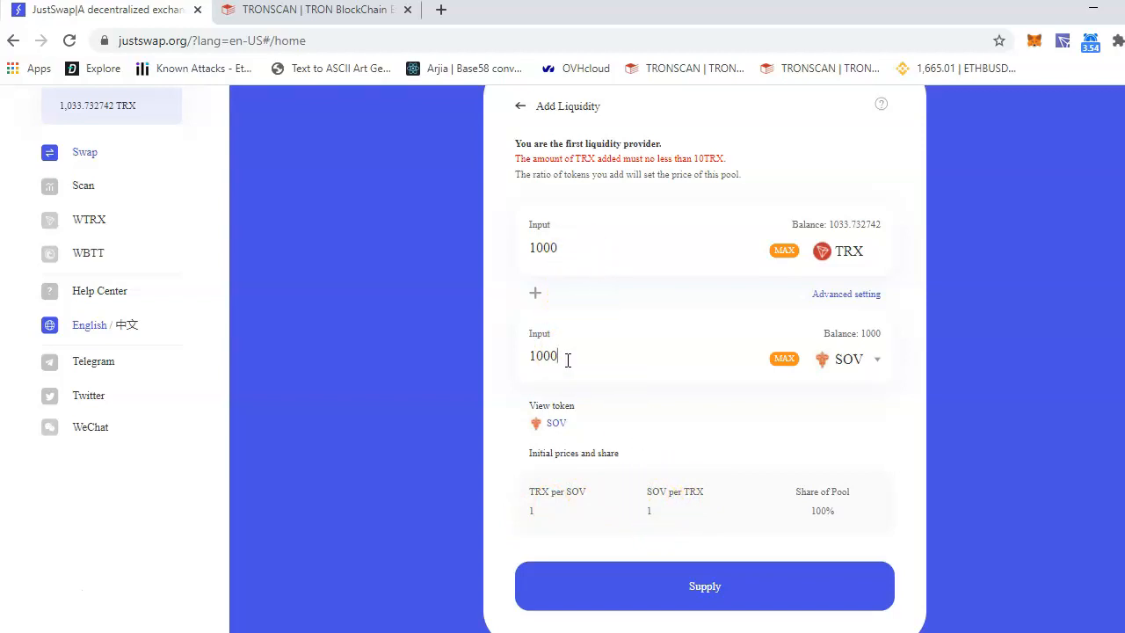
- Supply the 1000 TRX / 1000 SOV deposit, signing the pool creation and SOV approval in TronLink
text(0)
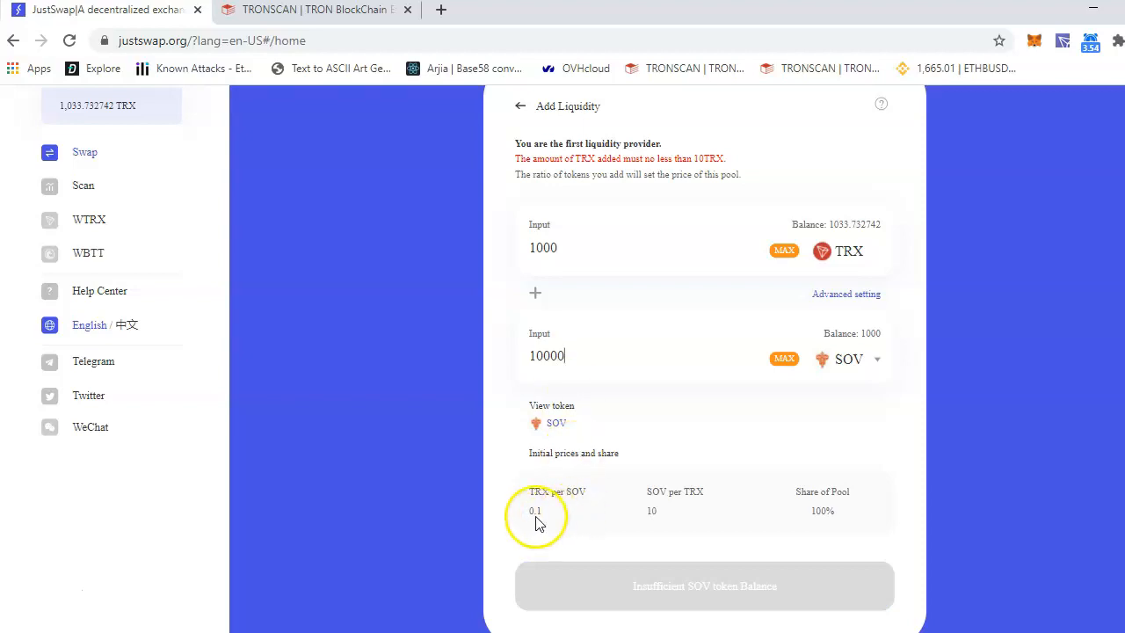
mouse_move(561, 510)
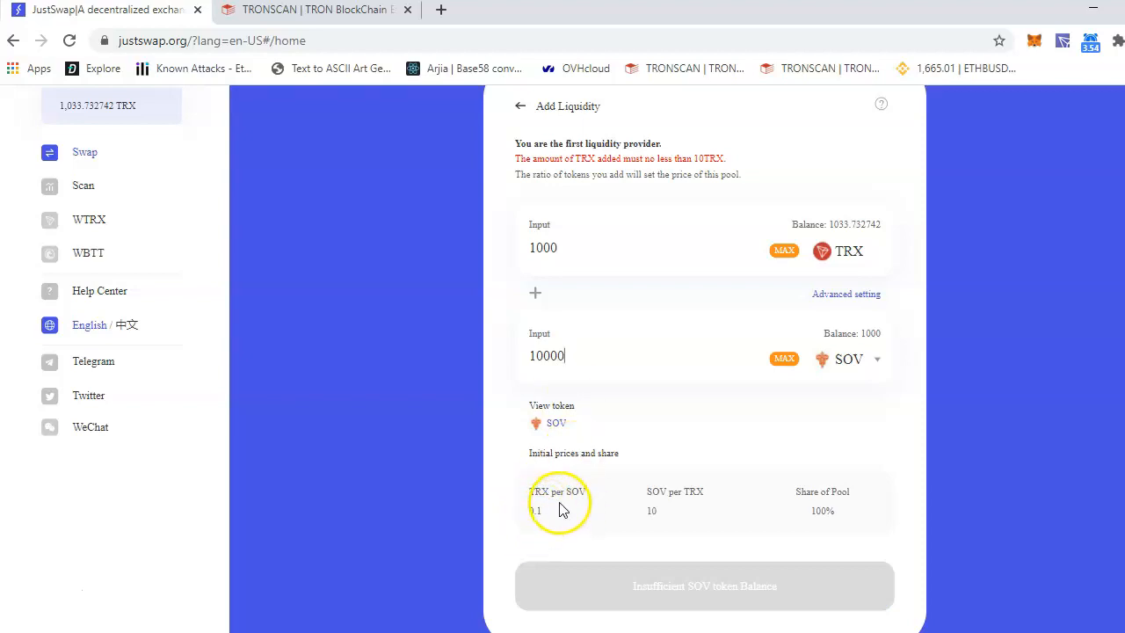
mouse_move(689, 492)
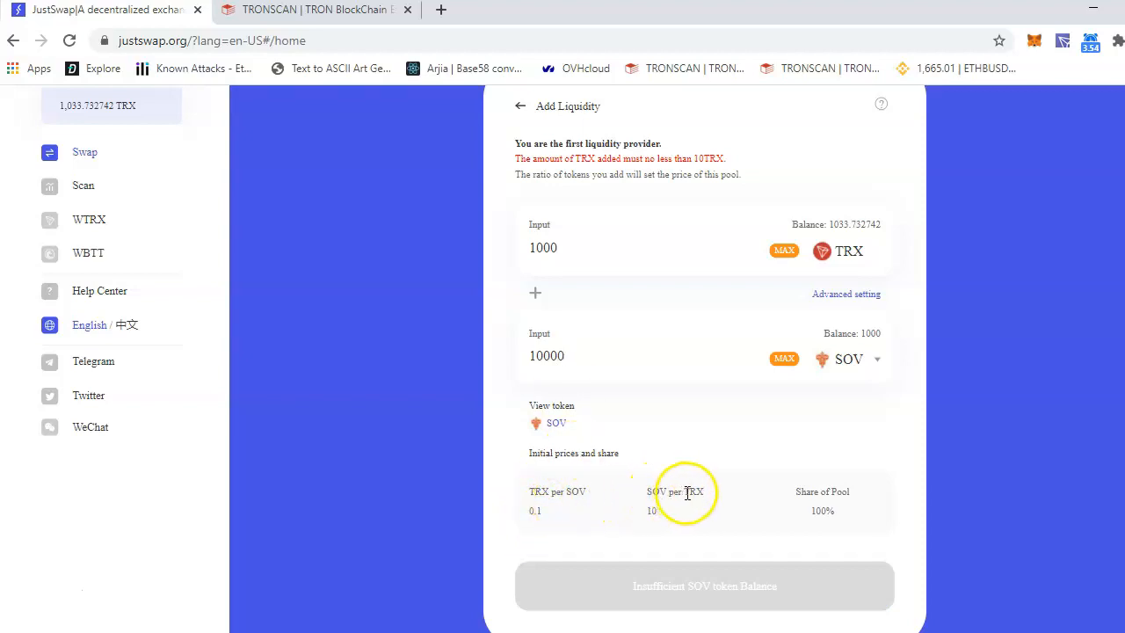
mouse_move(685, 506)
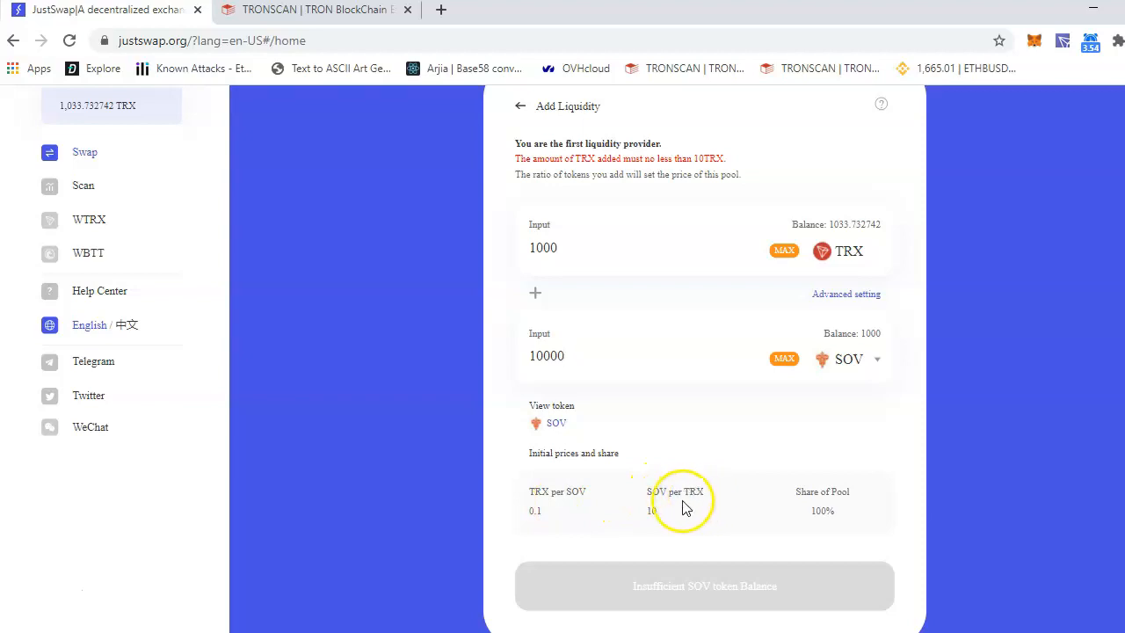
mouse_move(692, 503)
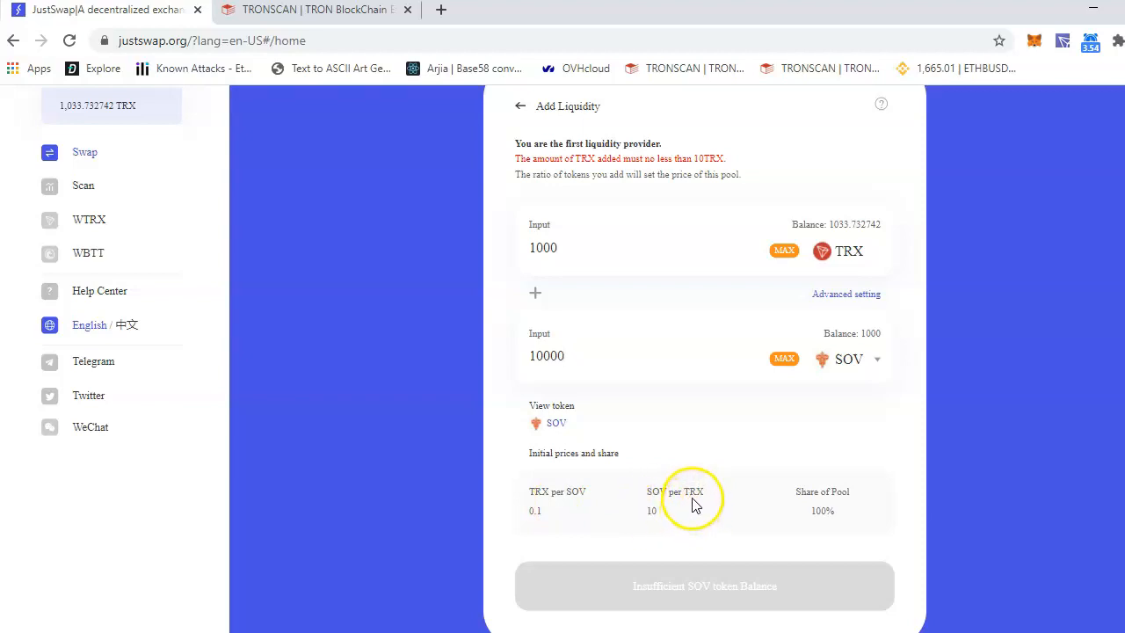
mouse_move(589, 519)
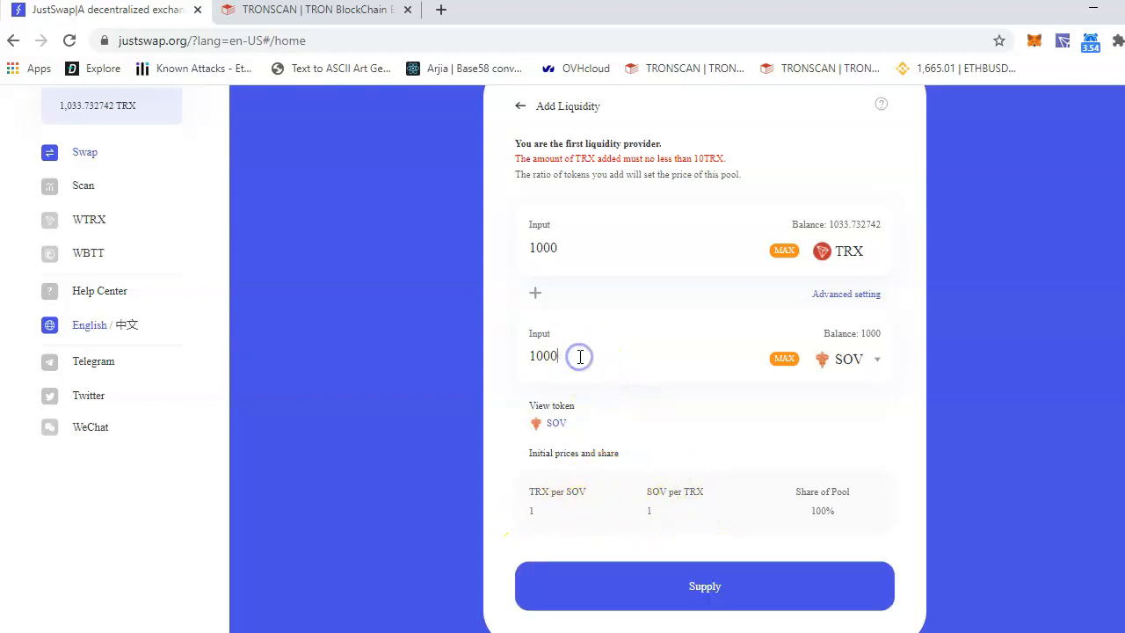
mouse_move(765, 482)
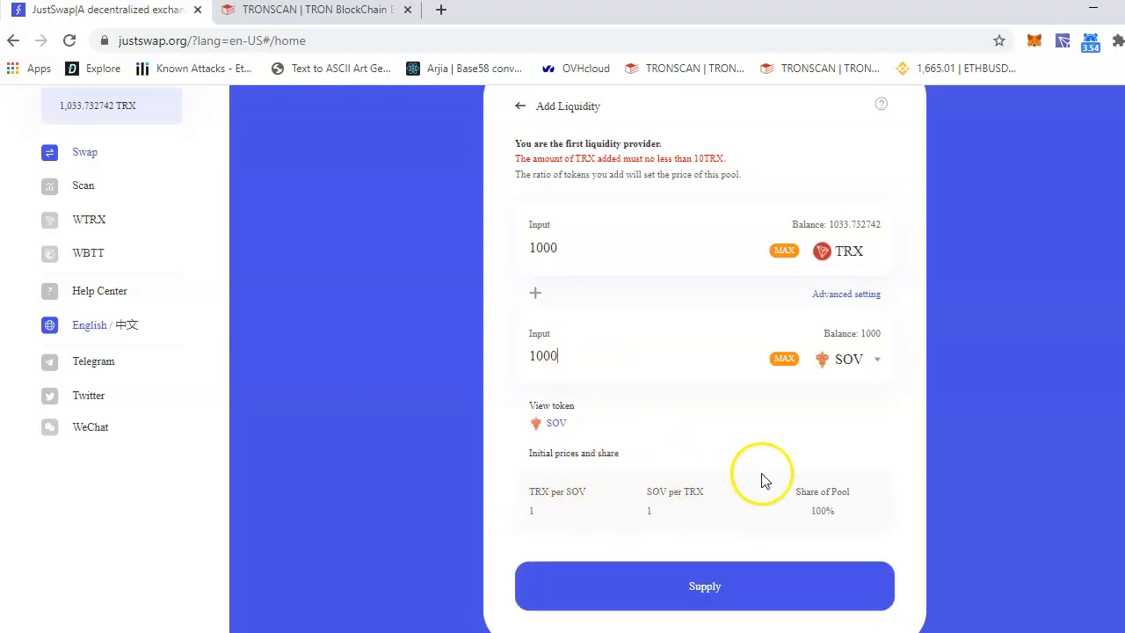
double_click(823, 501)
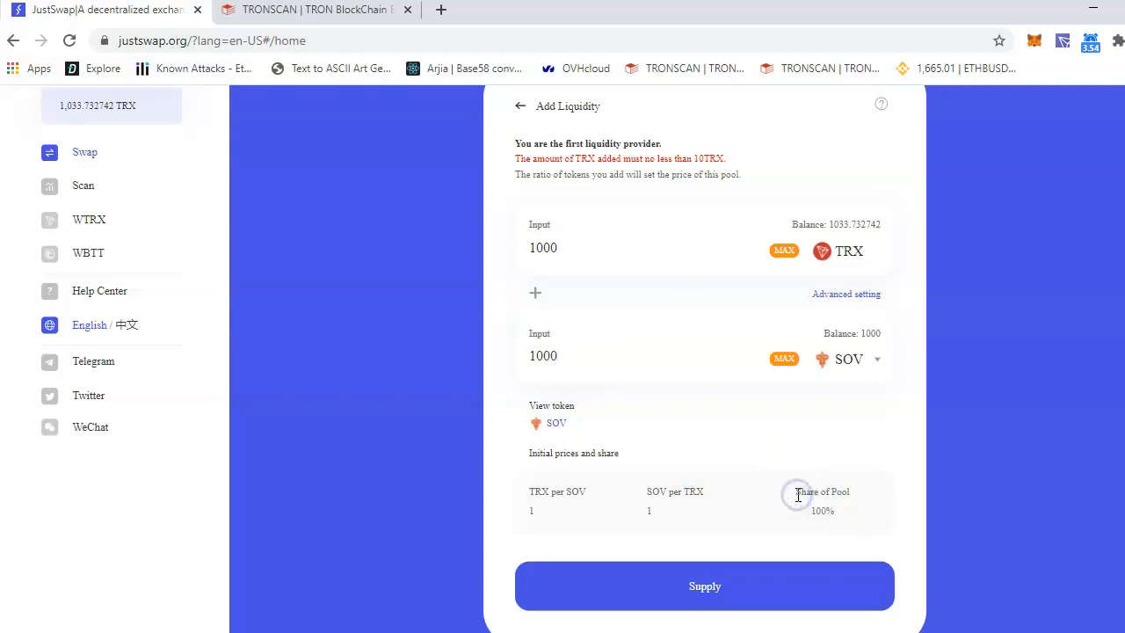
mouse_move(618, 488)
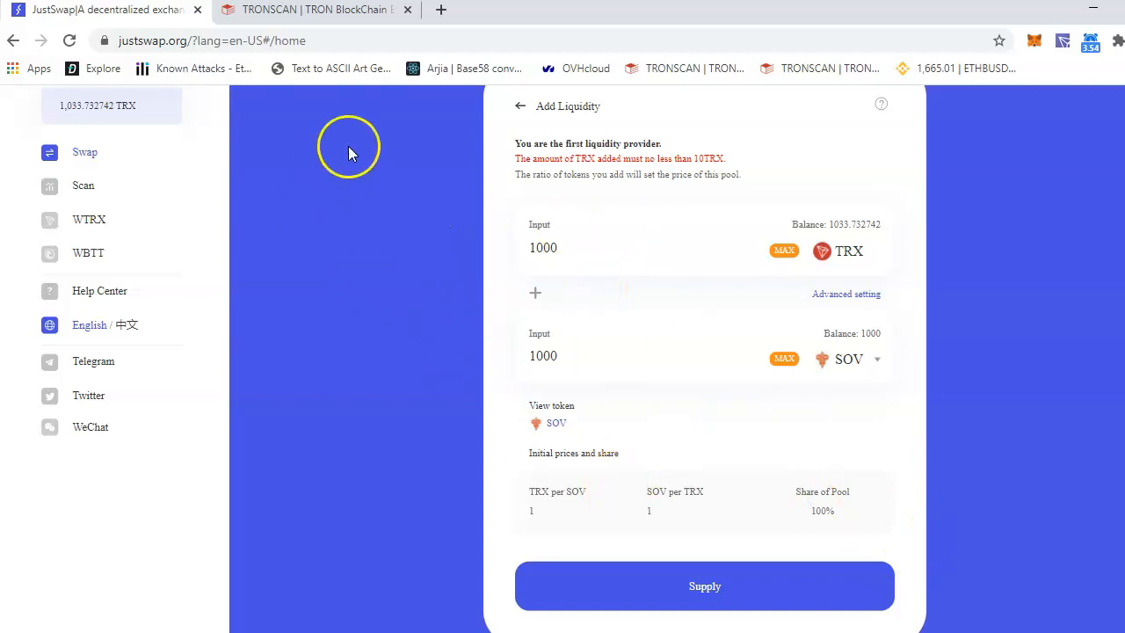
mouse_move(612, 123)
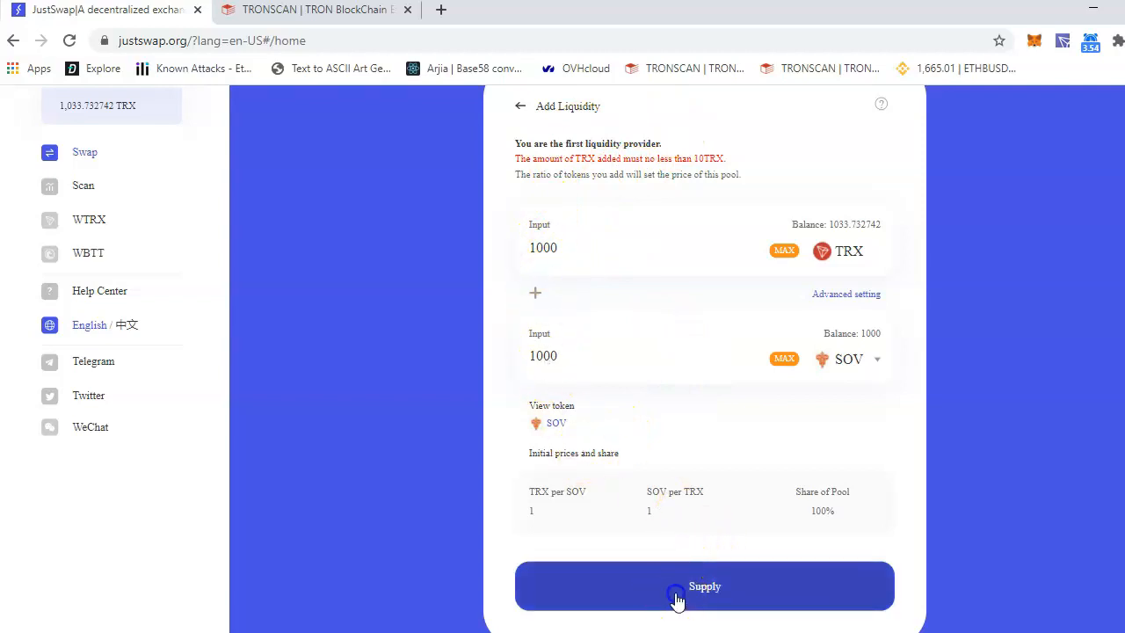
click(703, 587)
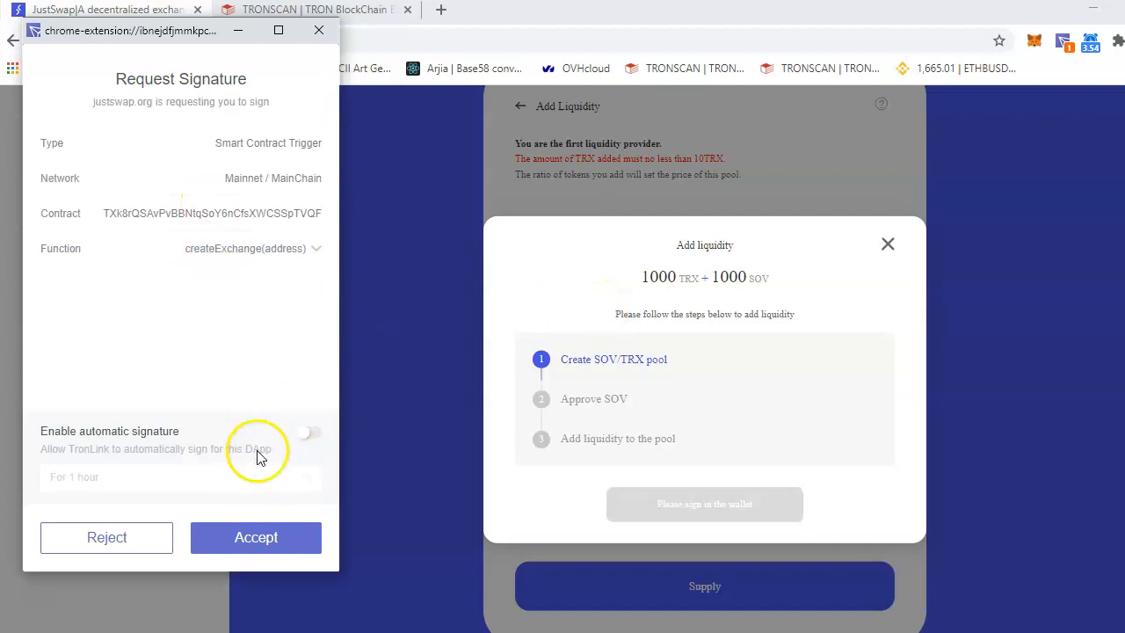
click(257, 537)
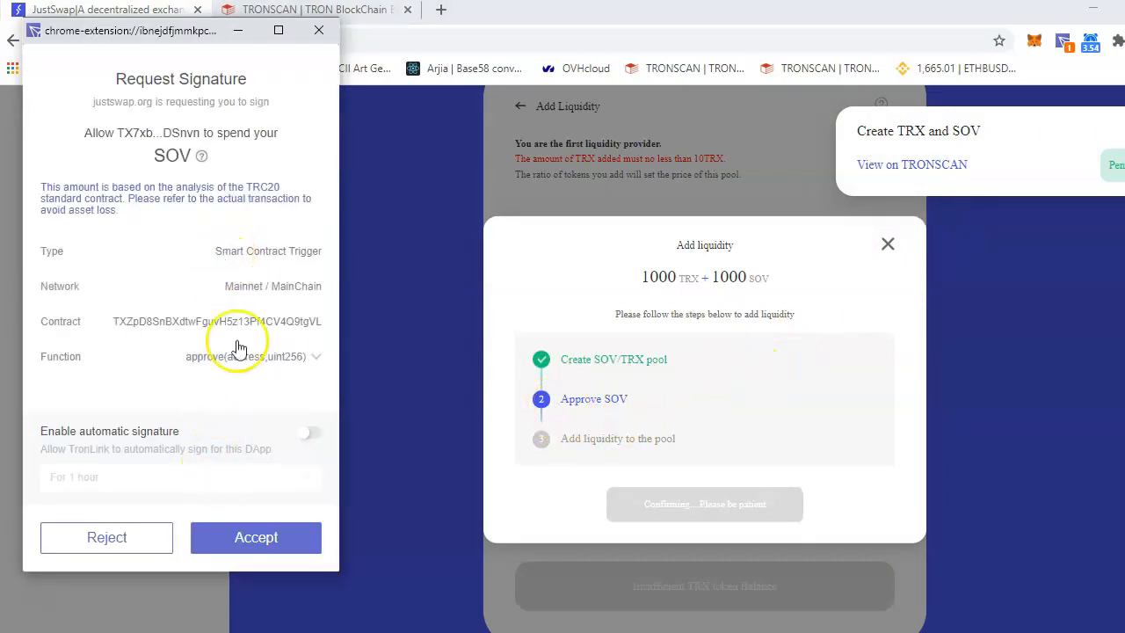
click(256, 538)
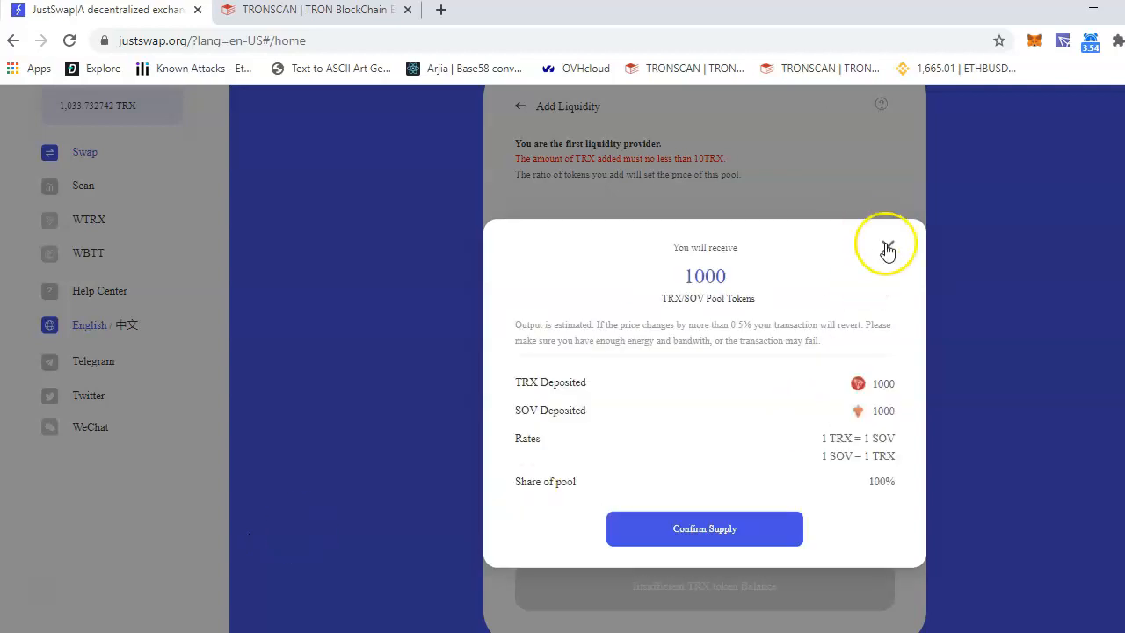
- Confirm supplying the liquidity and retry after the add step is rejected
click(703, 527)
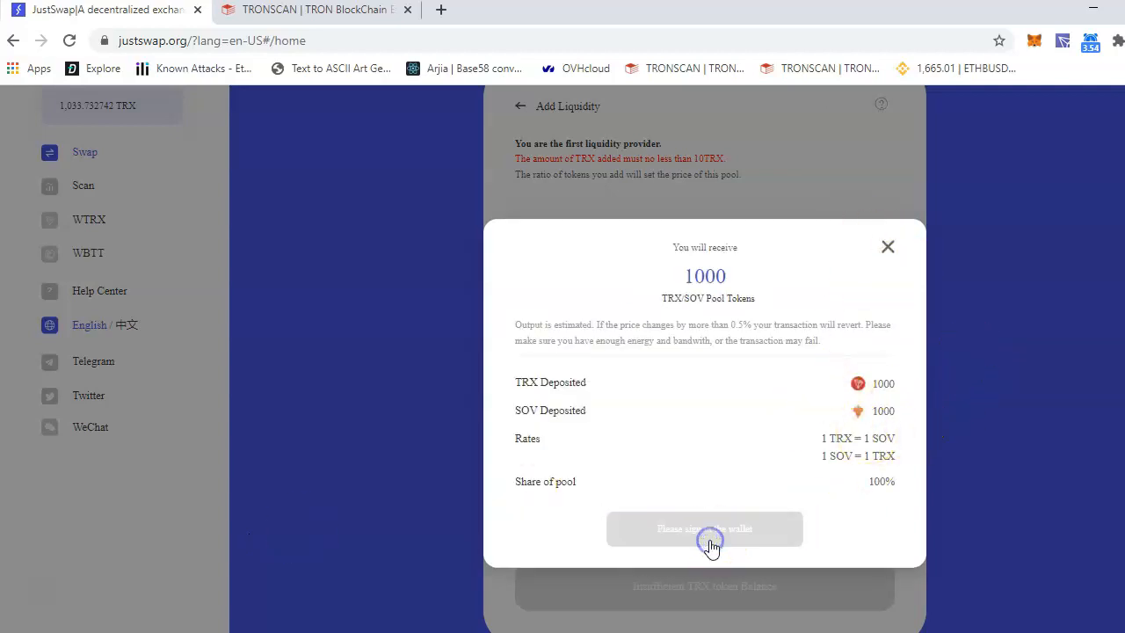
click(703, 528)
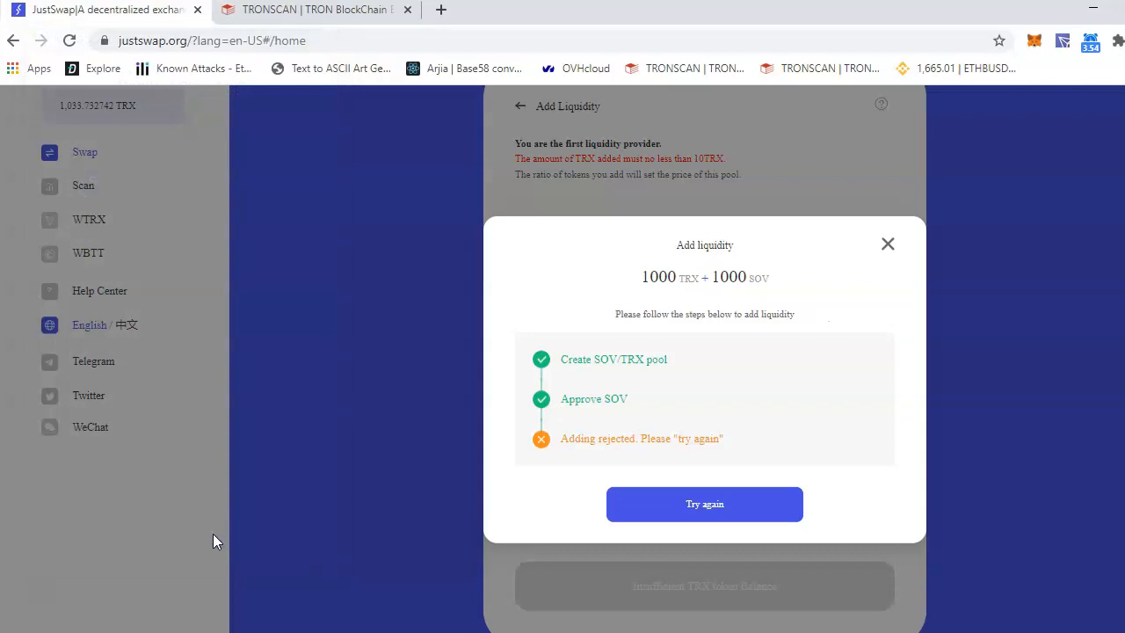
click(703, 502)
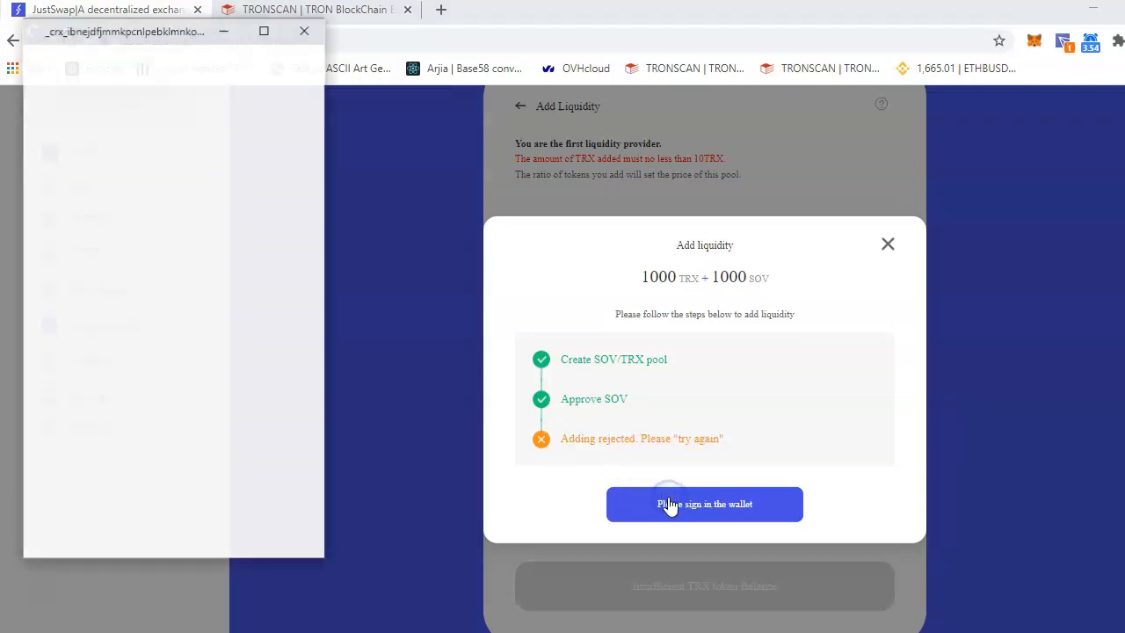
click(703, 502)
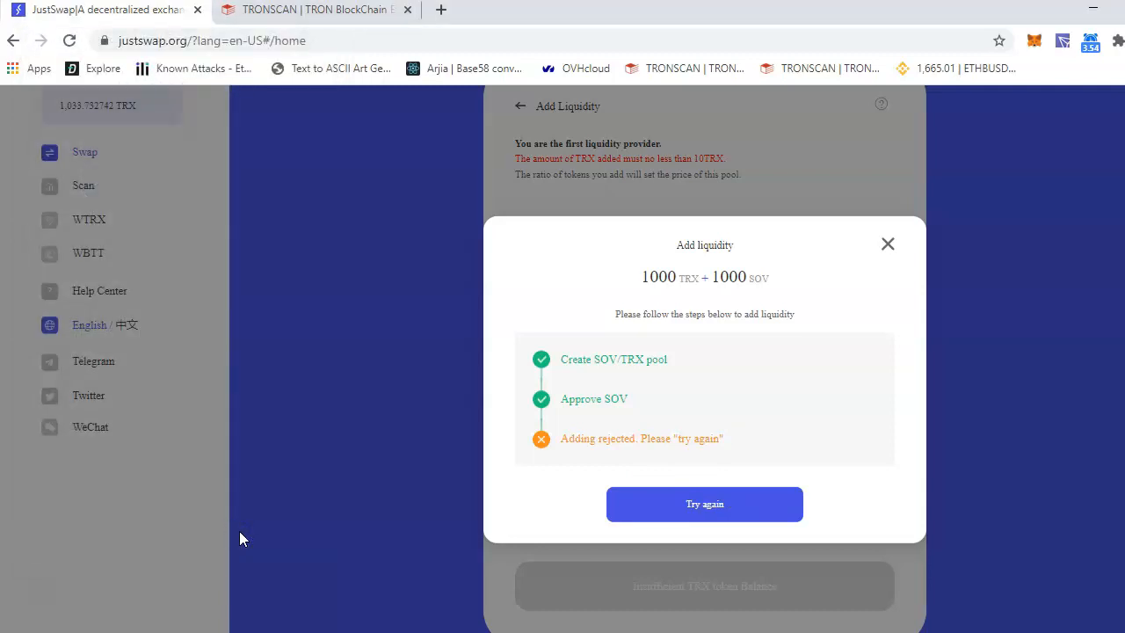
mouse_move(676, 482)
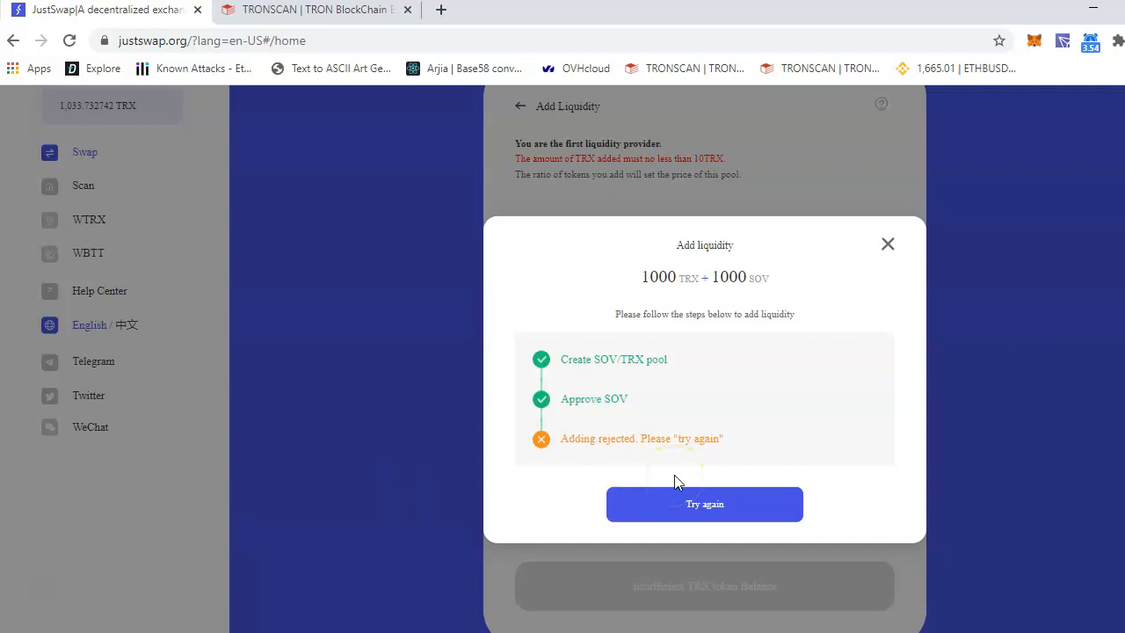
mouse_move(672, 508)
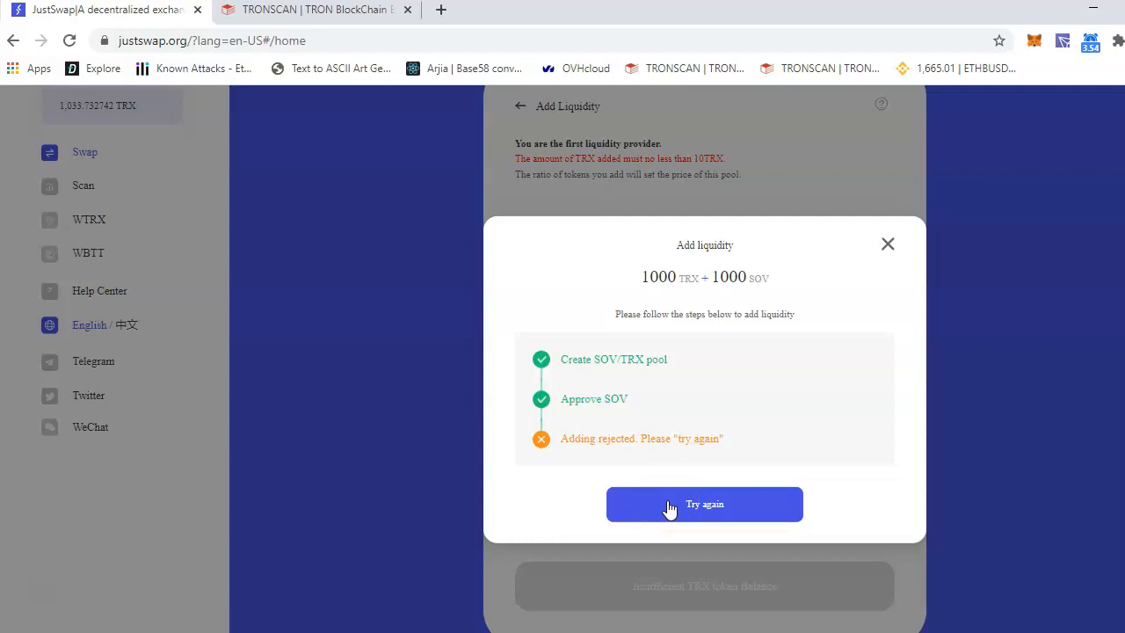
- Highlight the 134.43 TRX burned in the createExchange transaction and check the wallet balance
click(703, 503)
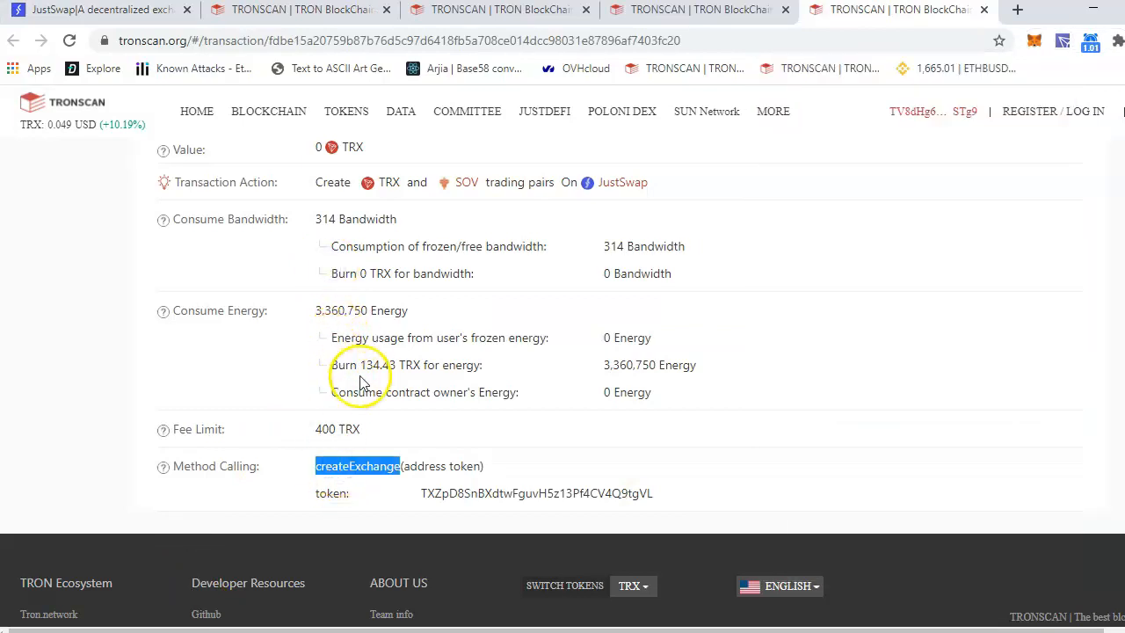
double_click(383, 364)
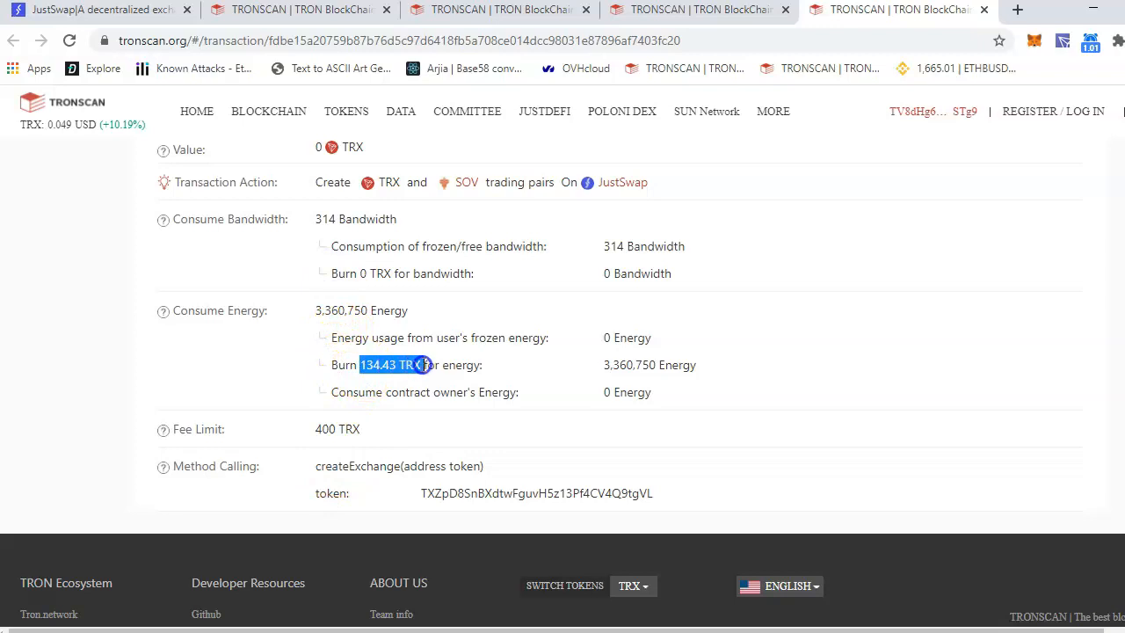
mouse_move(1111, 106)
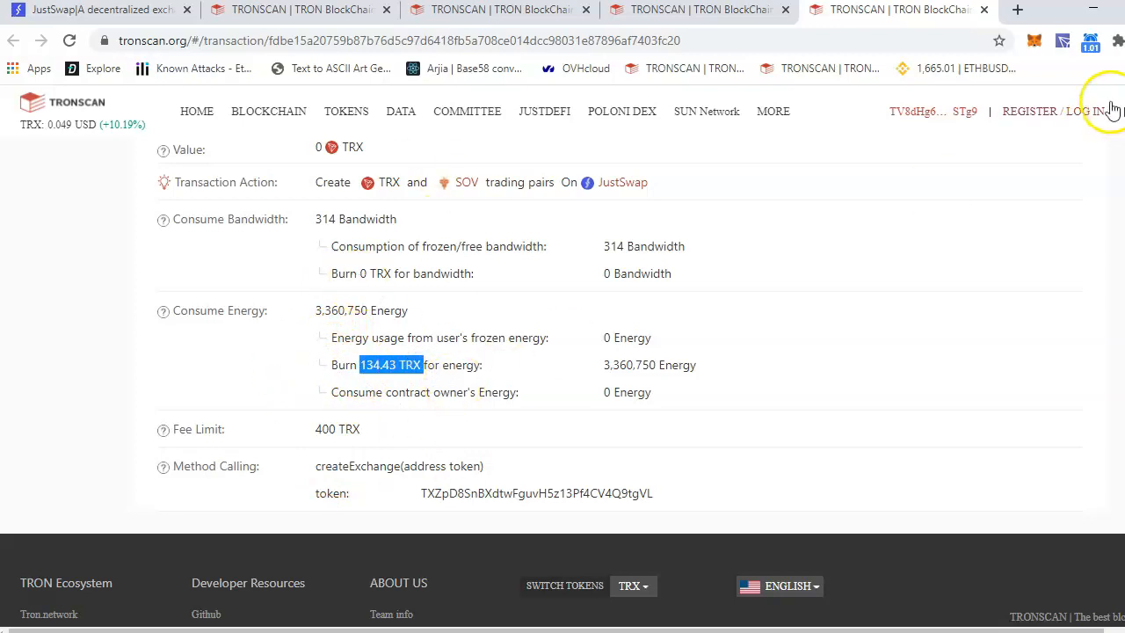
click(1062, 42)
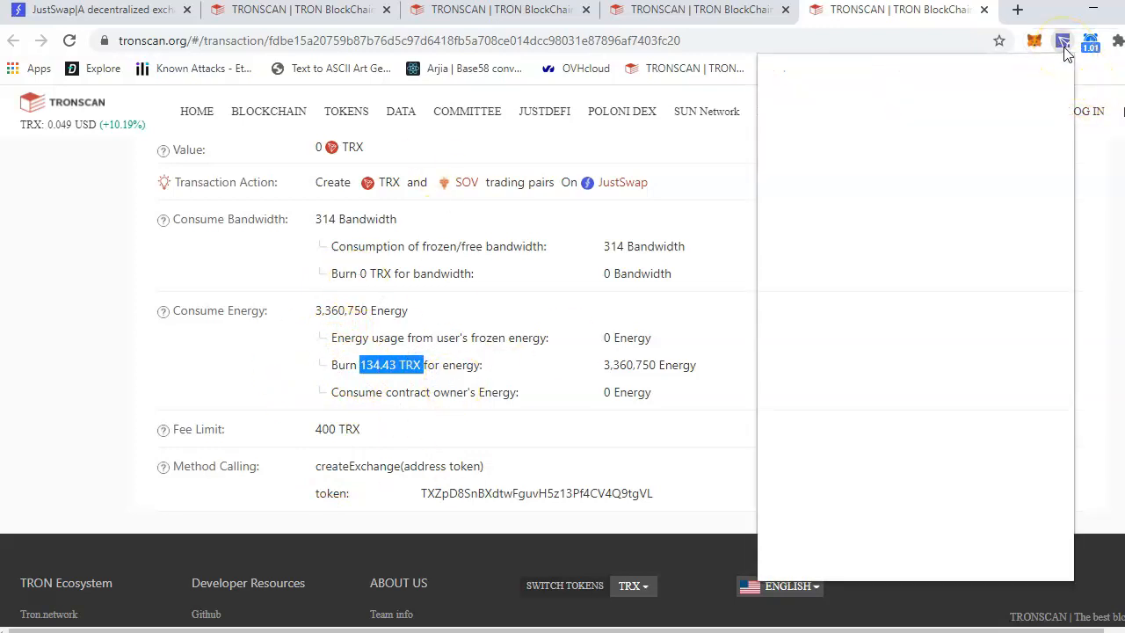
click(1062, 43)
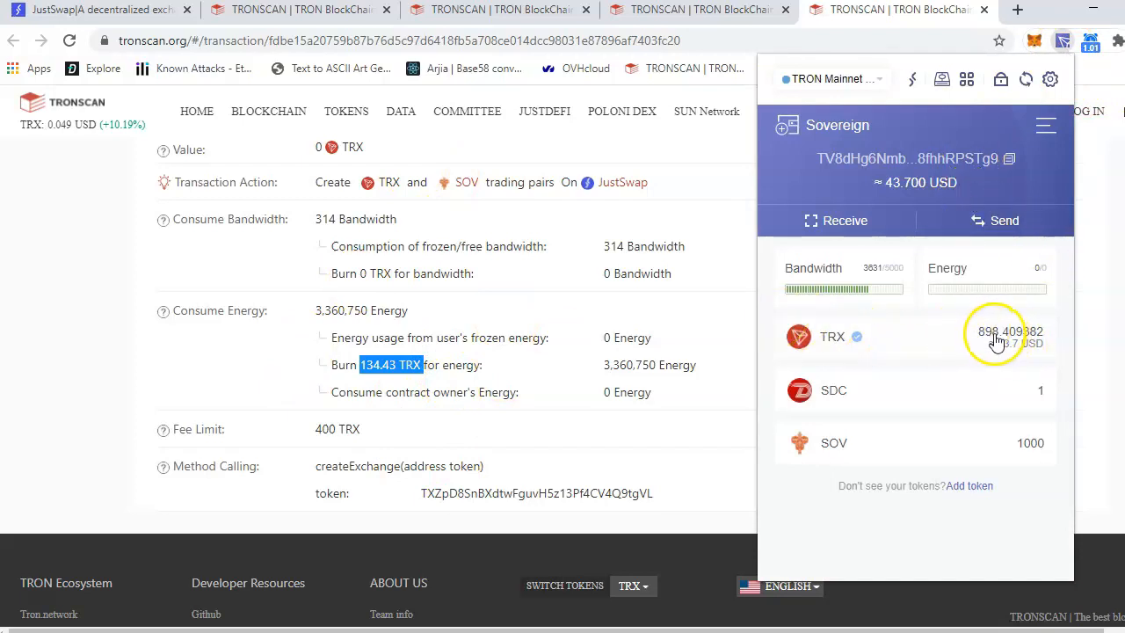
mouse_move(508, 355)
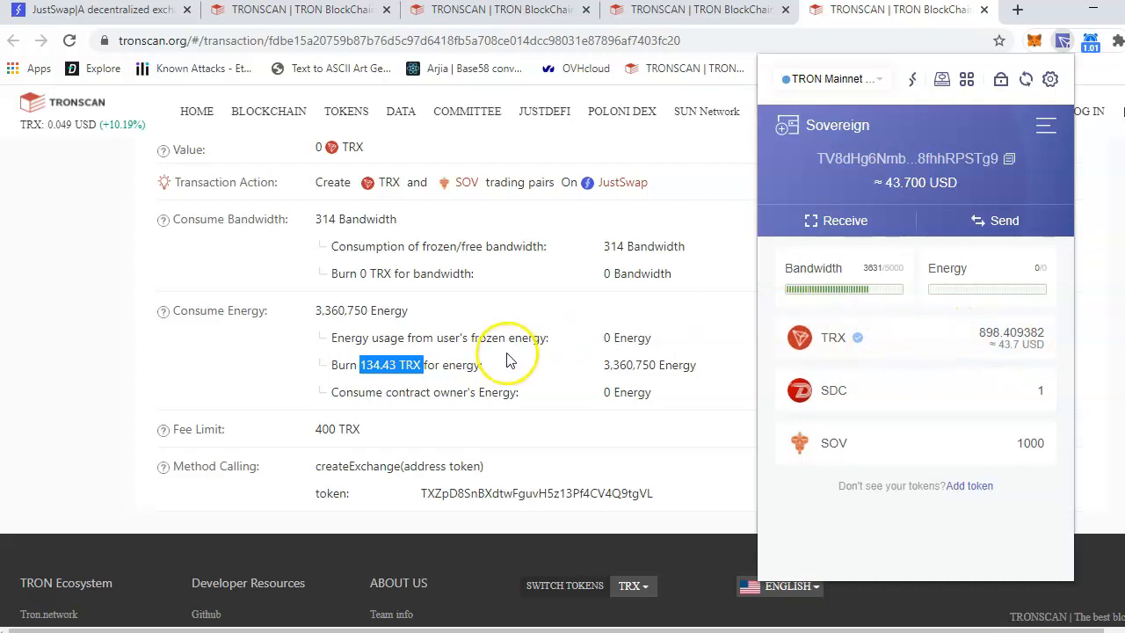
mouse_move(508, 352)
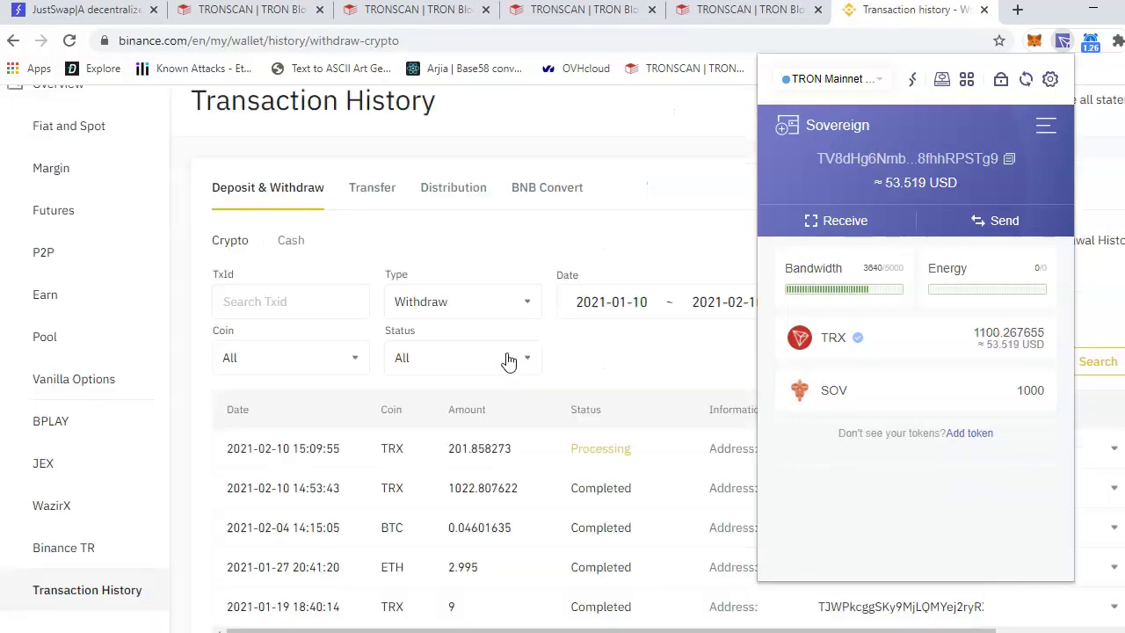
mouse_move(994, 344)
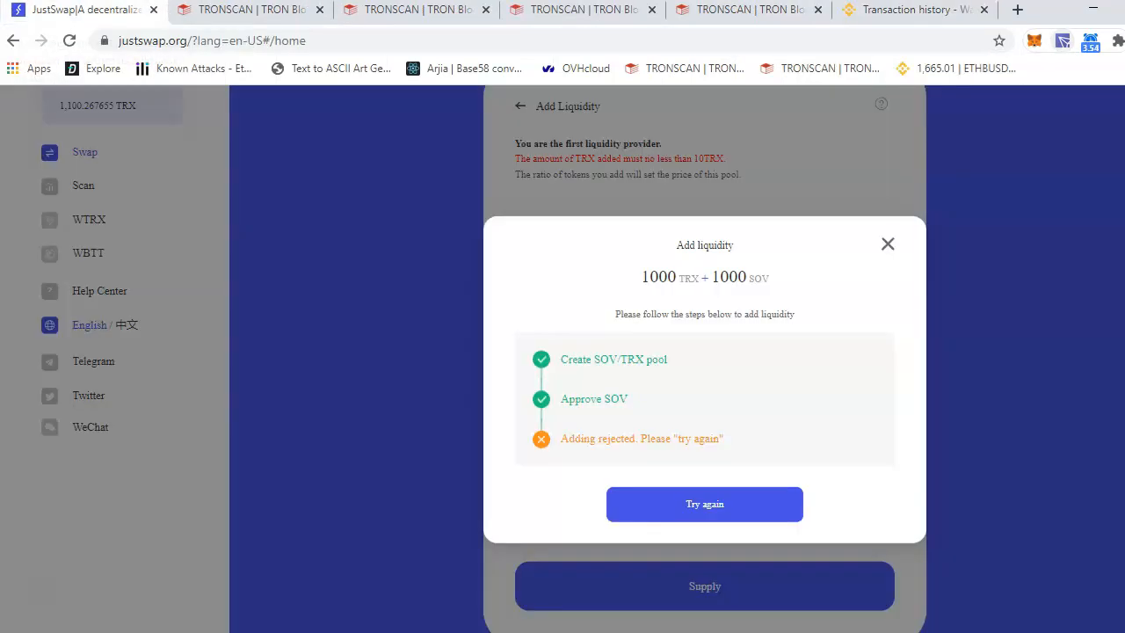
- Retry and sign the 1000 TRX addLiquidity request, then dismiss the Liquidity added confirmation
click(703, 503)
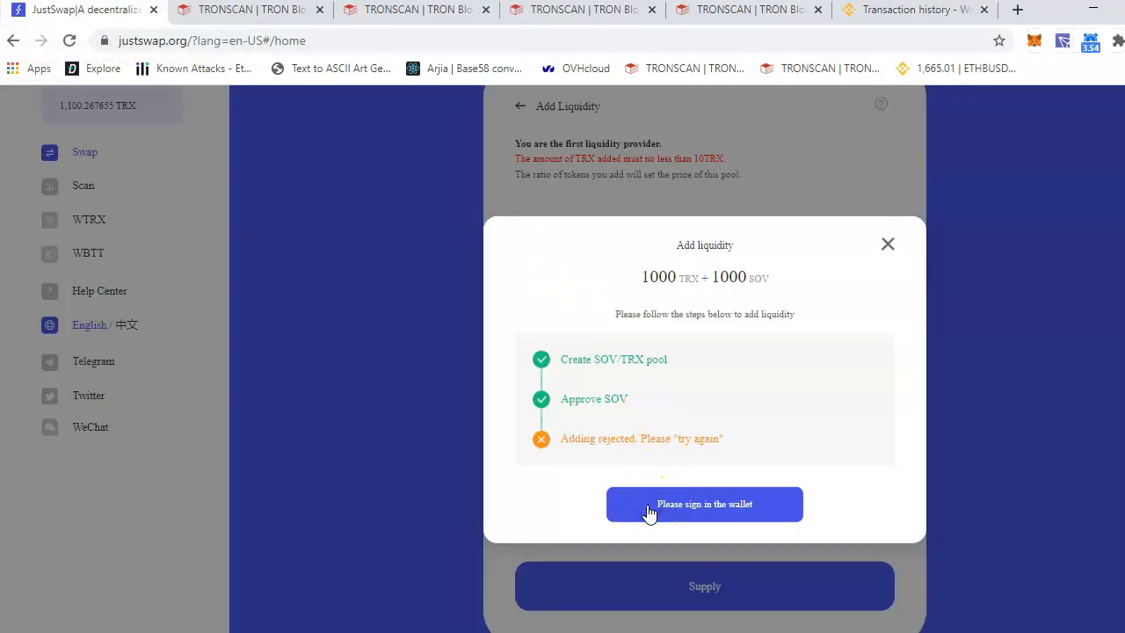
click(703, 503)
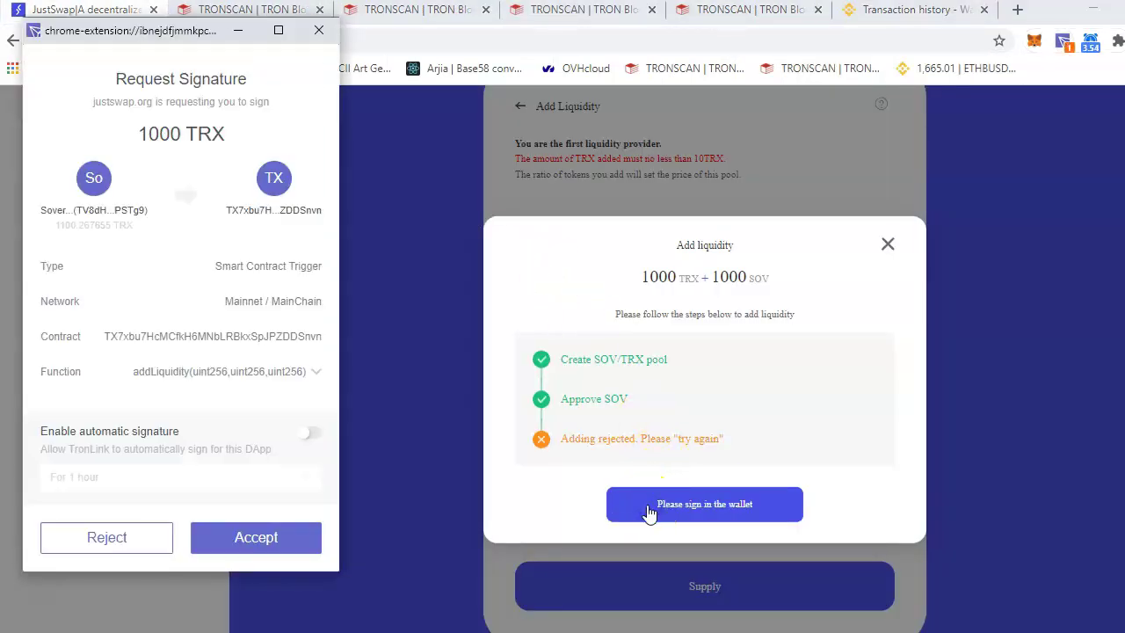
click(257, 538)
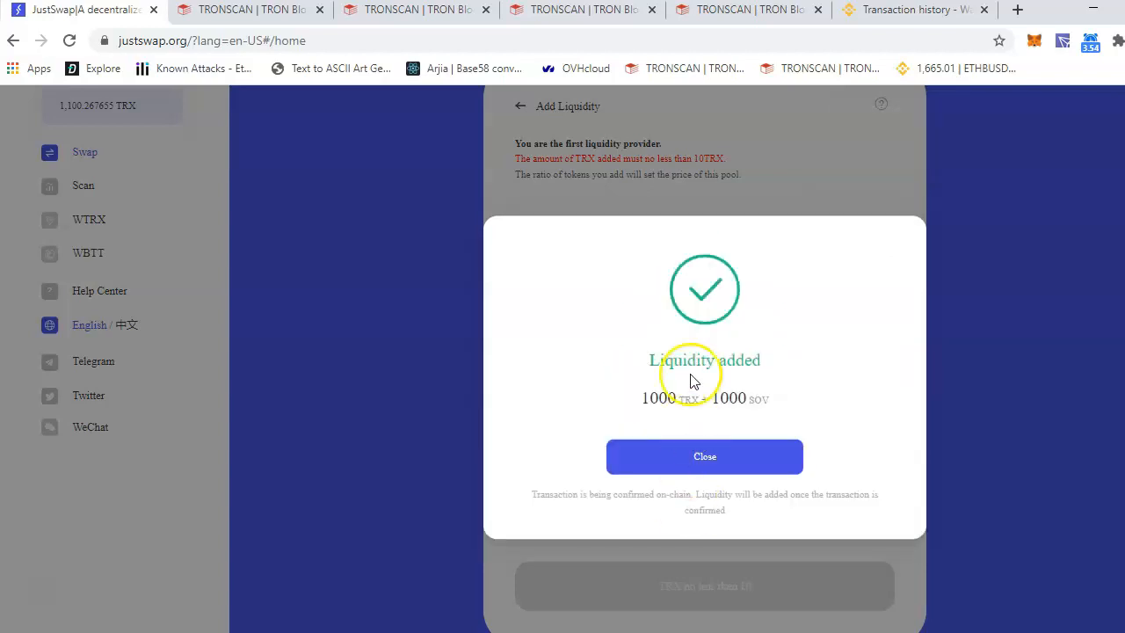
mouse_move(654, 415)
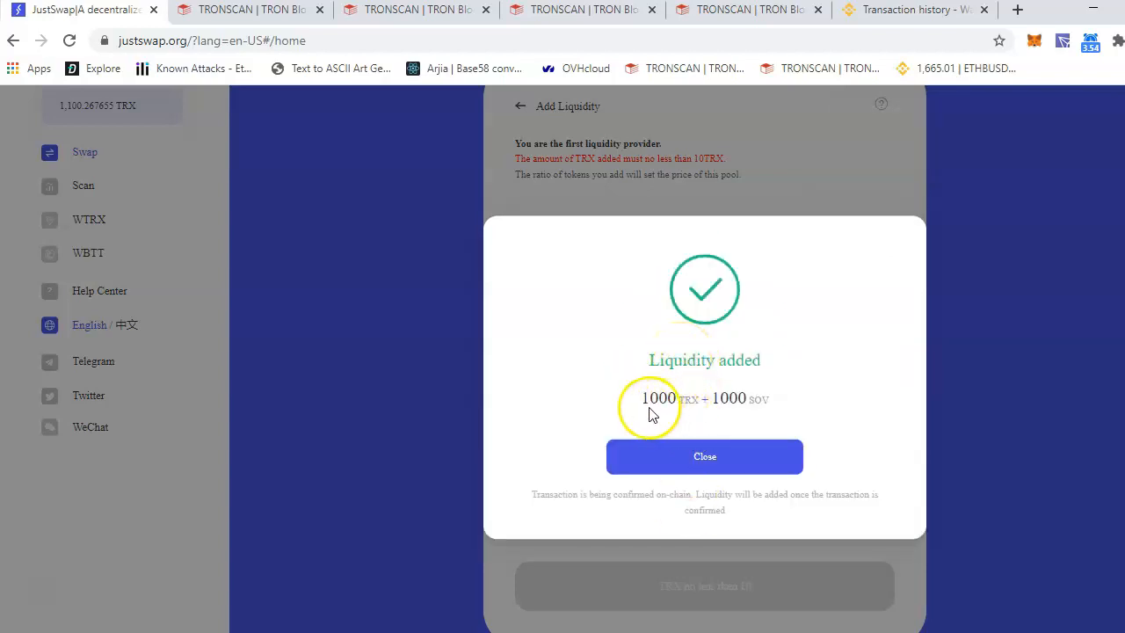
mouse_move(704, 457)
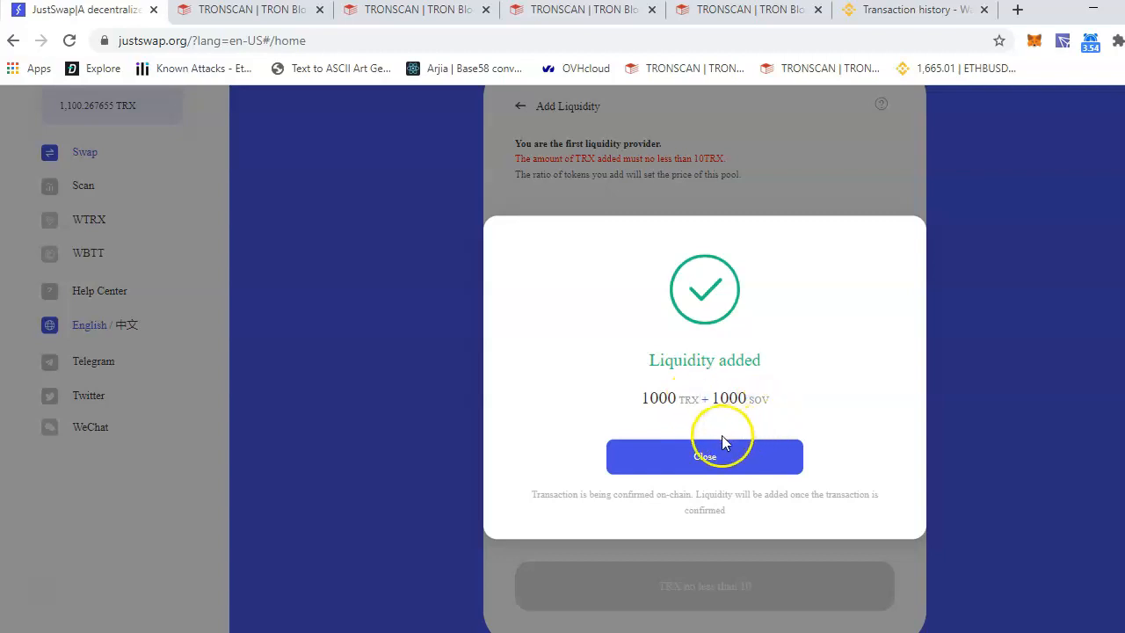
click(704, 457)
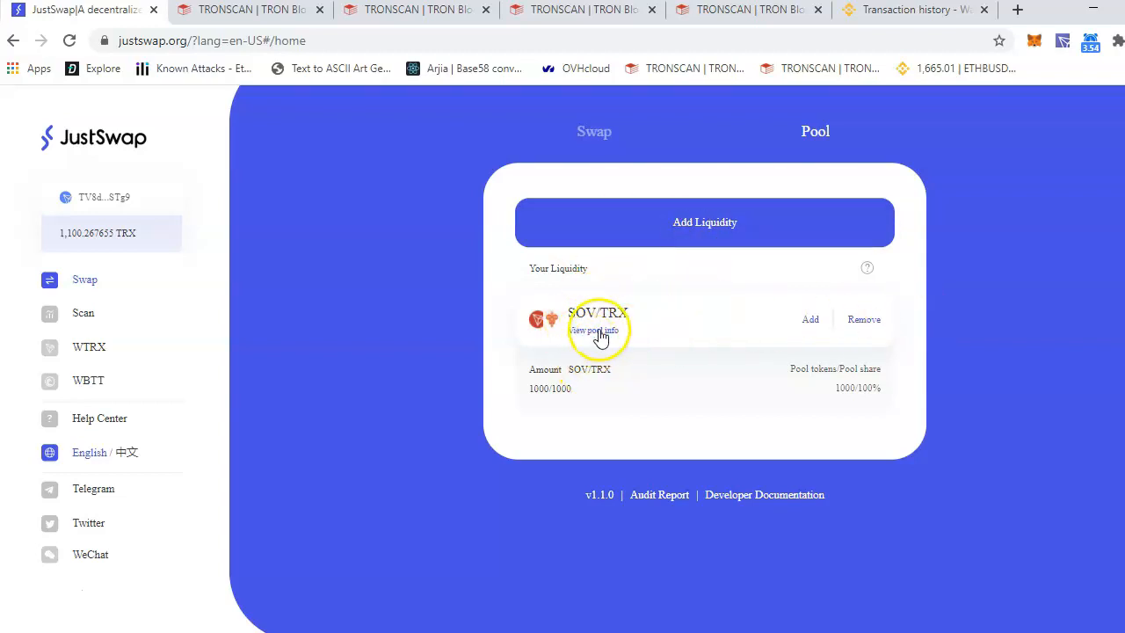
- View the SOV/TRX pair stats with $97 total liquidity and the add transaction
click(597, 331)
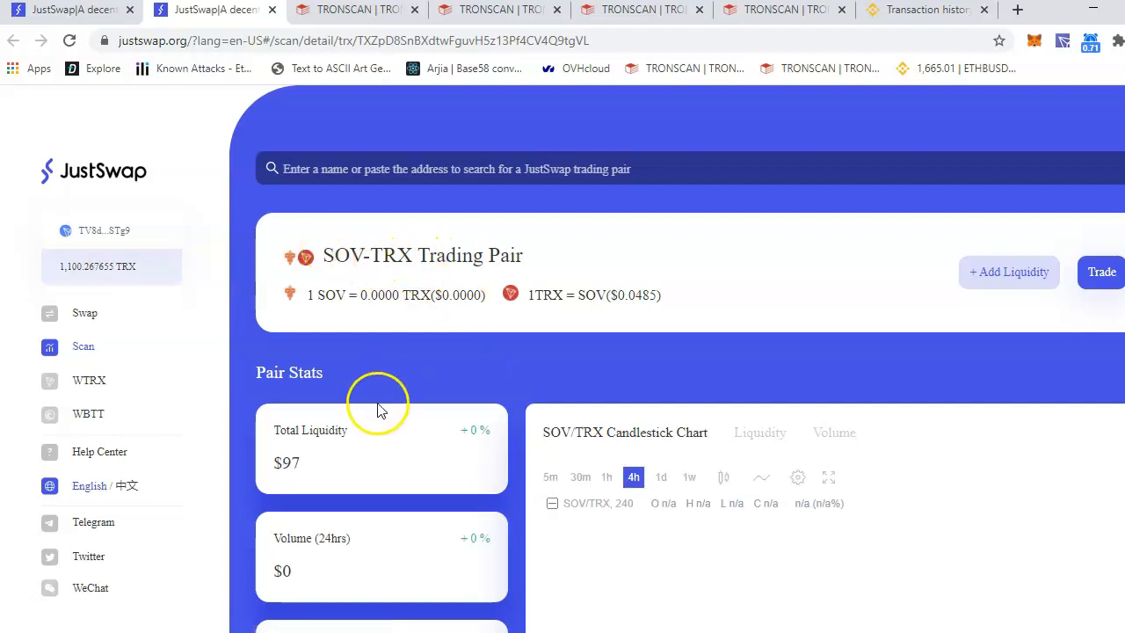
scroll(down, 3)
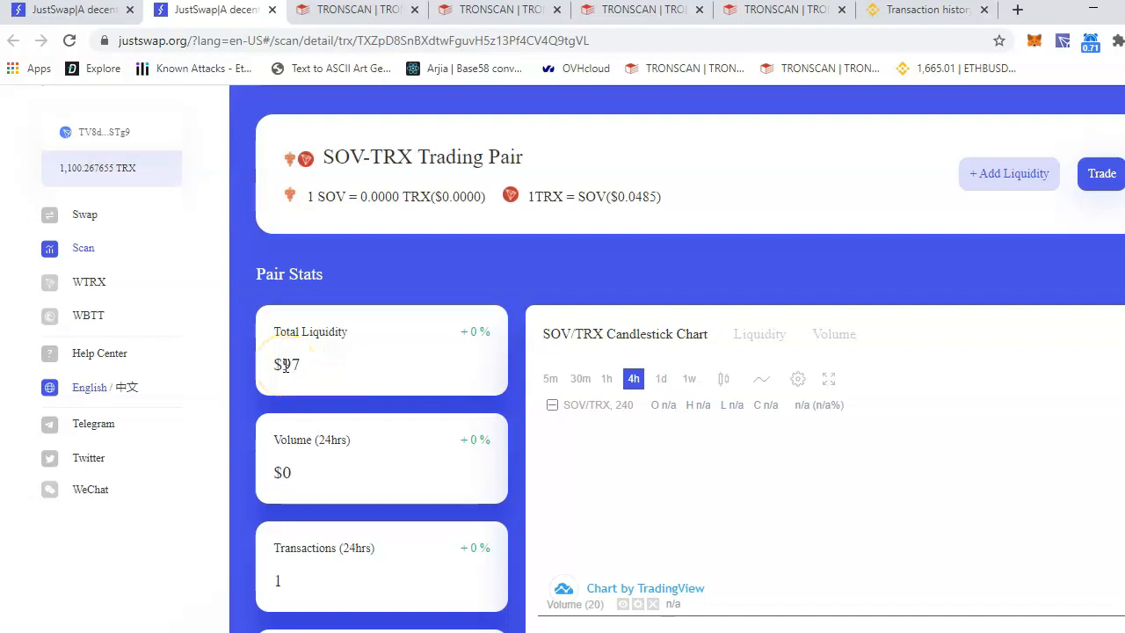
scroll(down, 3)
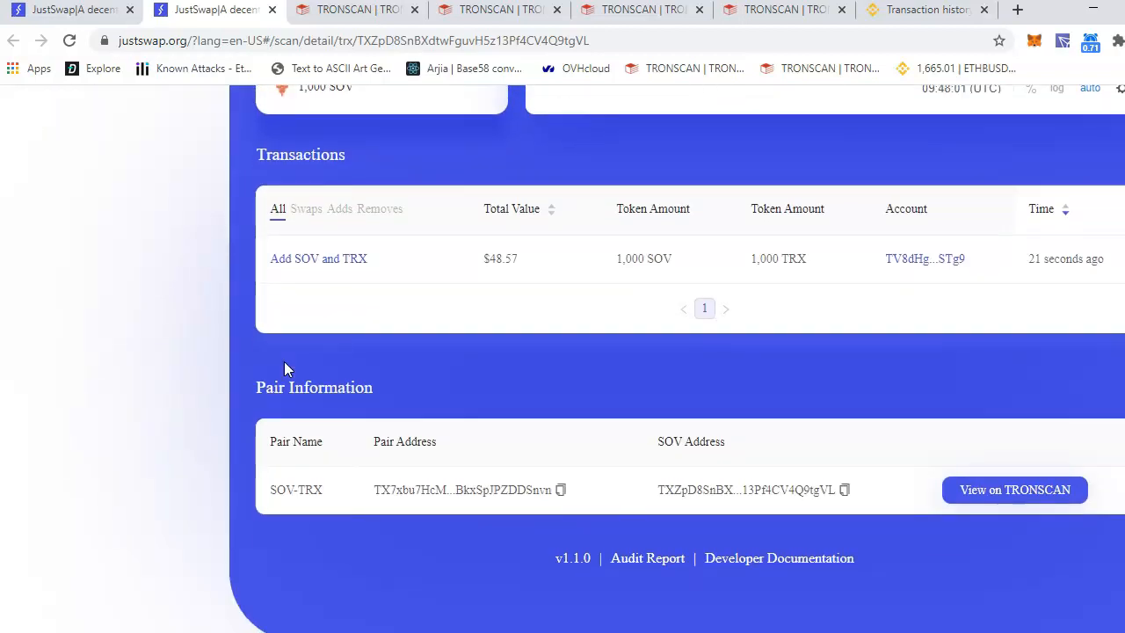
scroll(up, 3)
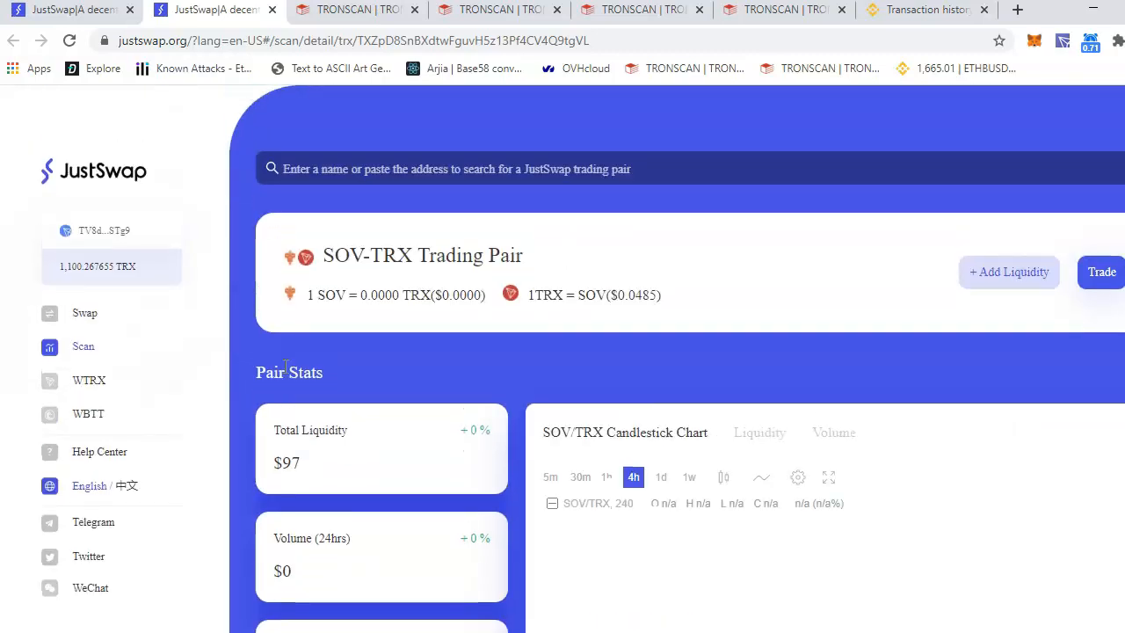
- Back on the swap form, search the receive-token list for SOV without a match
click(84, 313)
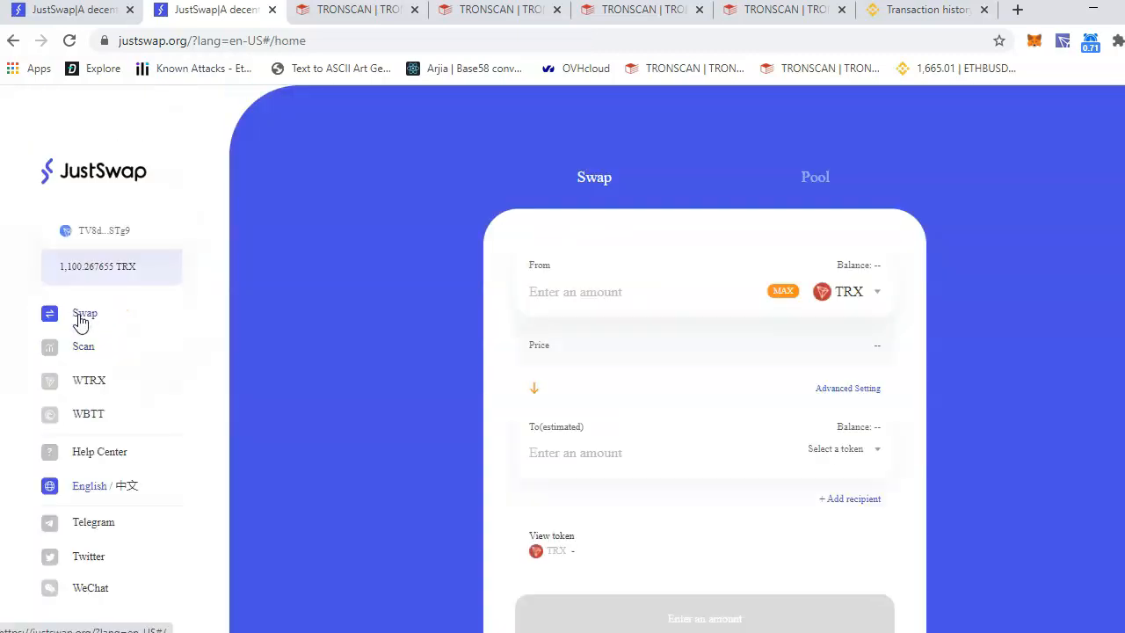
click(848, 292)
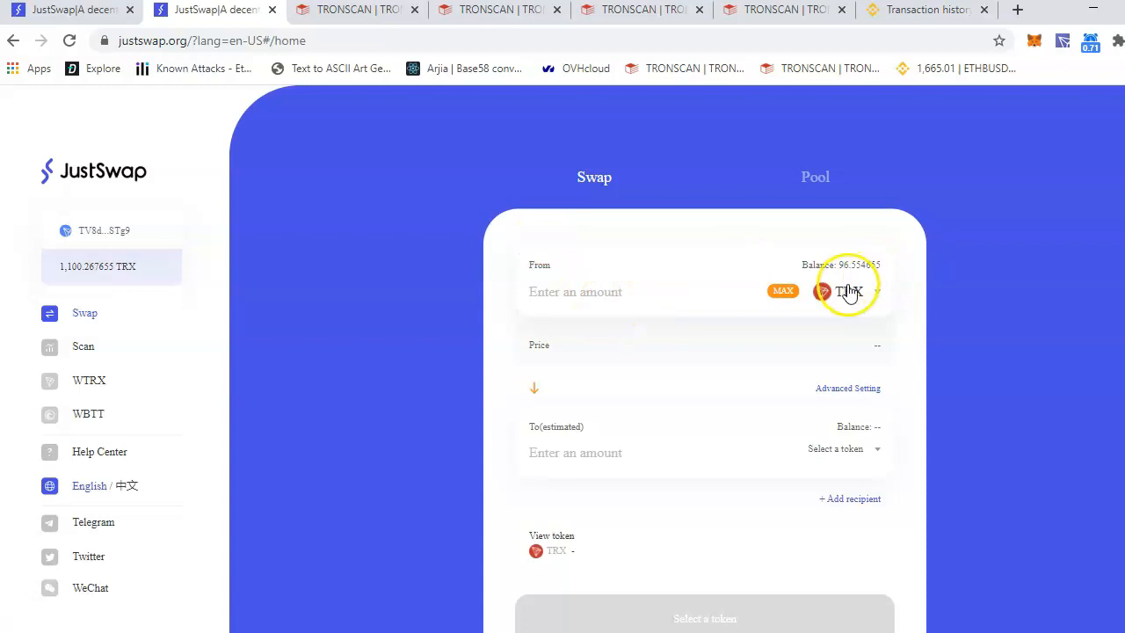
mouse_move(849, 451)
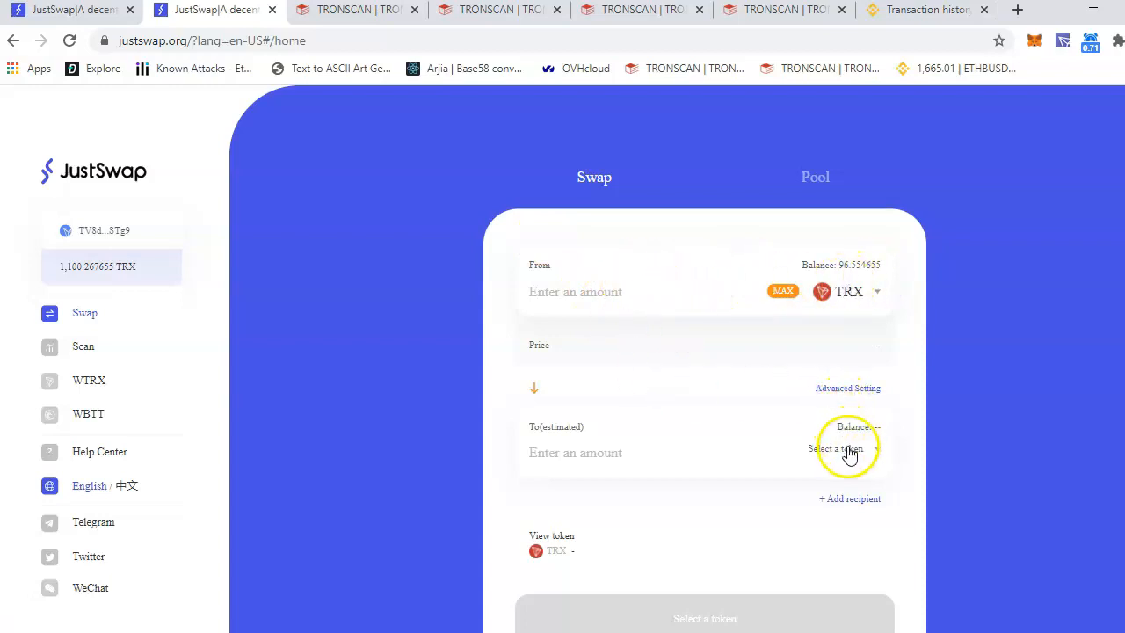
click(849, 448)
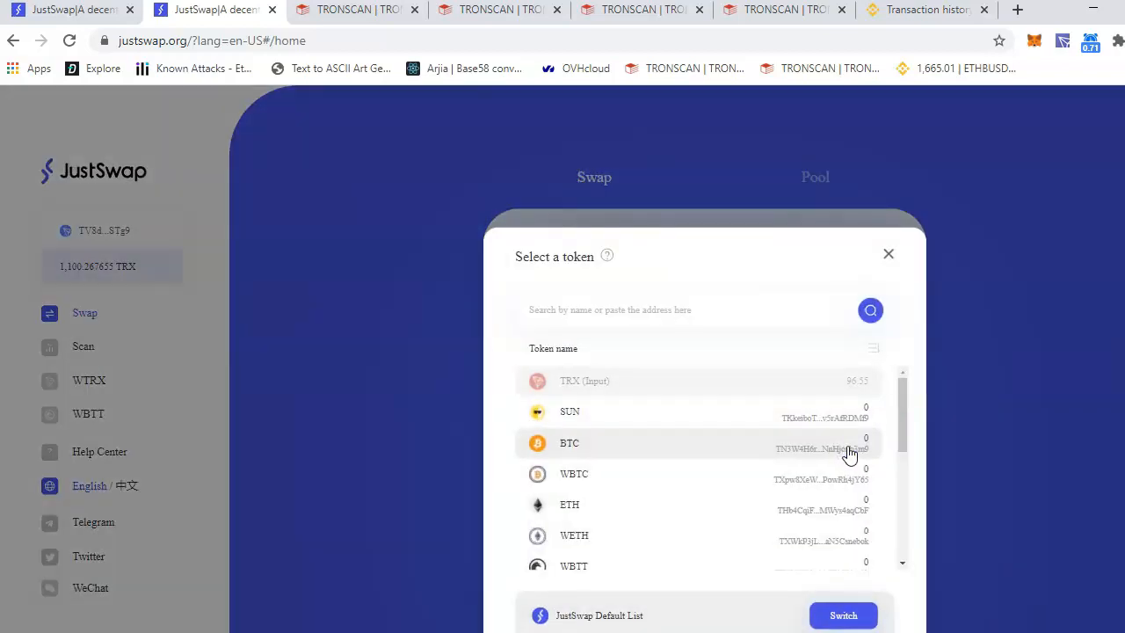
text(soy)
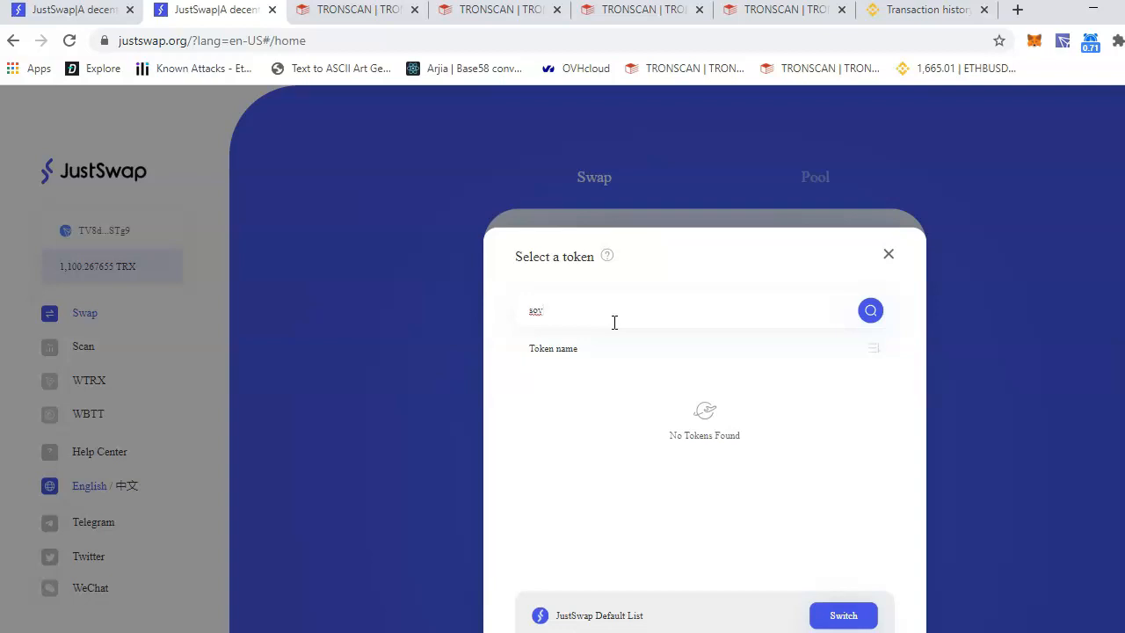
text(i)
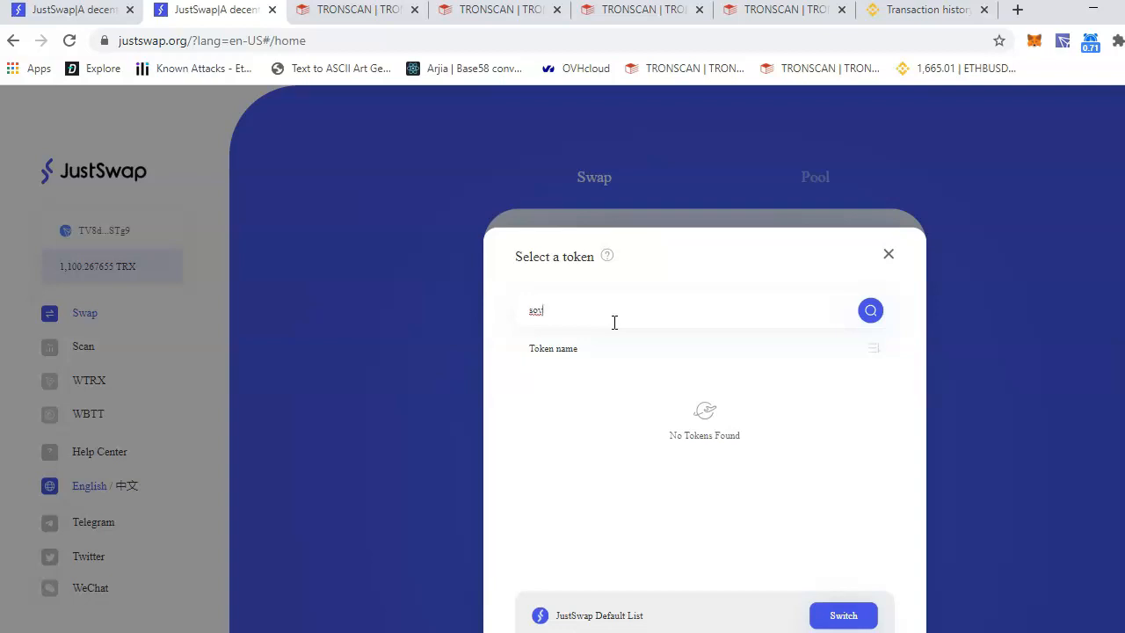
click(870, 309)
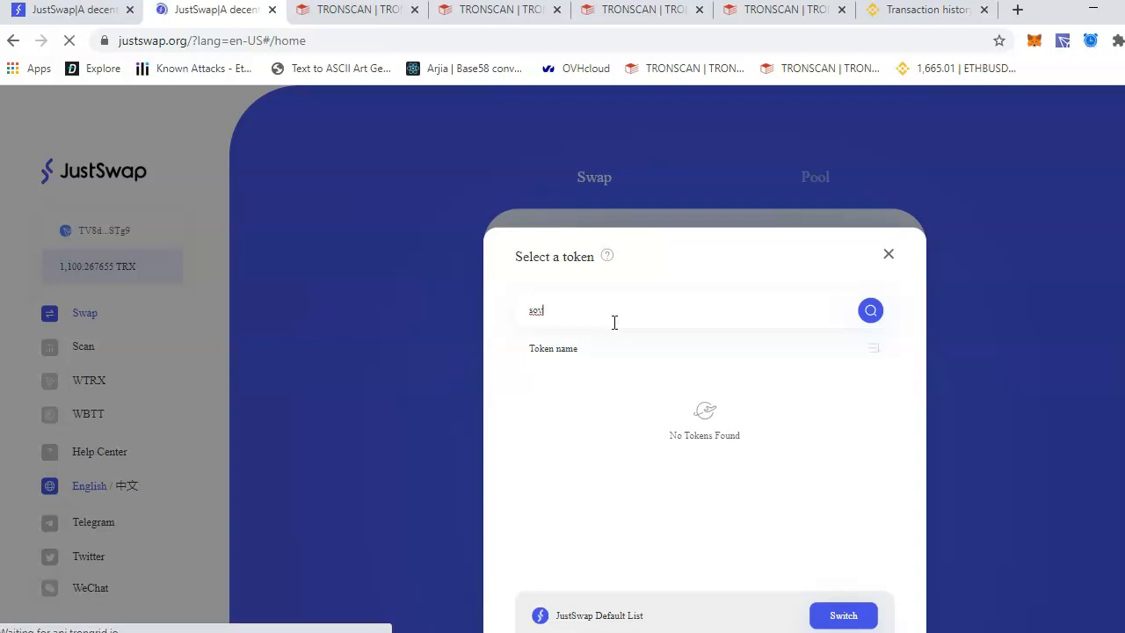
- Connect the wallet to JustSwap and search 'sov' again, then go to the Tronscan transactions
click(887, 253)
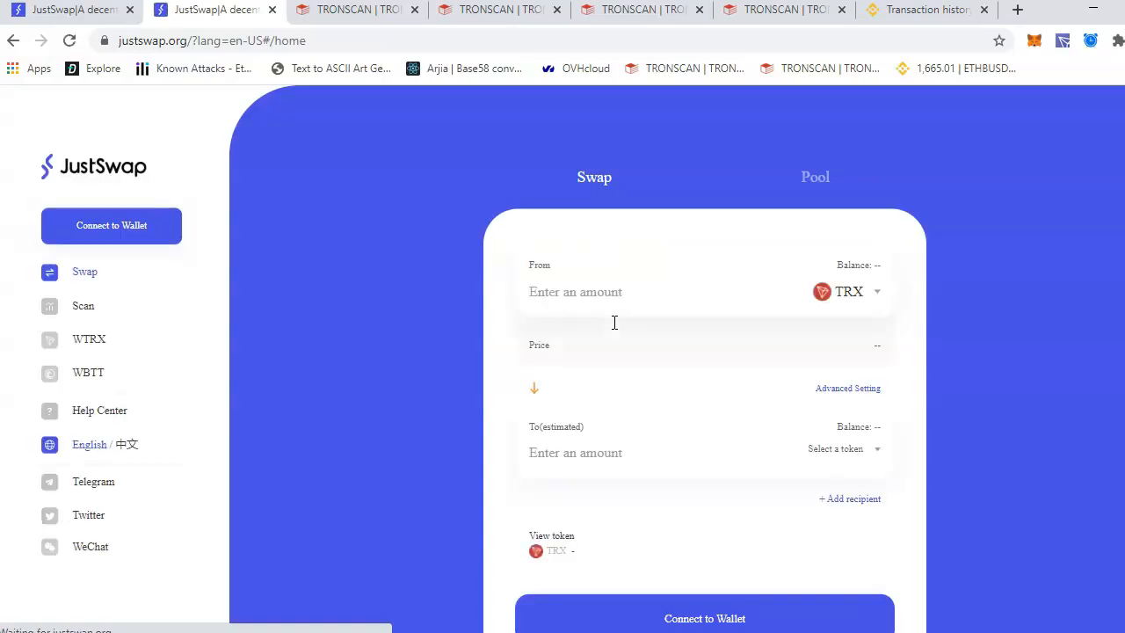
click(110, 225)
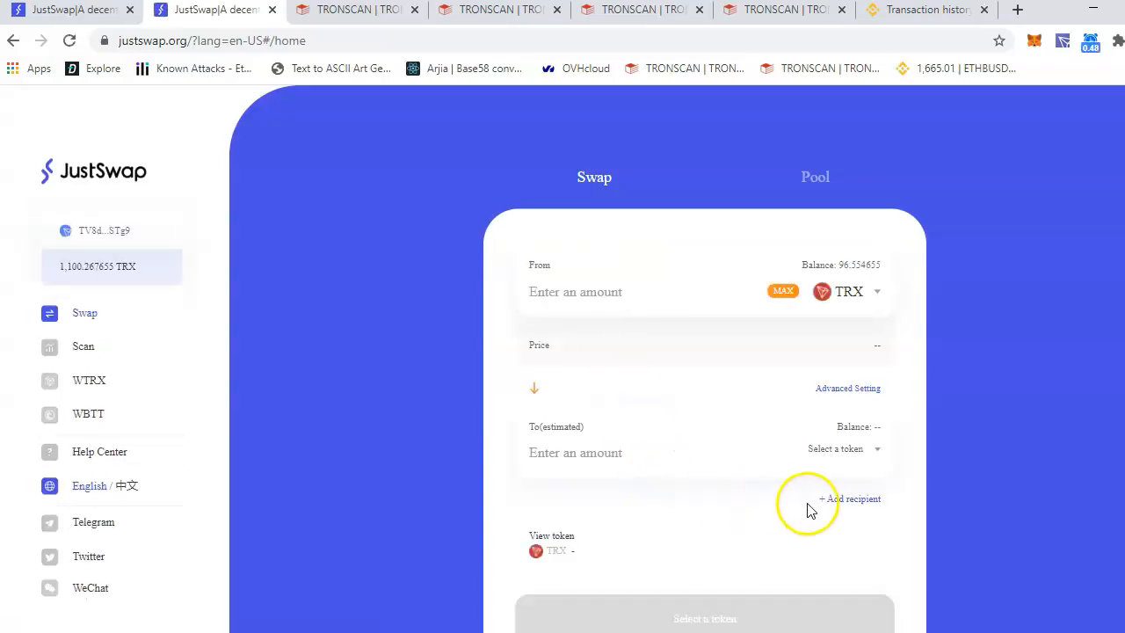
mouse_move(760, 489)
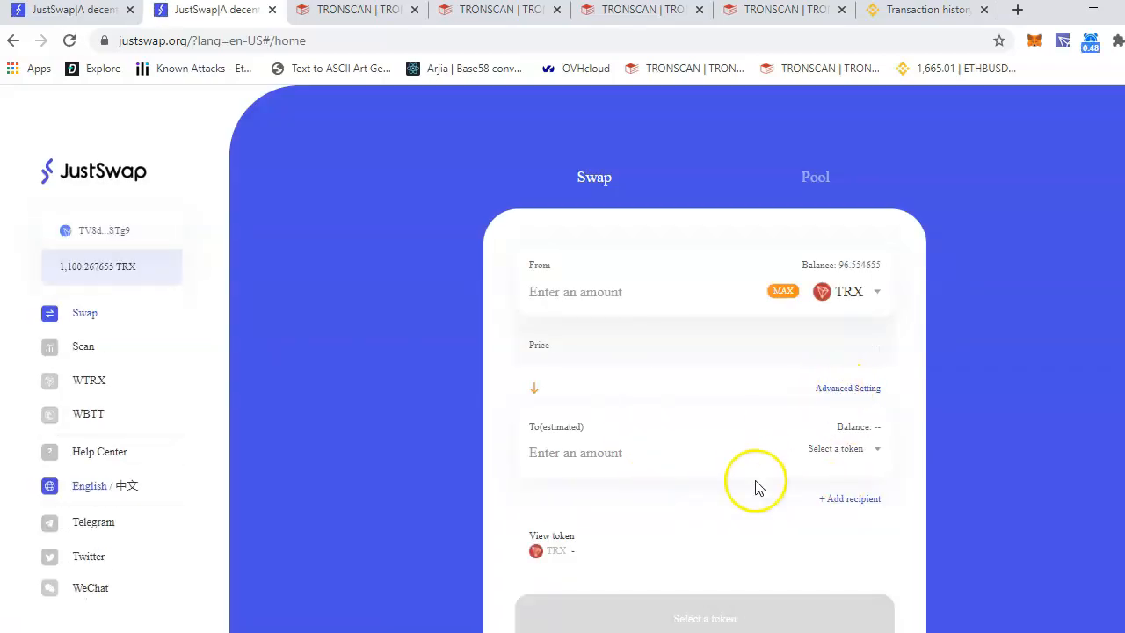
click(844, 449)
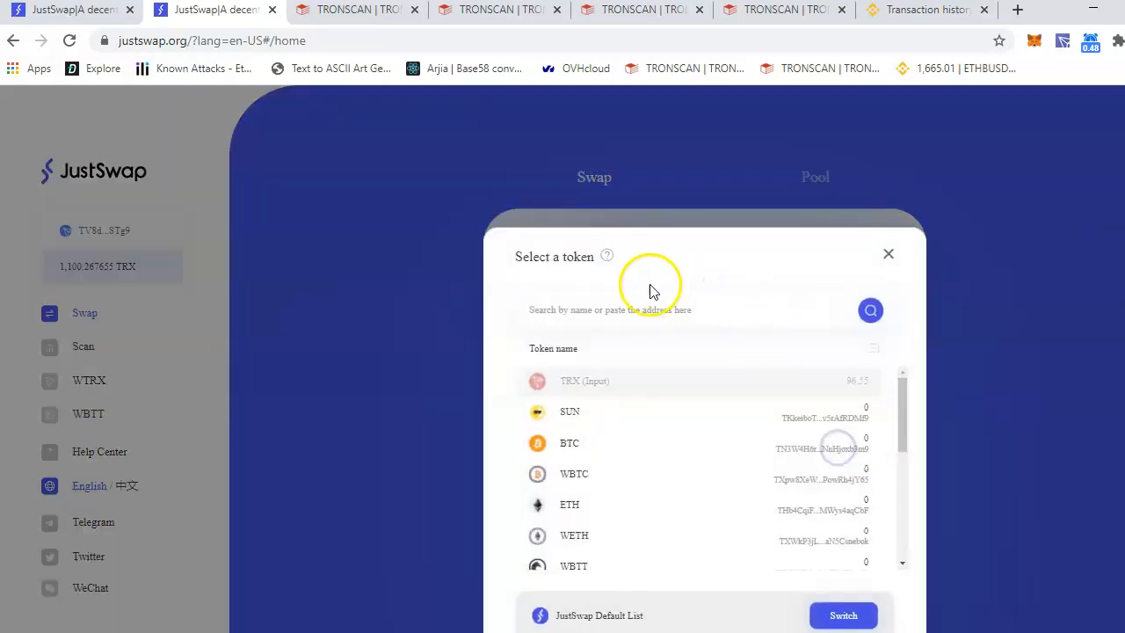
text(sov)
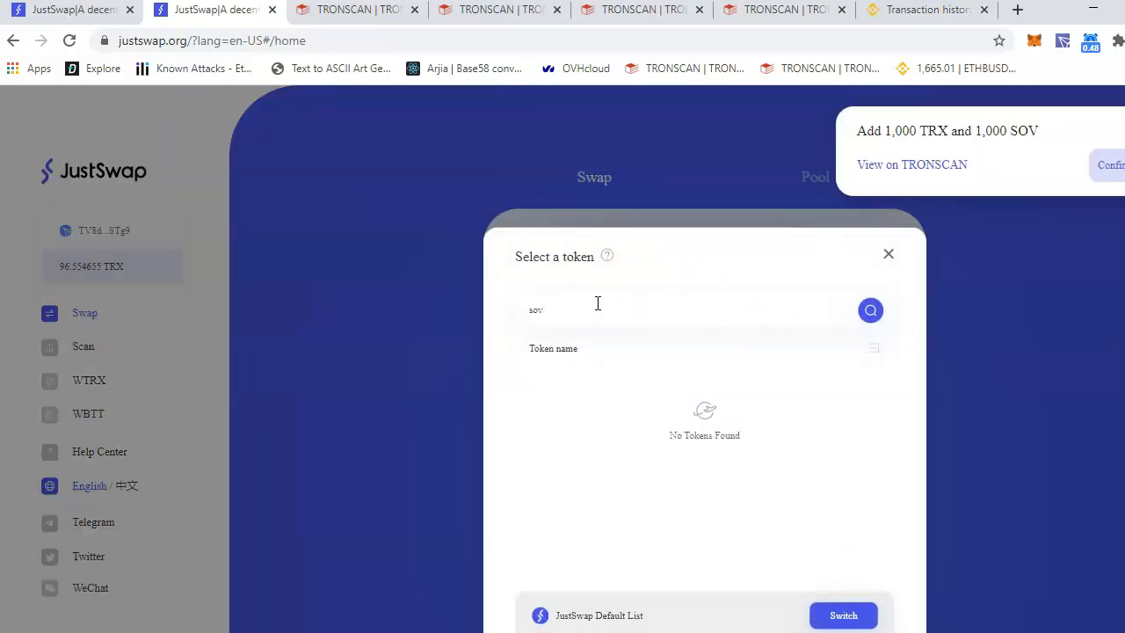
click(870, 310)
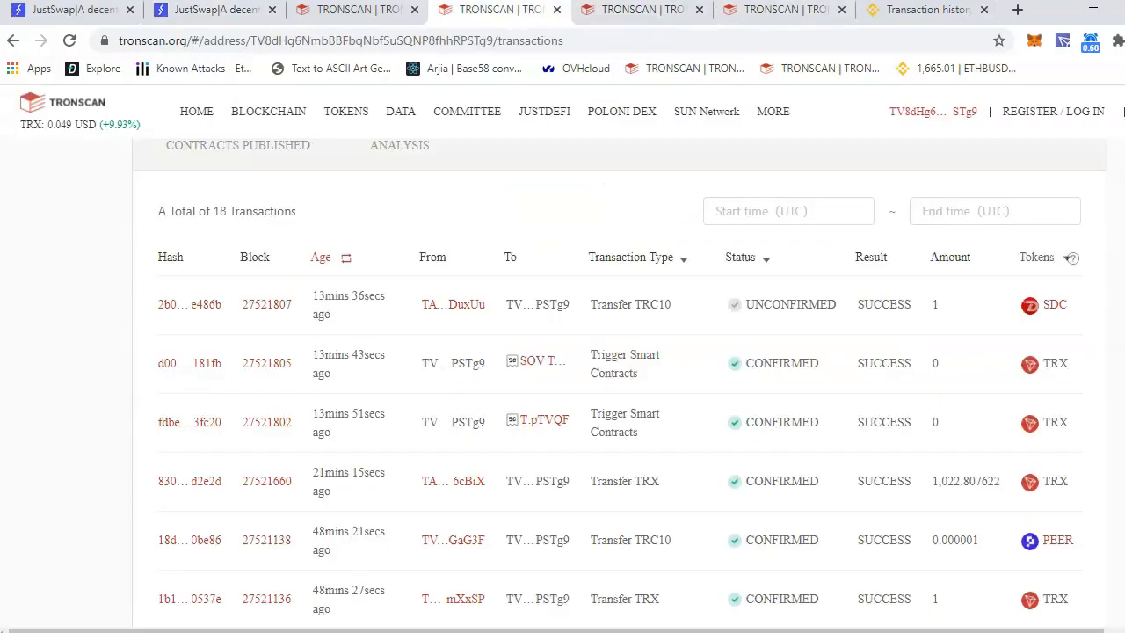
- Add SOV as a custom token in JustSwap using its copied Tronscan contract address
click(541, 360)
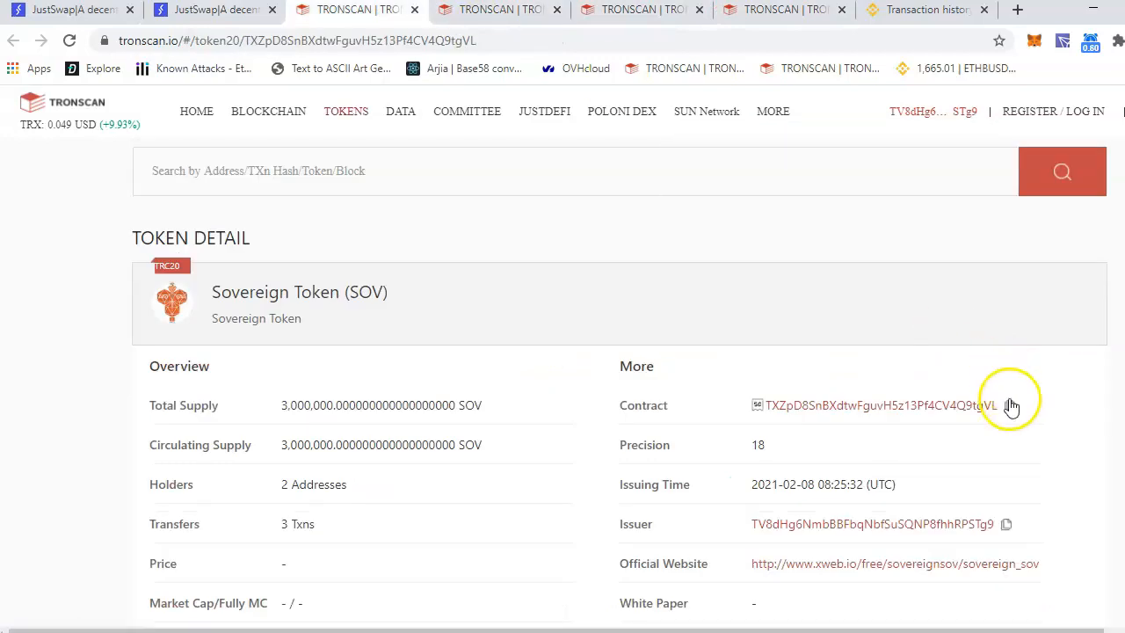
click(215, 11)
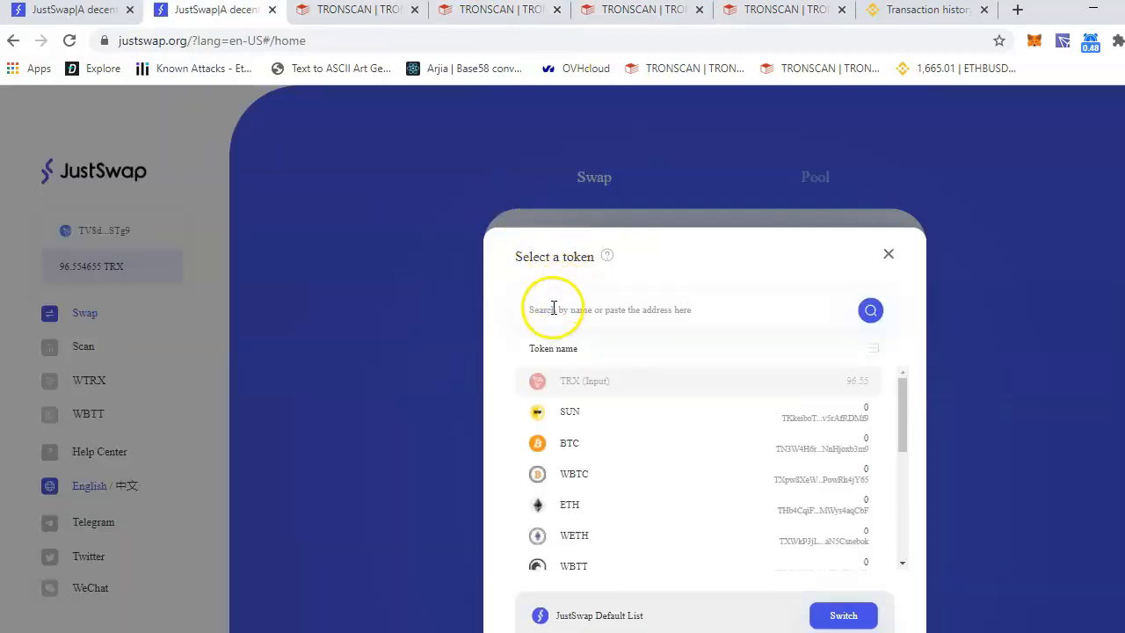
text(TXZpD8SnBXdtwFguvH5z13Pf4CV4Q9tgVL)
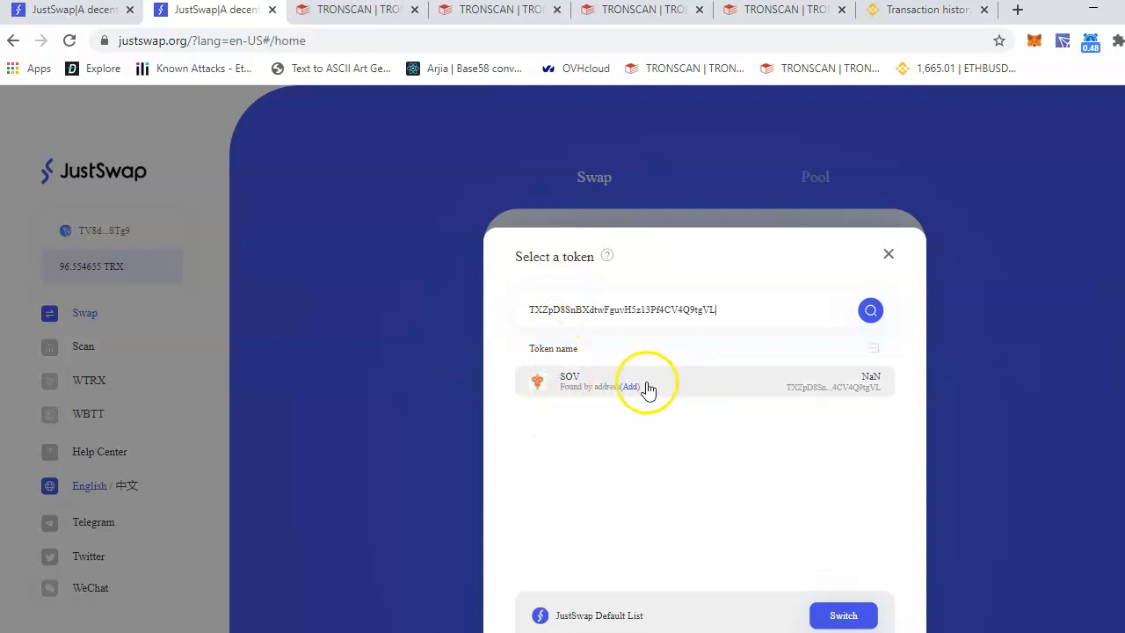
mouse_move(631, 396)
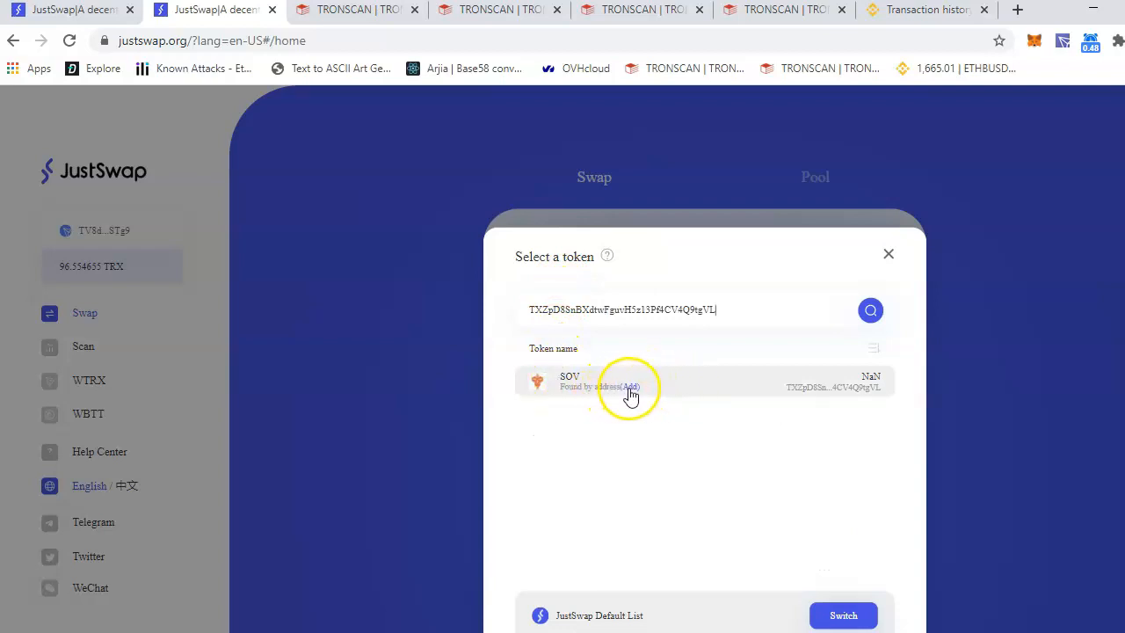
click(629, 387)
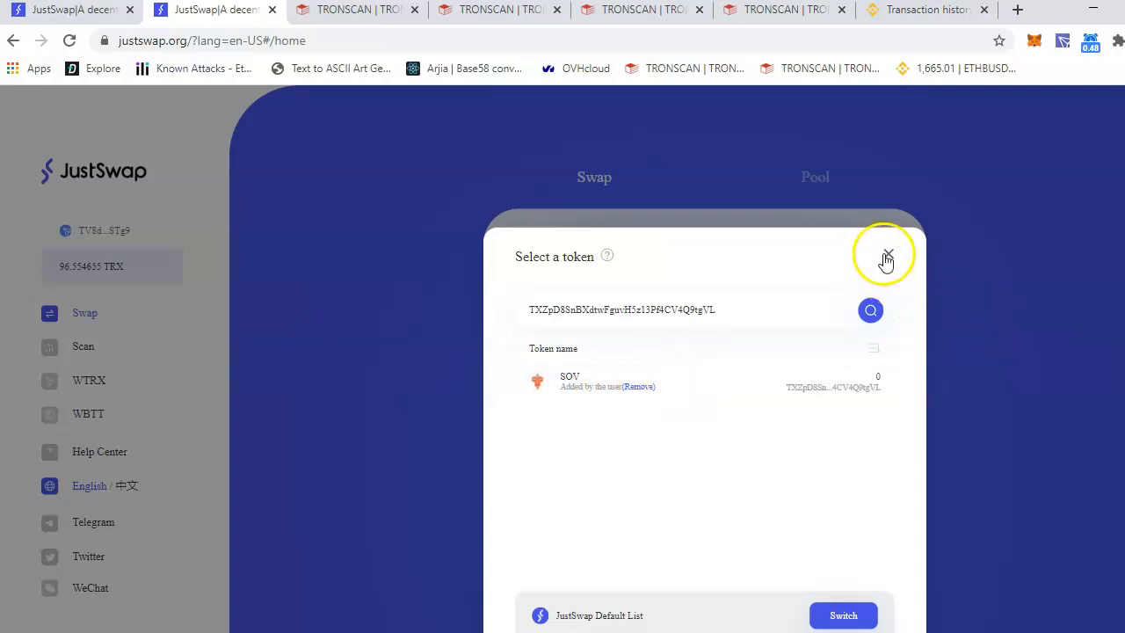
- Quote 1 TRX for SOV, showing about 0.996 SOV, 0.09% price impact and 0.003 TRX fee
click(886, 257)
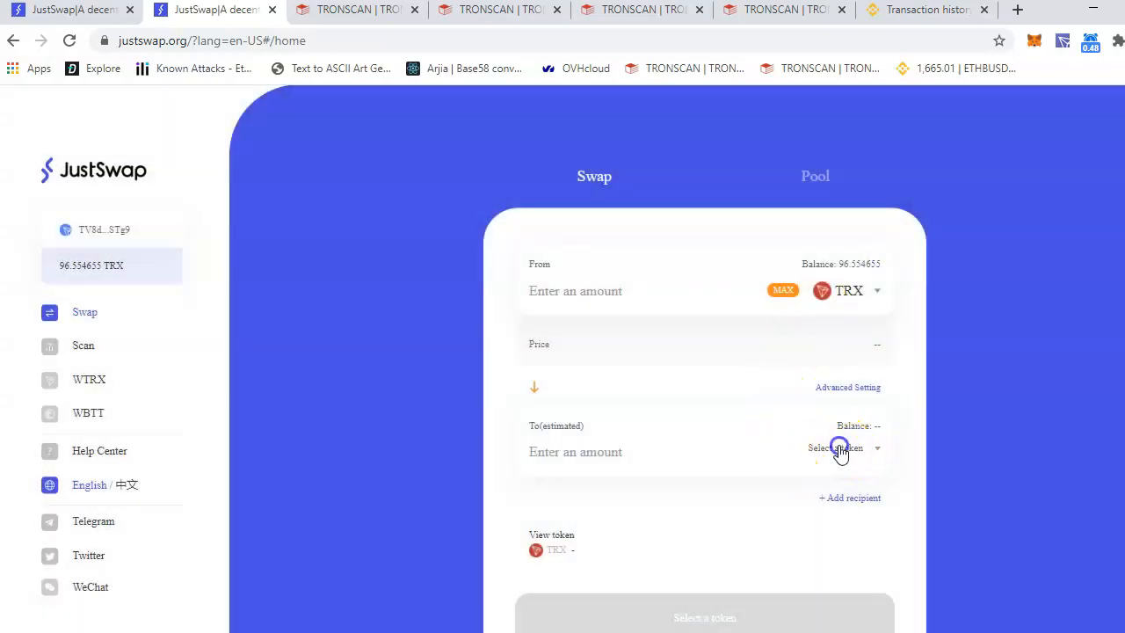
click(837, 449)
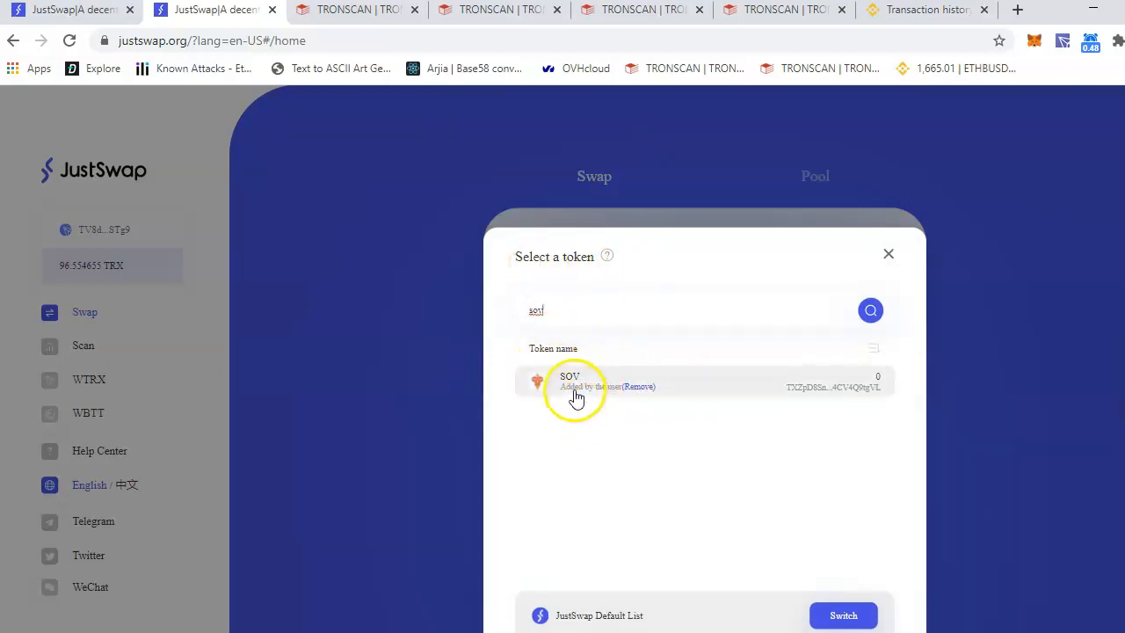
click(569, 380)
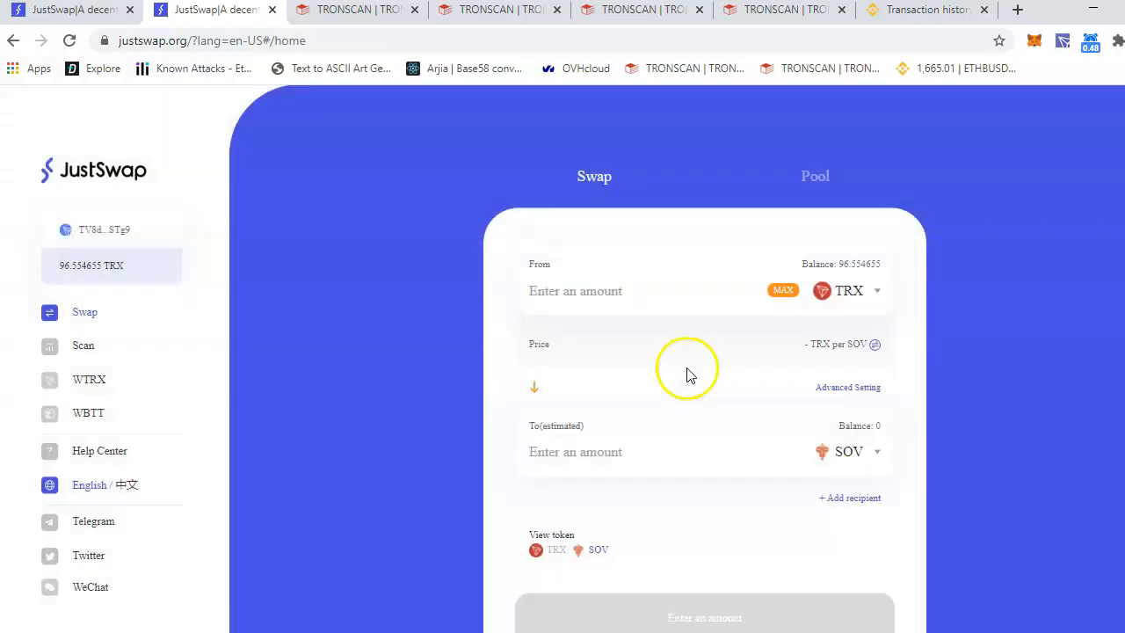
text(1)
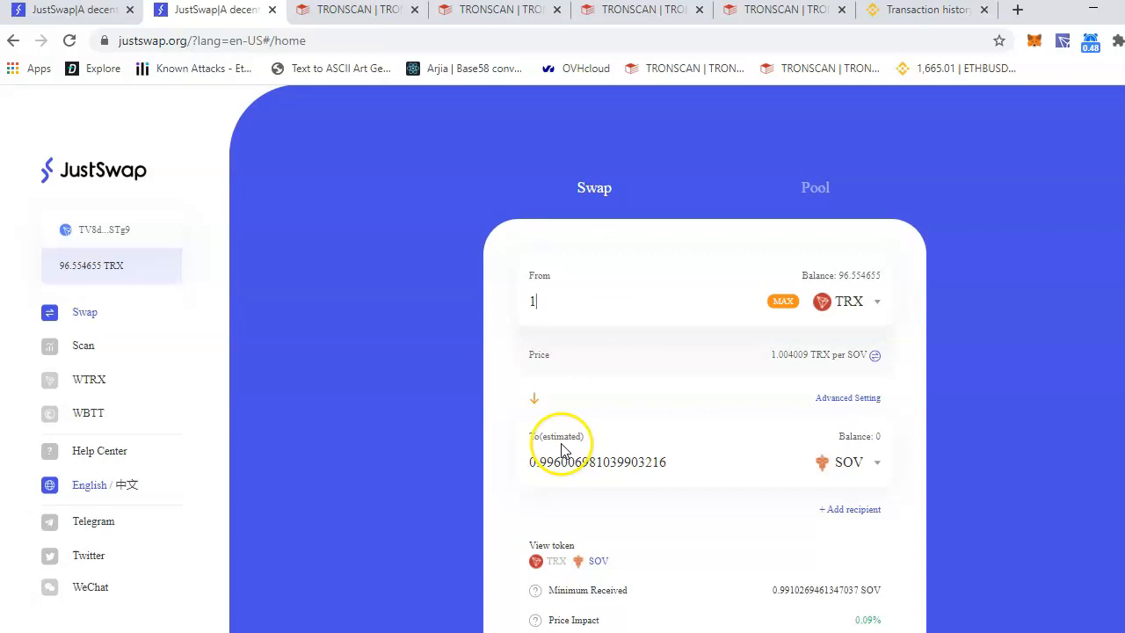
mouse_move(570, 481)
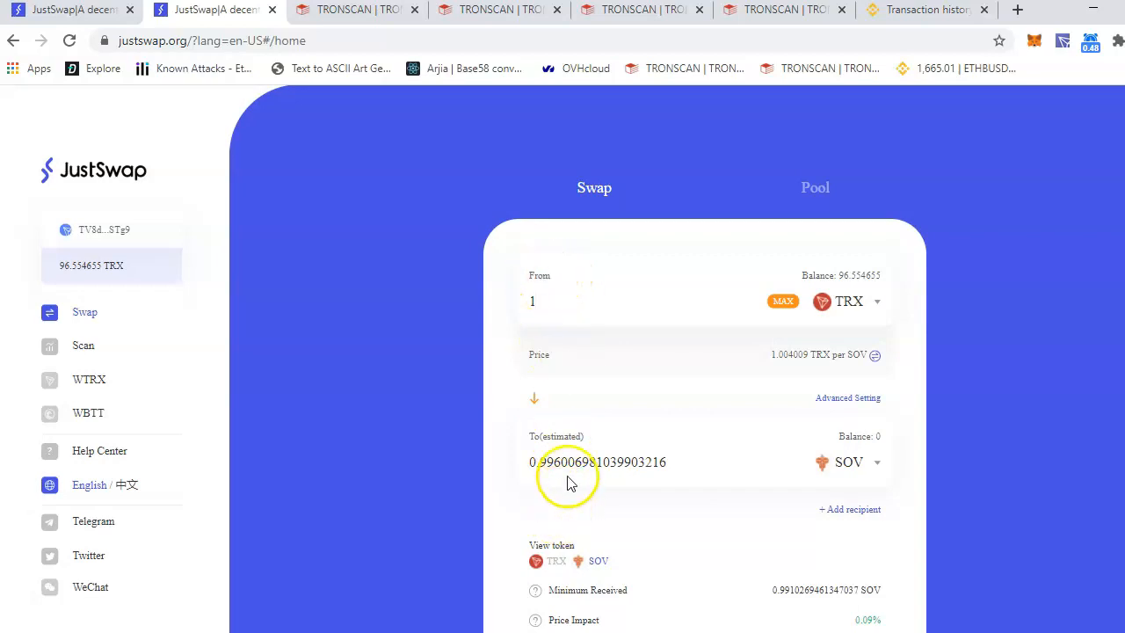
scroll(down, 3)
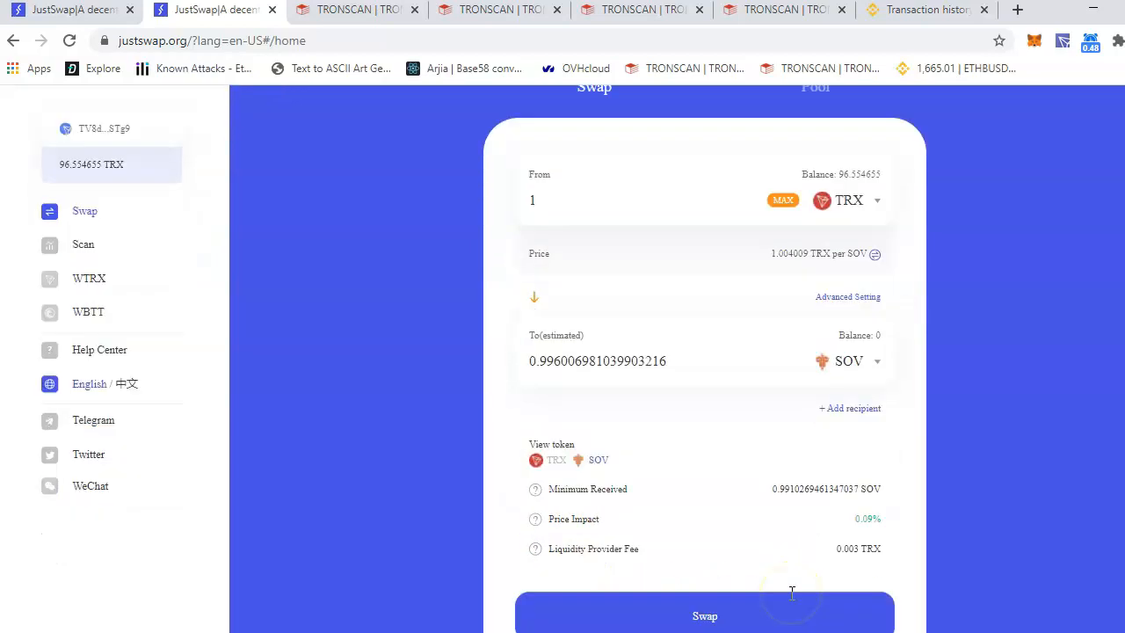
scroll(down, 3)
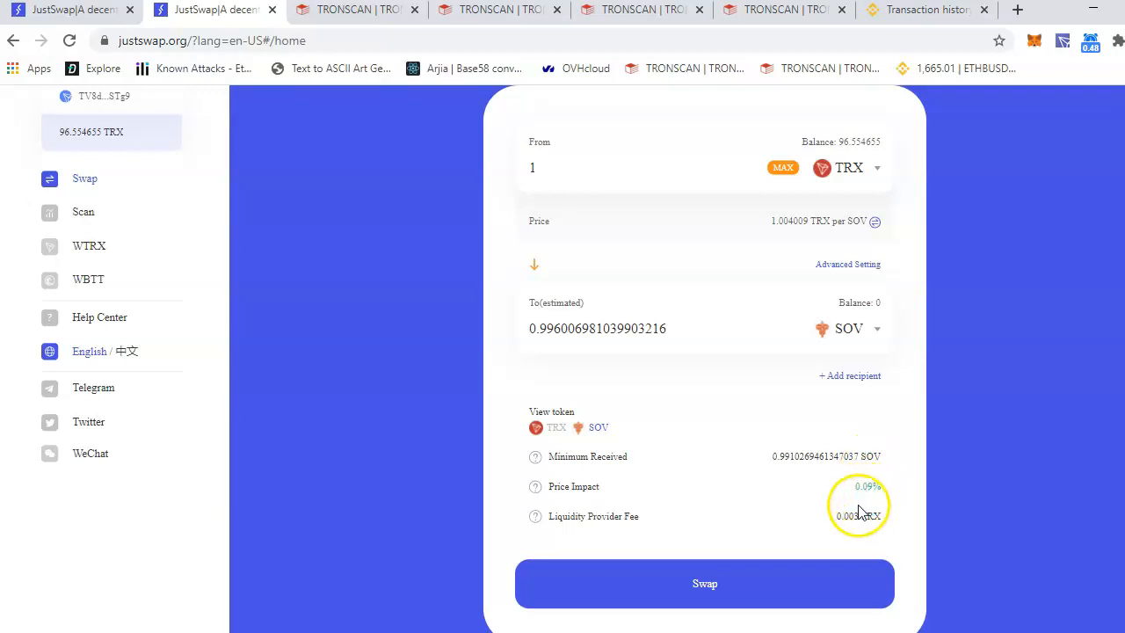
mouse_move(875, 499)
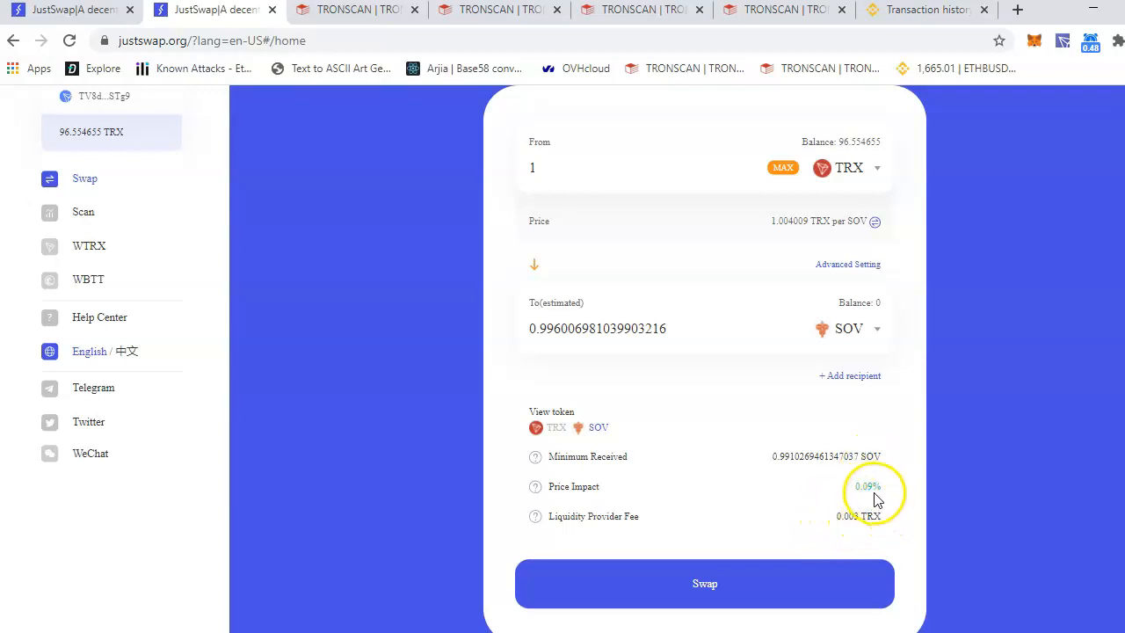
mouse_move(608, 411)
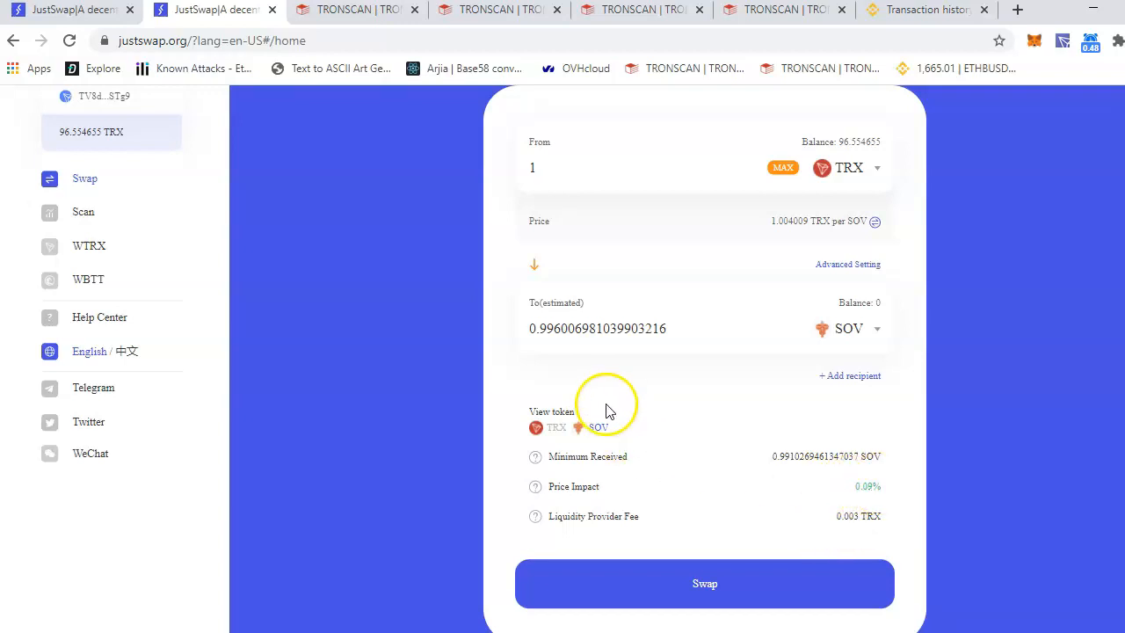
scroll(up, 3)
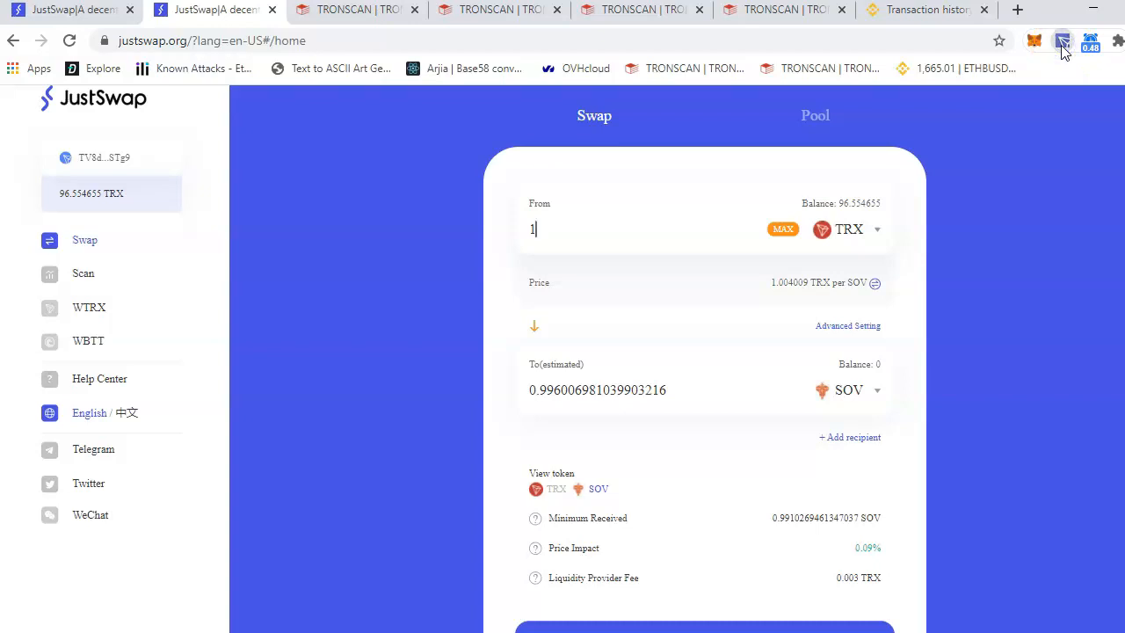
- Refresh the TronLink wallet to see the 96.554655 TRX balance with the 1000 SOV gone, then close it
click(1062, 42)
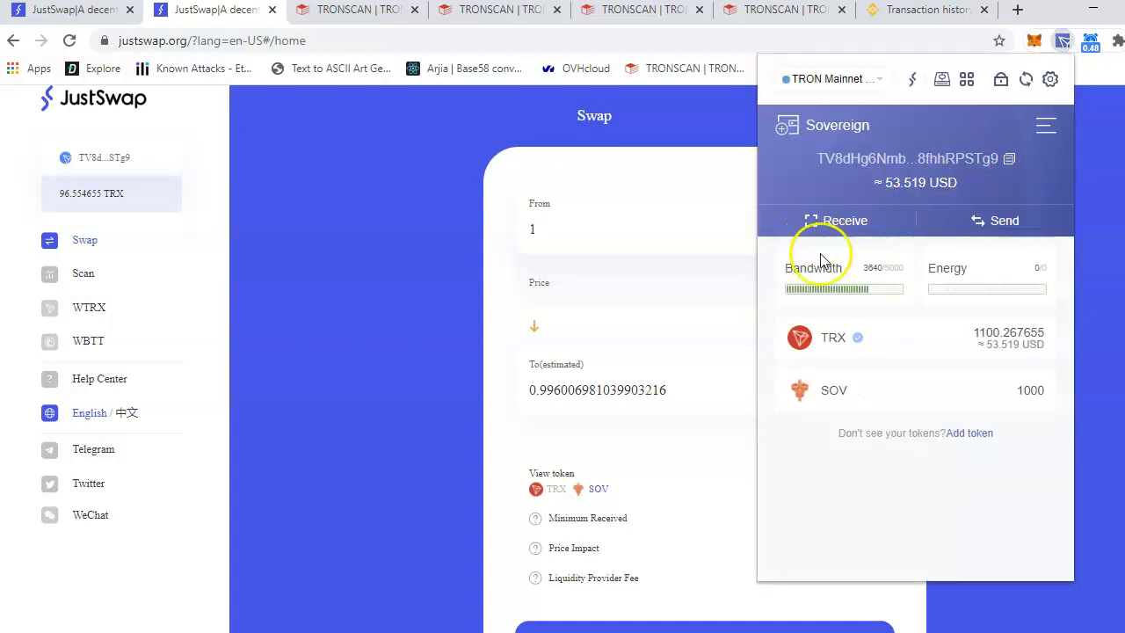
click(834, 390)
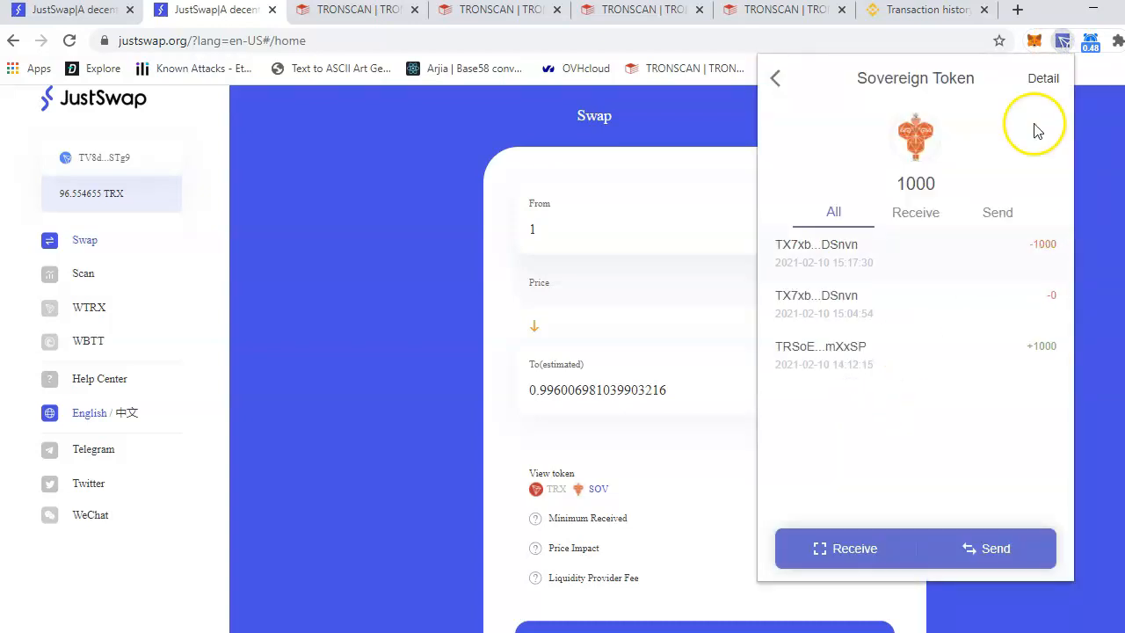
mouse_move(795, 35)
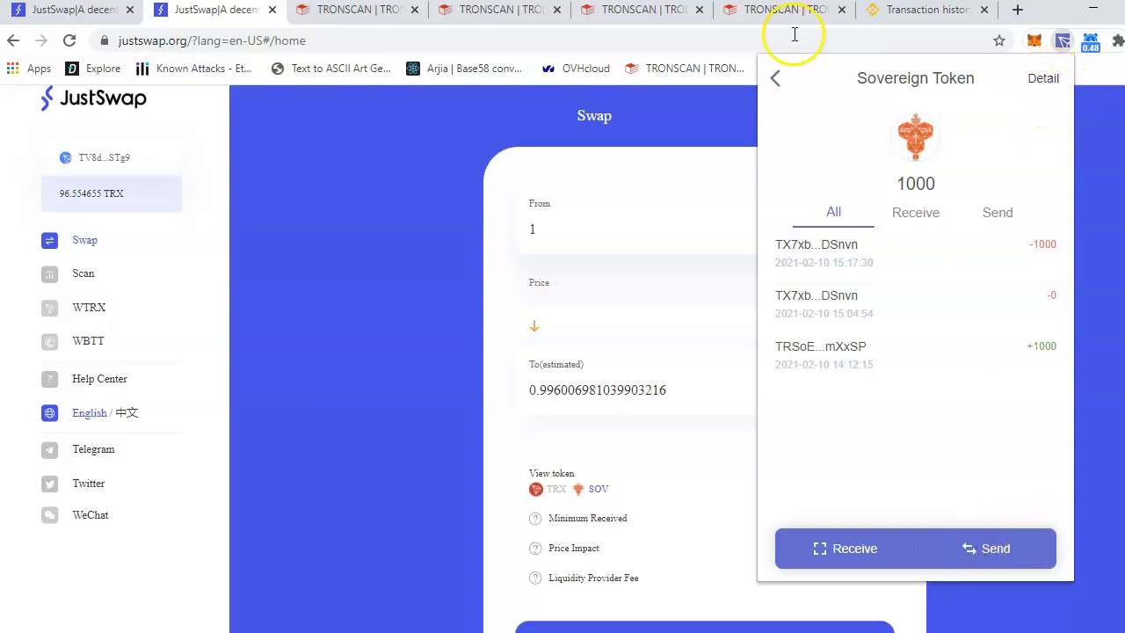
click(774, 77)
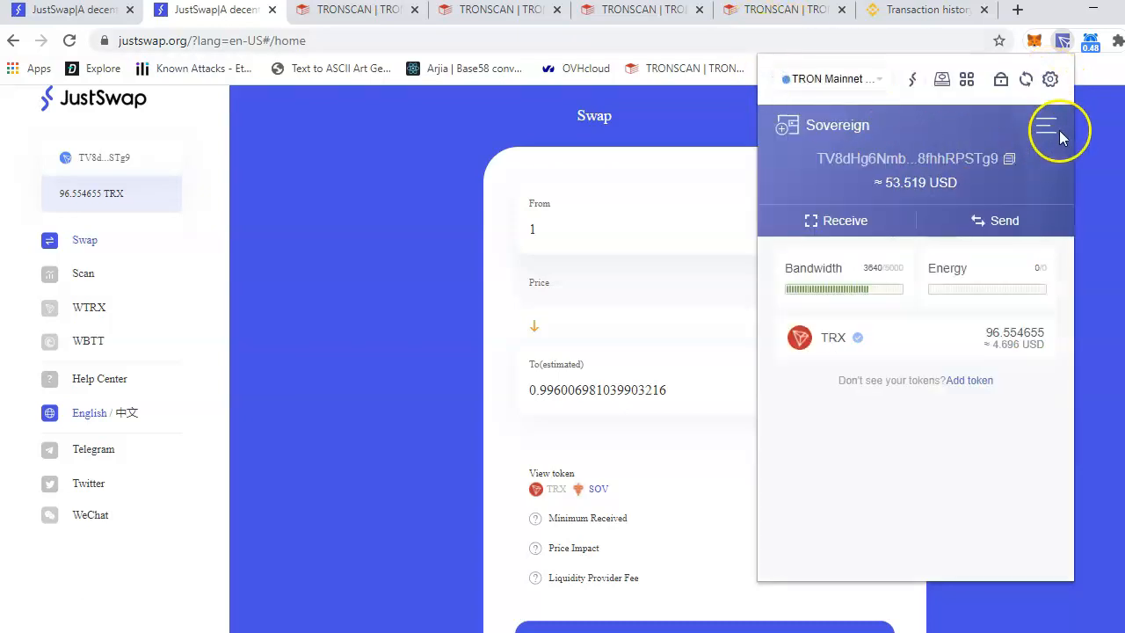
click(1026, 79)
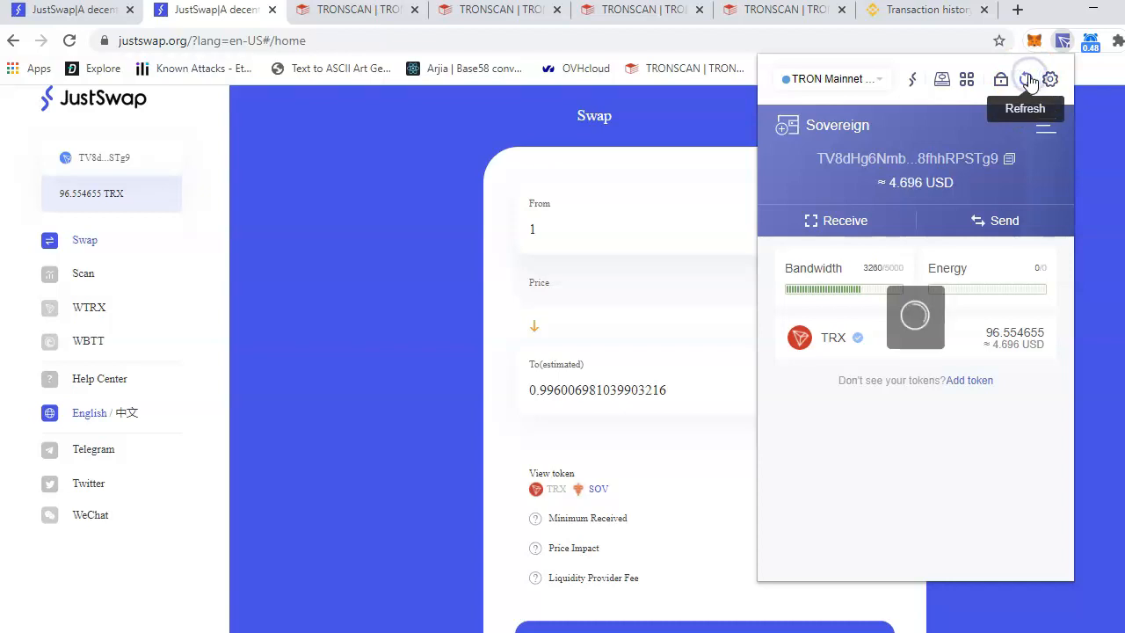
click(833, 337)
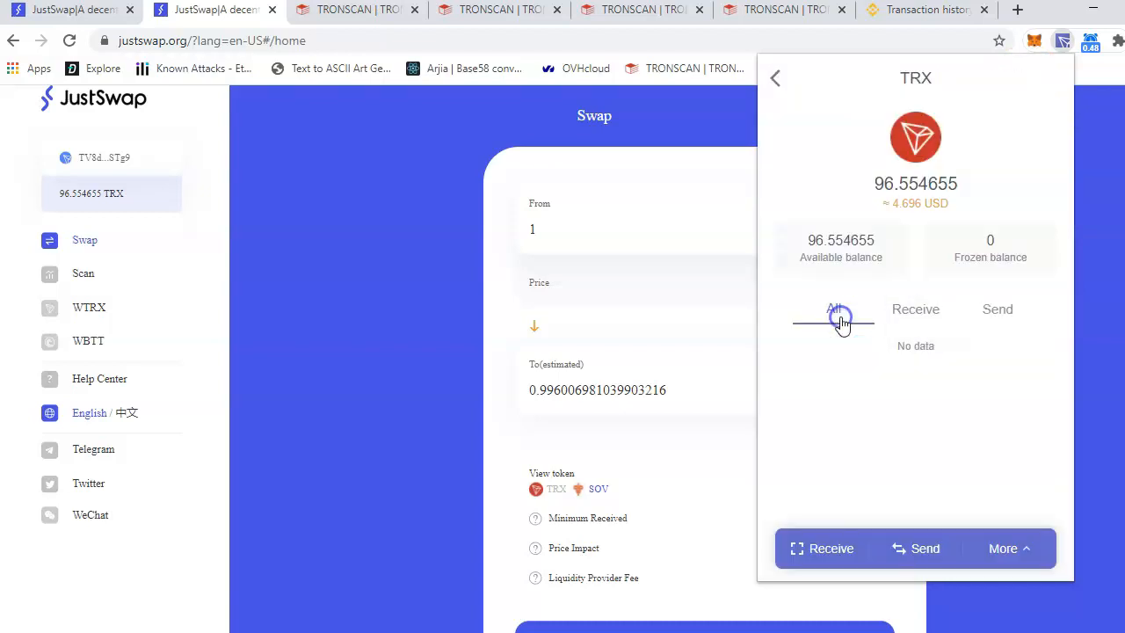
click(833, 309)
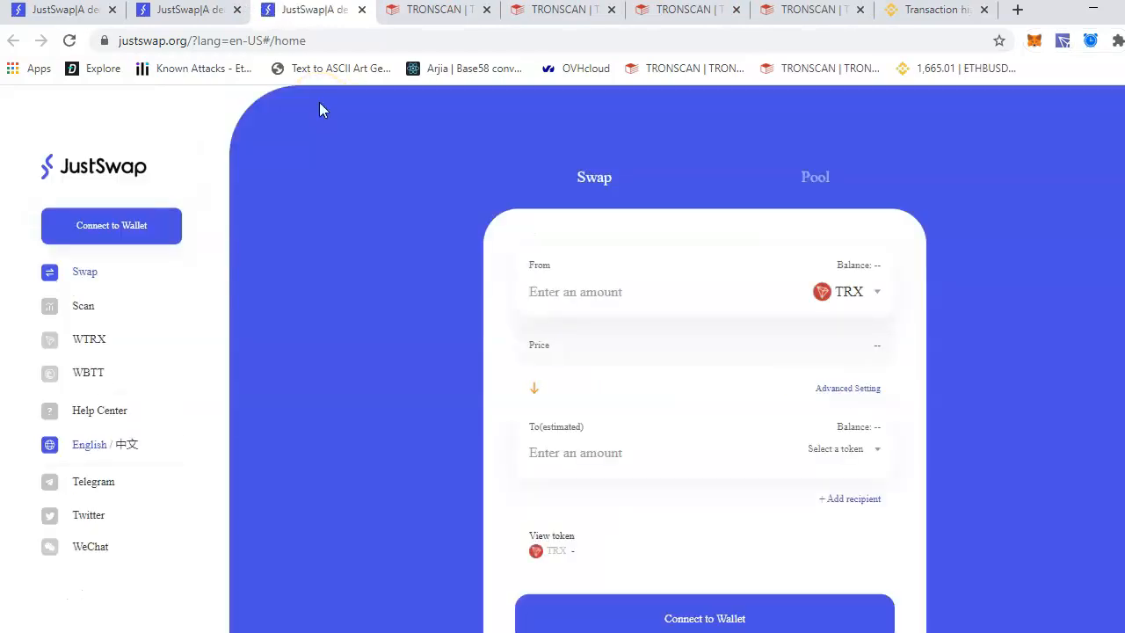
- Reconnect the wallet and choose SOV as the token to receive for TRX
click(112, 225)
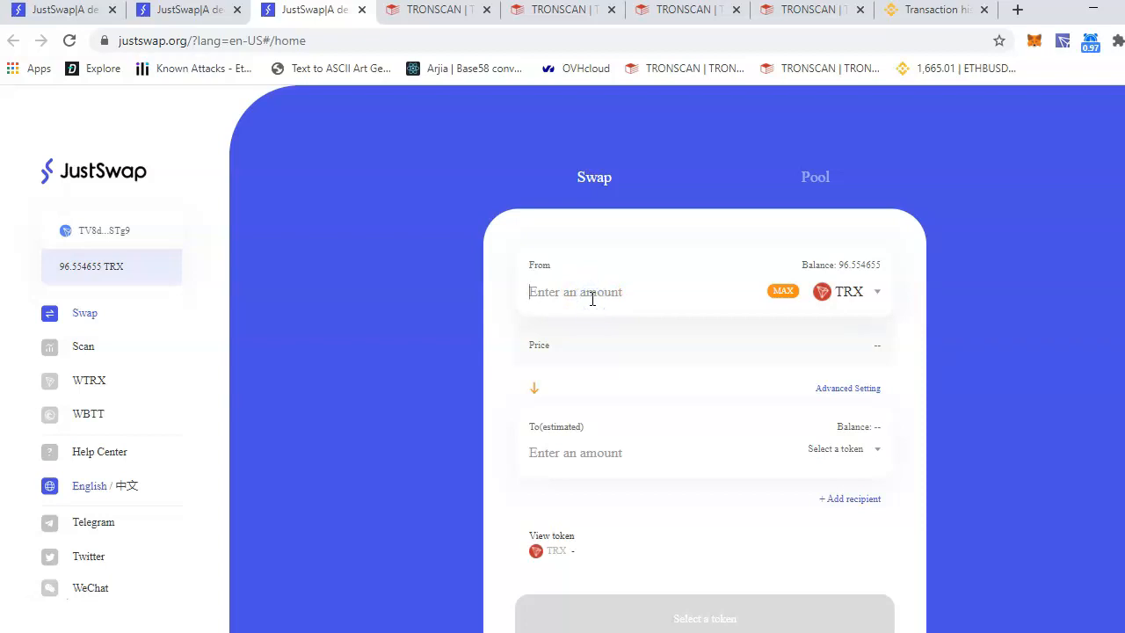
mouse_move(641, 376)
text(1)
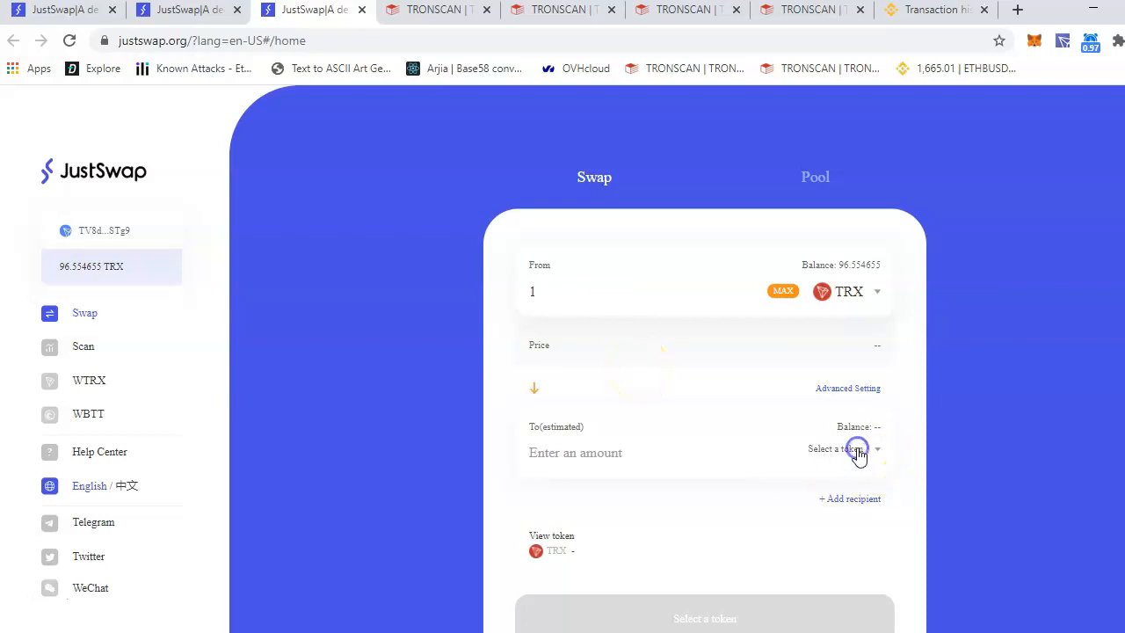
click(844, 448)
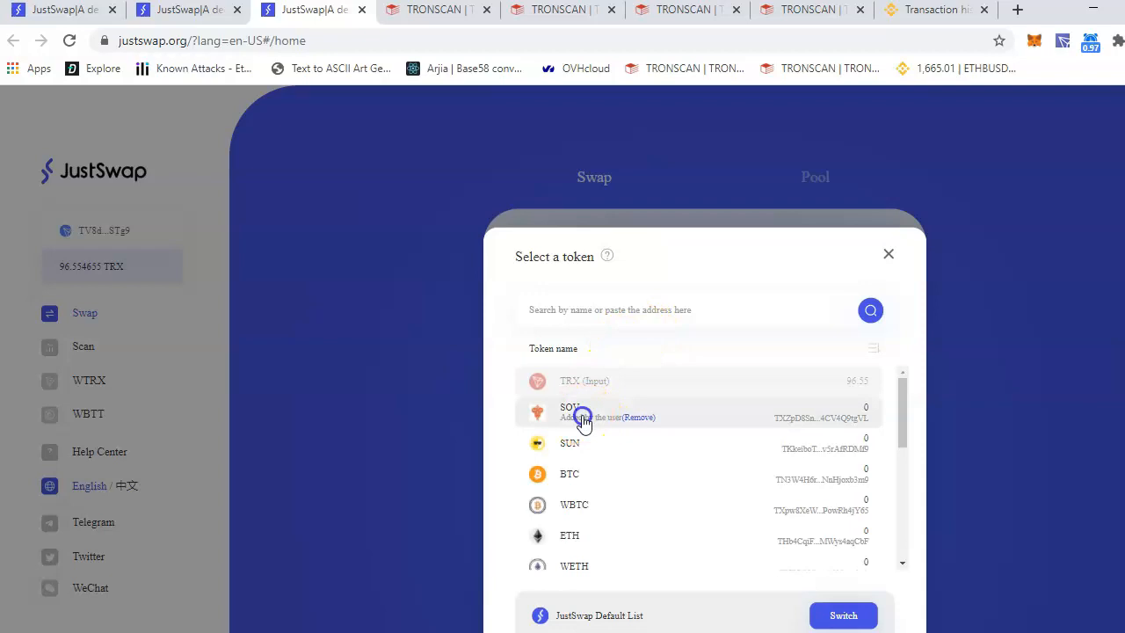
click(570, 411)
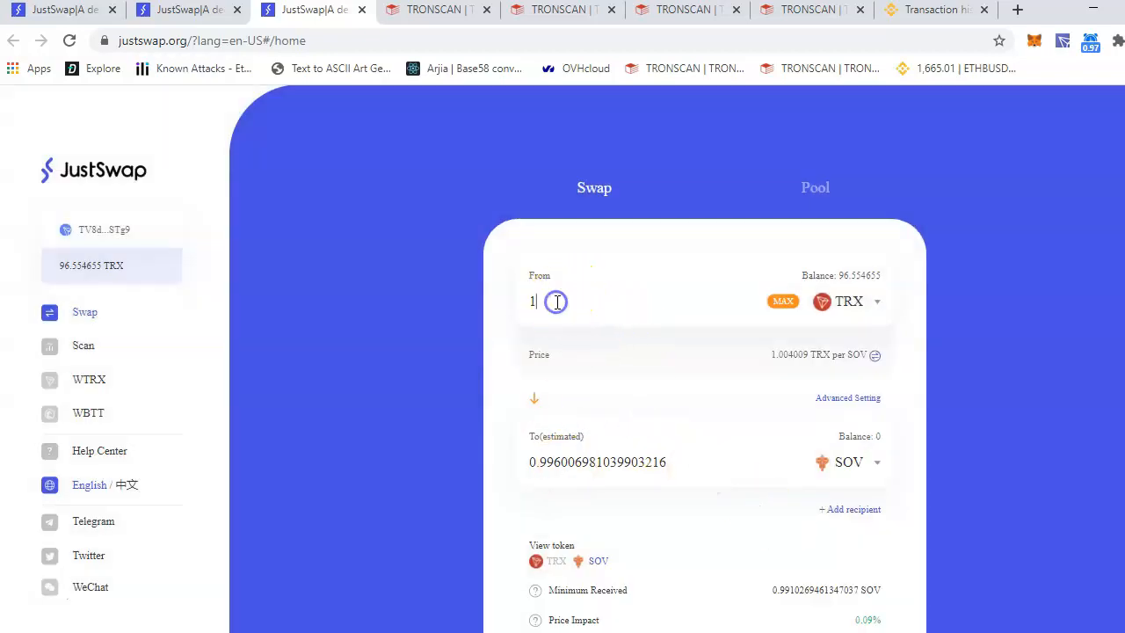
text(00)
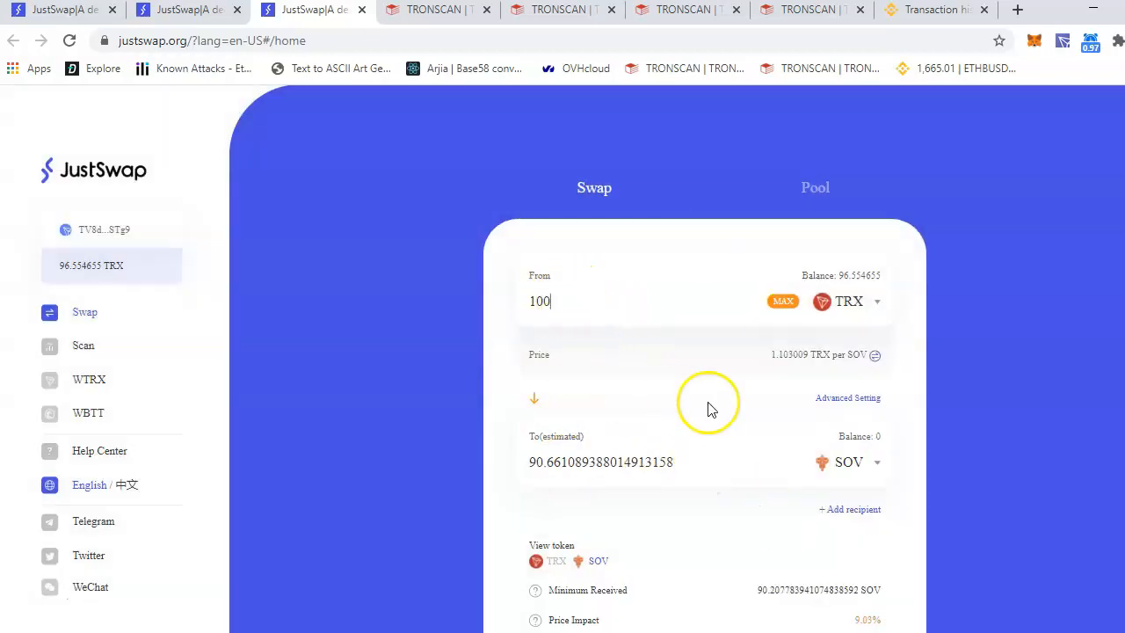
- Set the amount to 10 TRX, quoting about 9.8716 SOV with 0.98% impact and 0.03 TRX fee
scroll(down, 3)
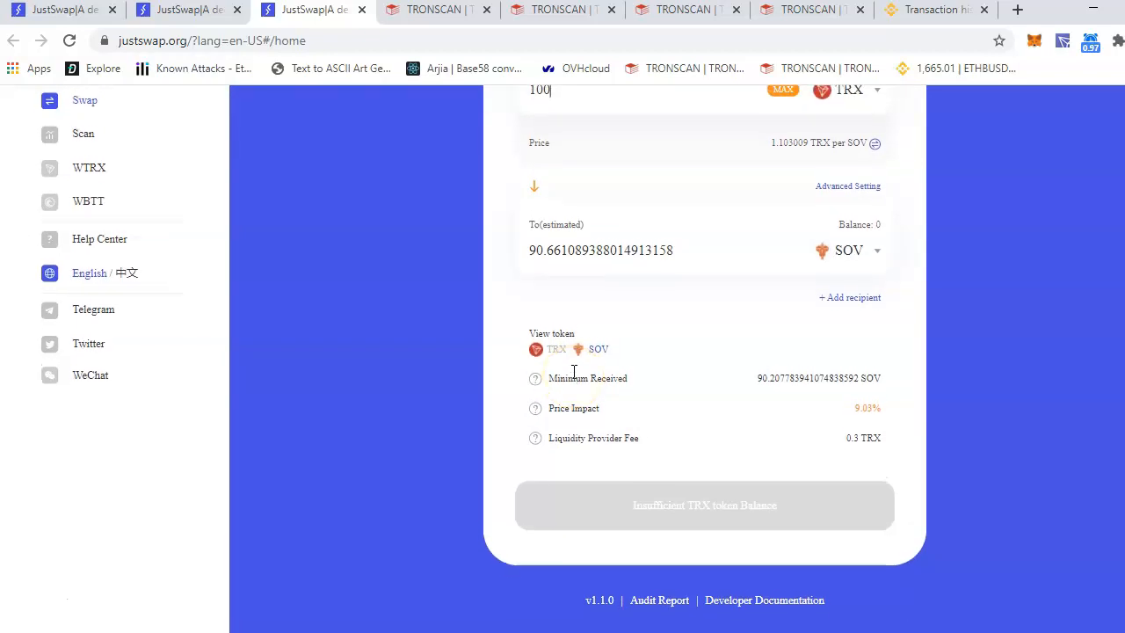
scroll(up, 3)
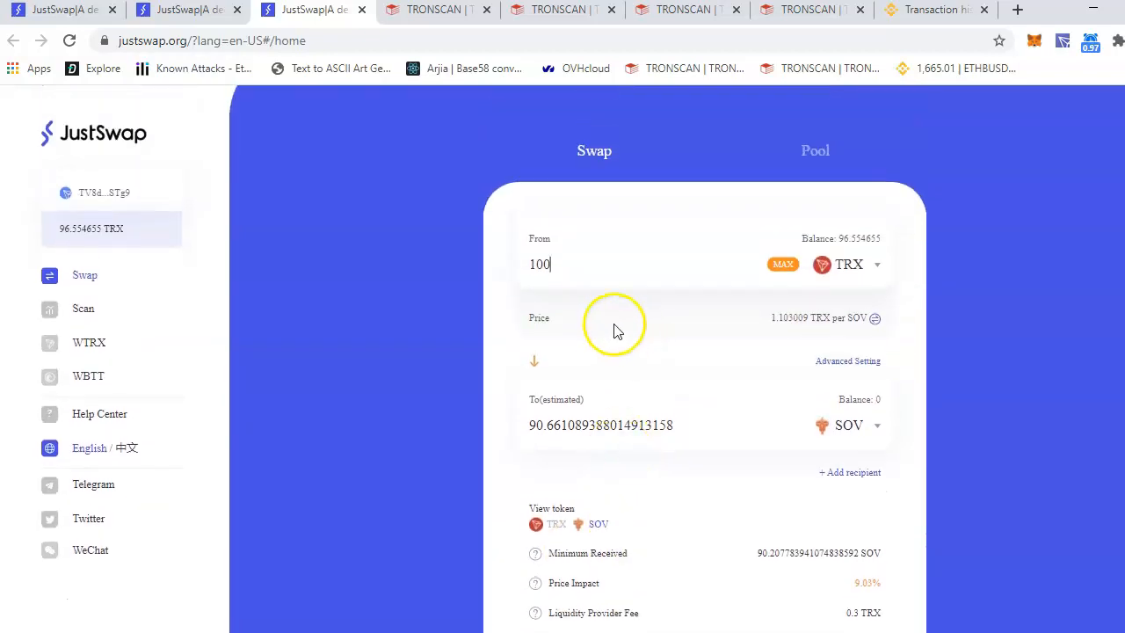
key(Backspace)
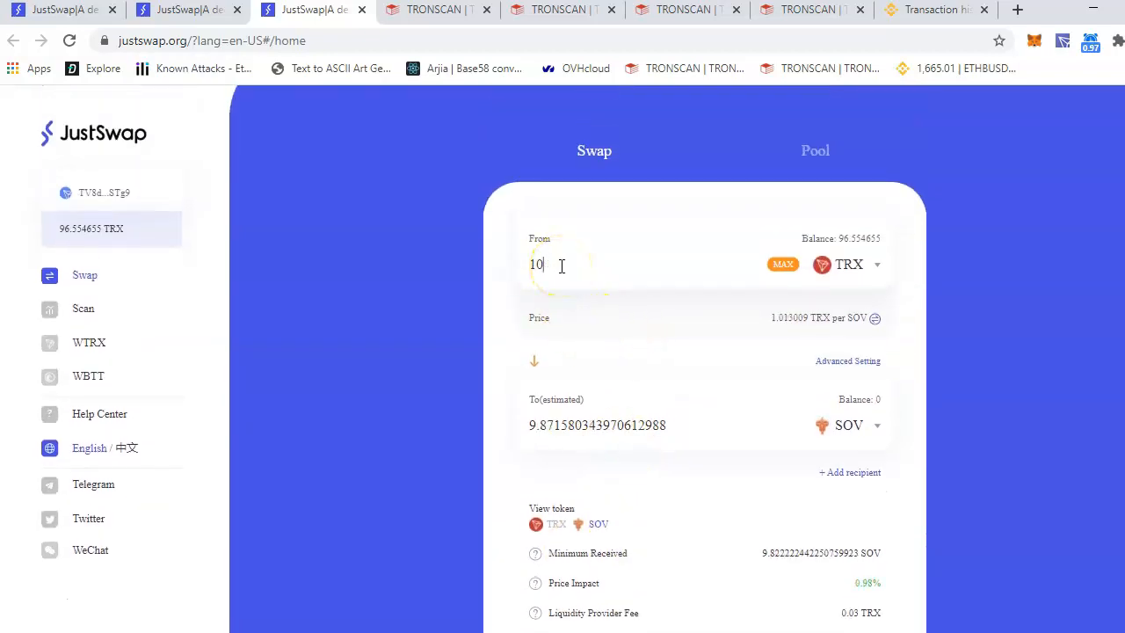
scroll(down, 3)
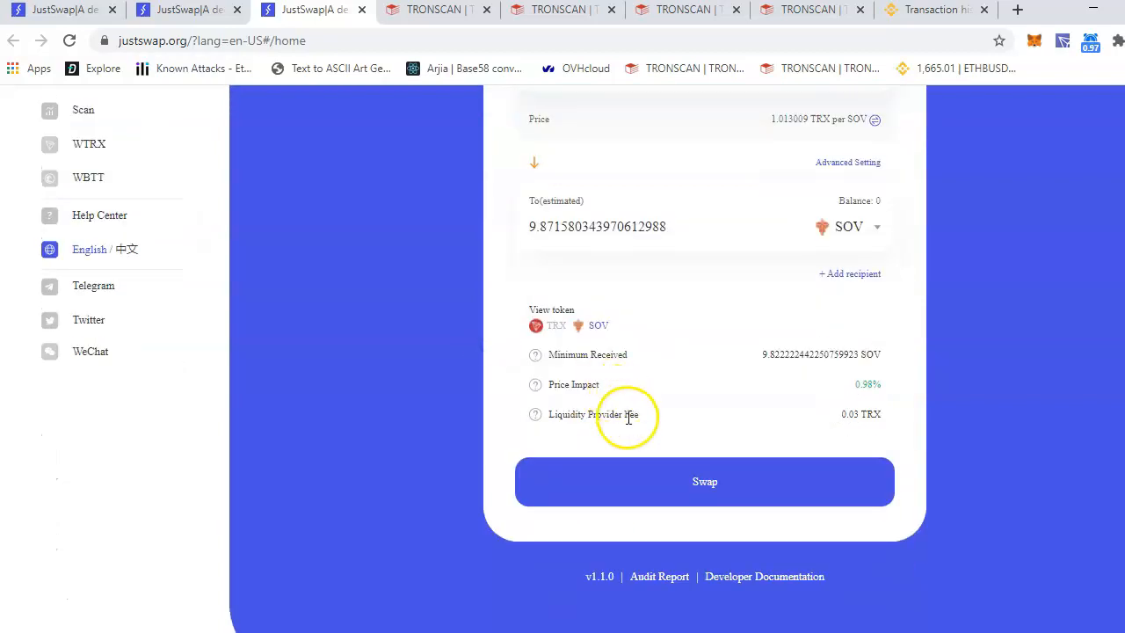
- Confirm the 10 TRX to about 9.8716 SOV swap, leaving a 9.87558 SOV balance
click(703, 482)
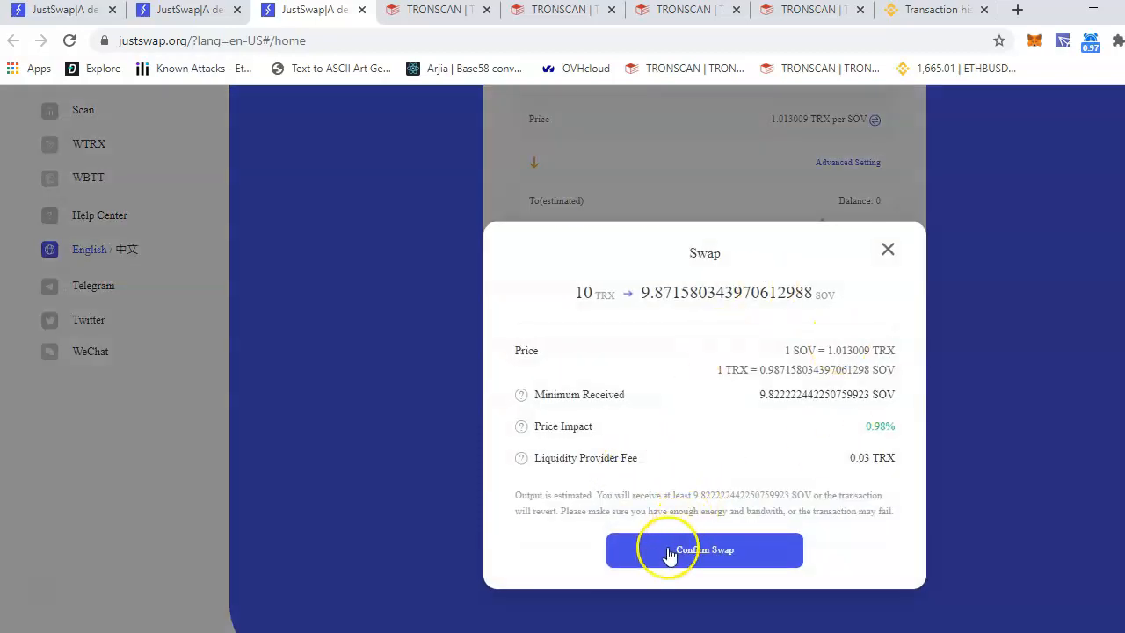
click(703, 549)
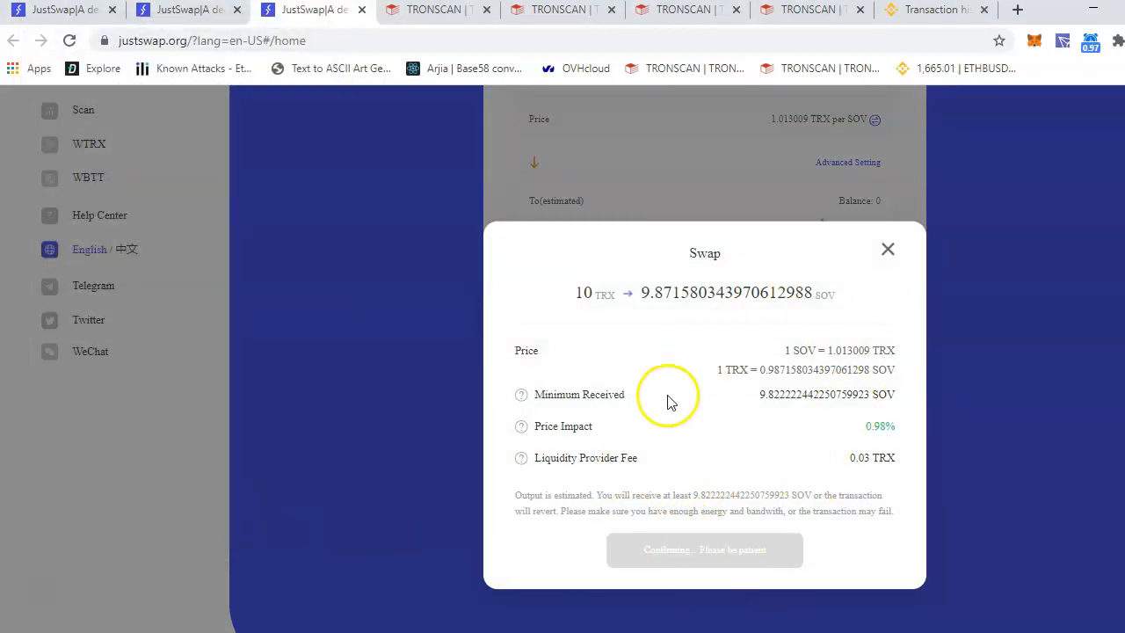
mouse_move(840, 277)
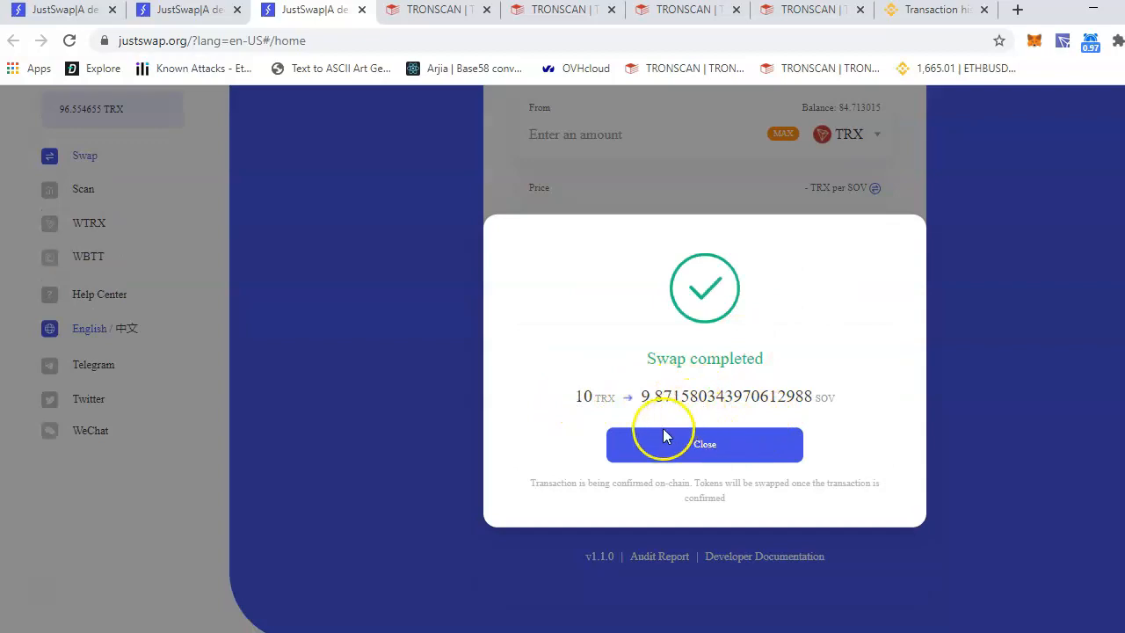
click(703, 443)
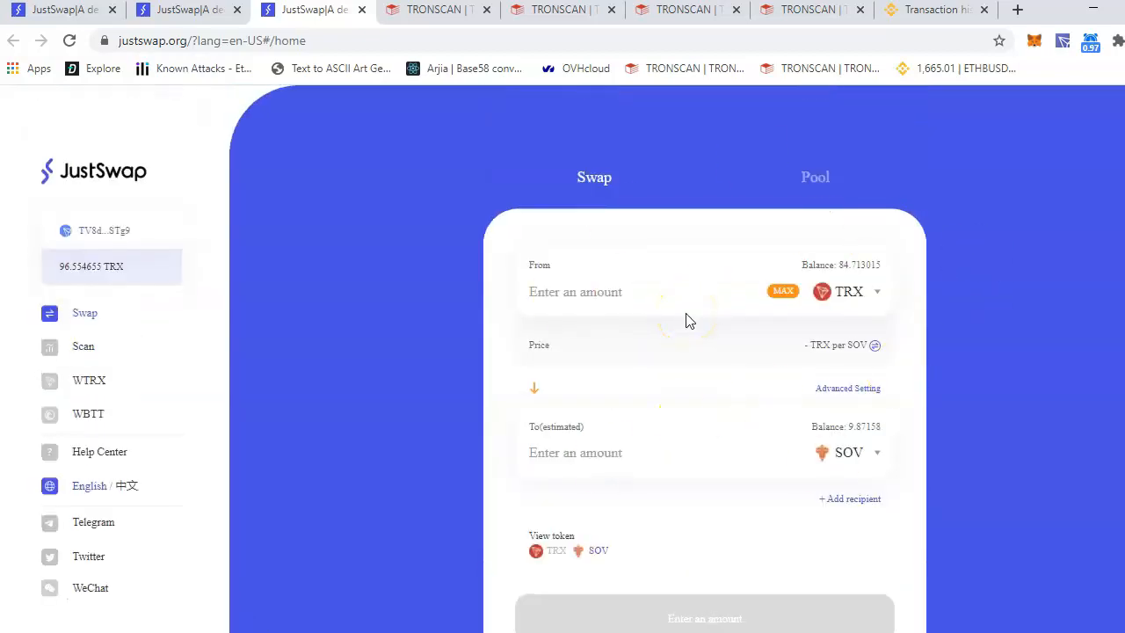
mouse_move(418, 370)
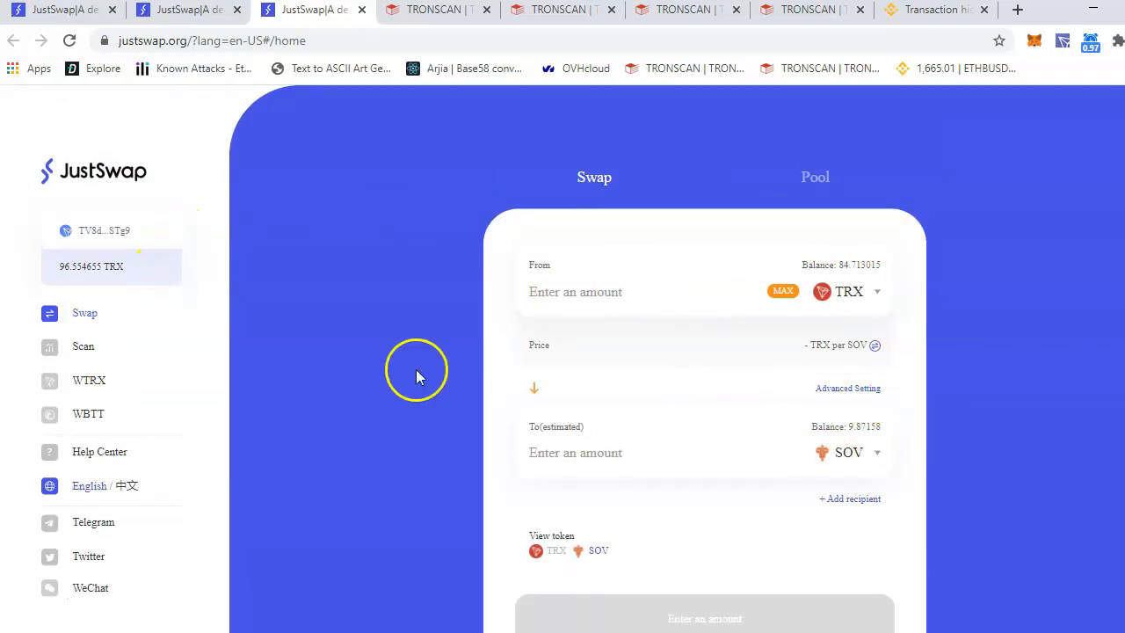
- From the Pool listing, view the SOV/TRX pair's stats showing $0 liquidity and volume
click(816, 176)
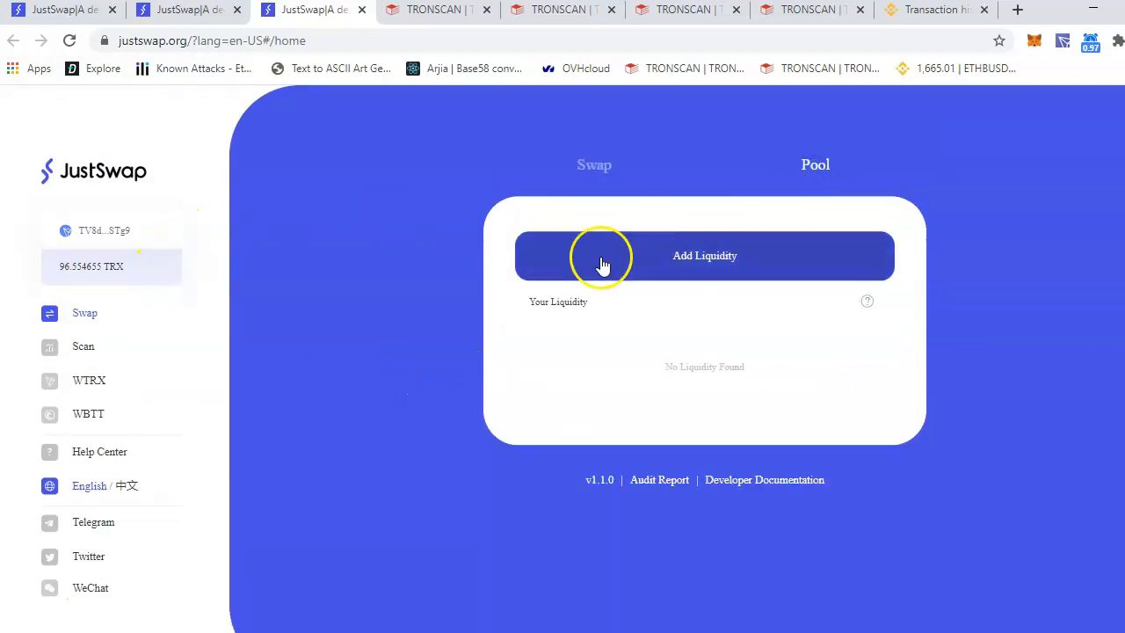
click(704, 257)
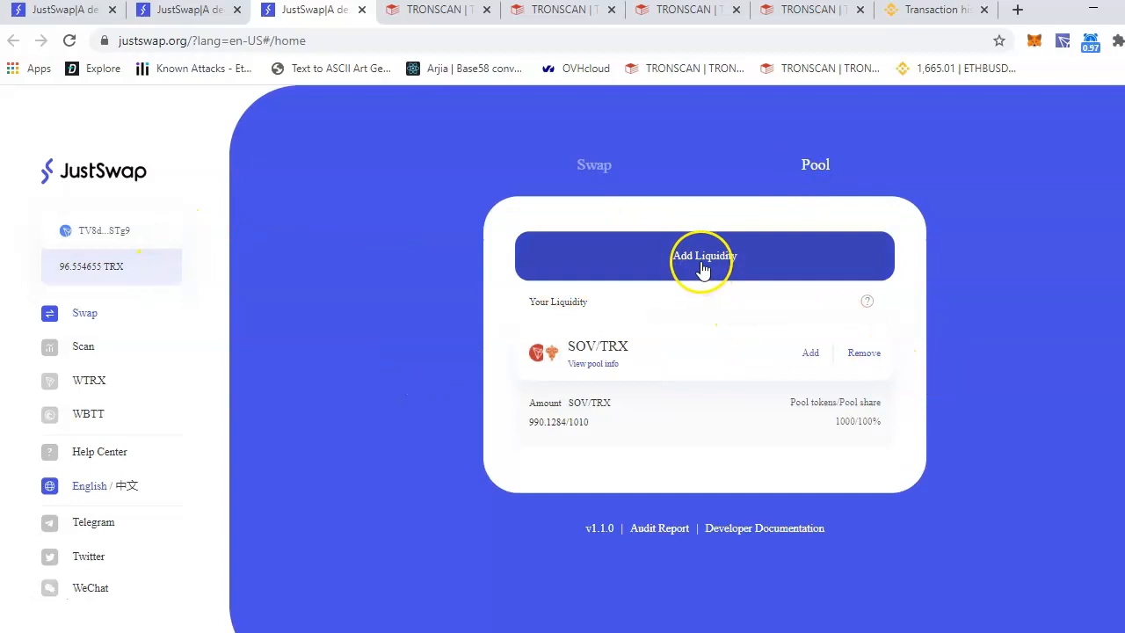
mouse_move(807, 355)
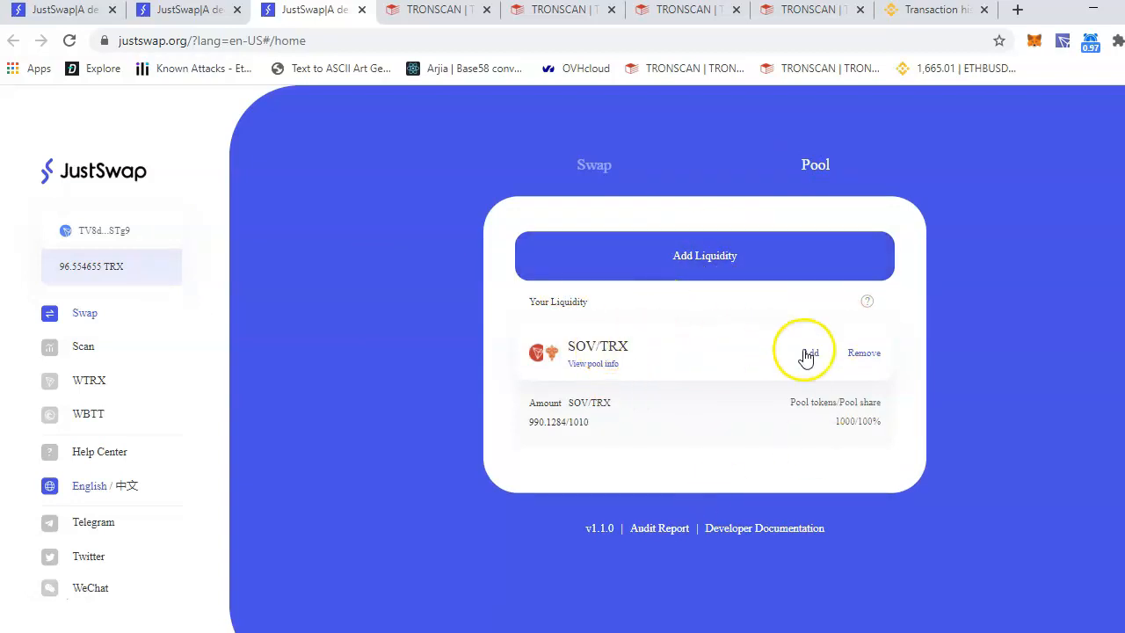
mouse_move(598, 360)
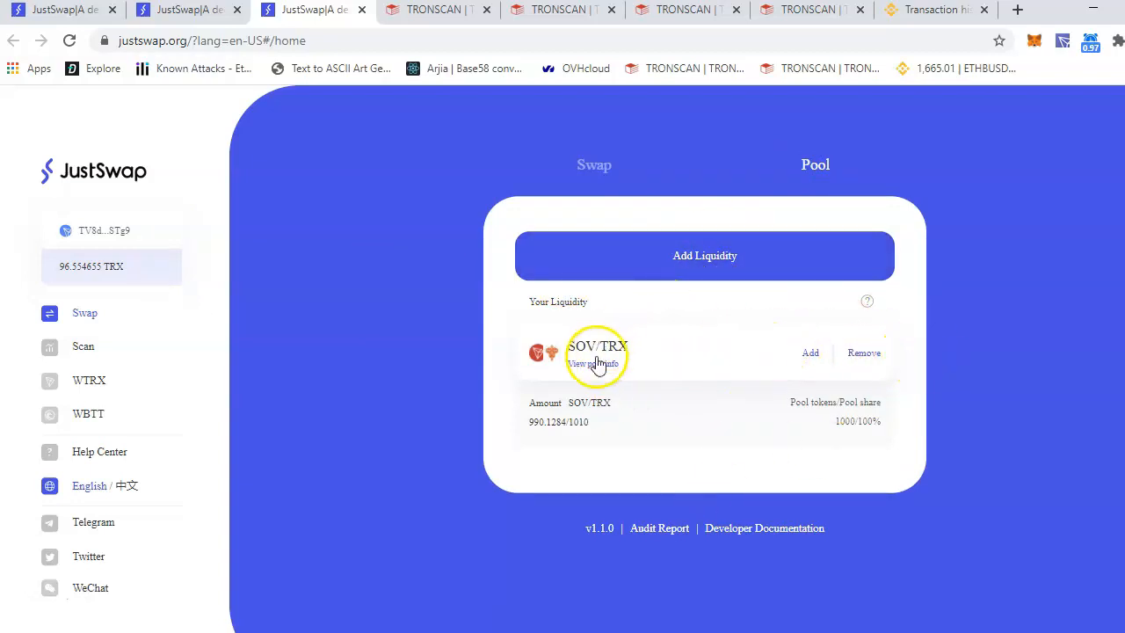
mouse_move(703, 256)
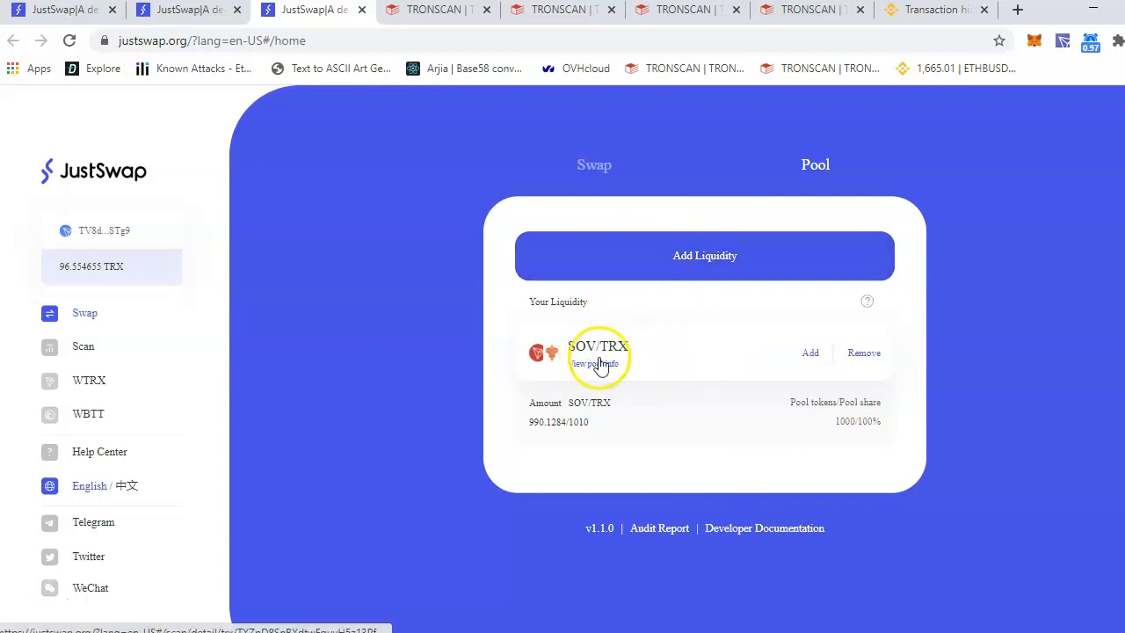
click(594, 362)
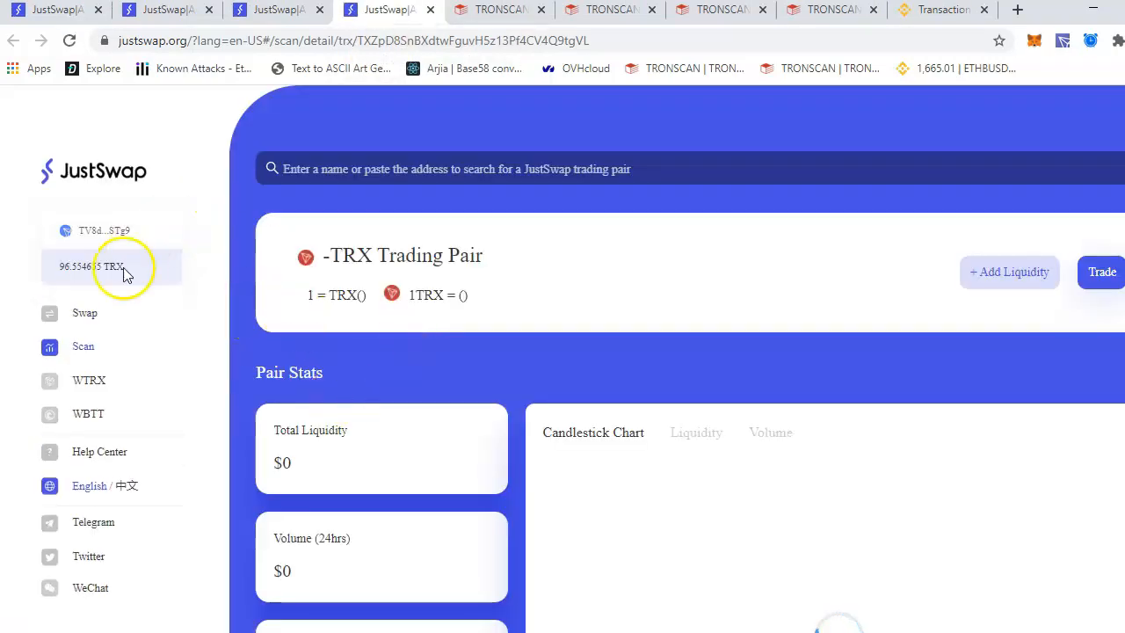
scroll(down, 3)
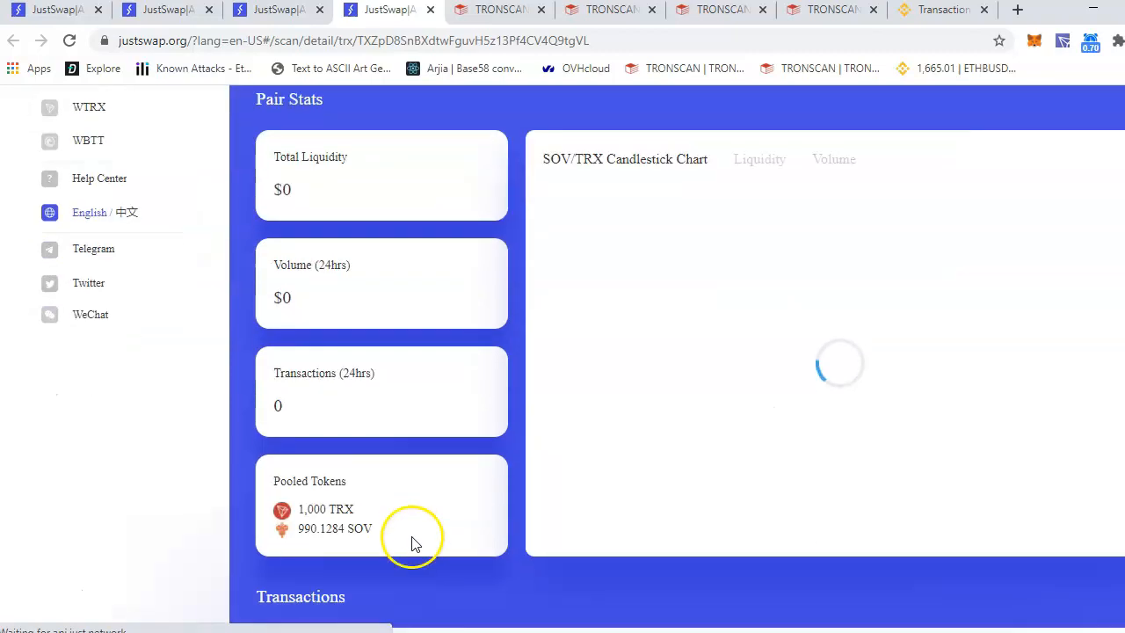
scroll(down, 3)
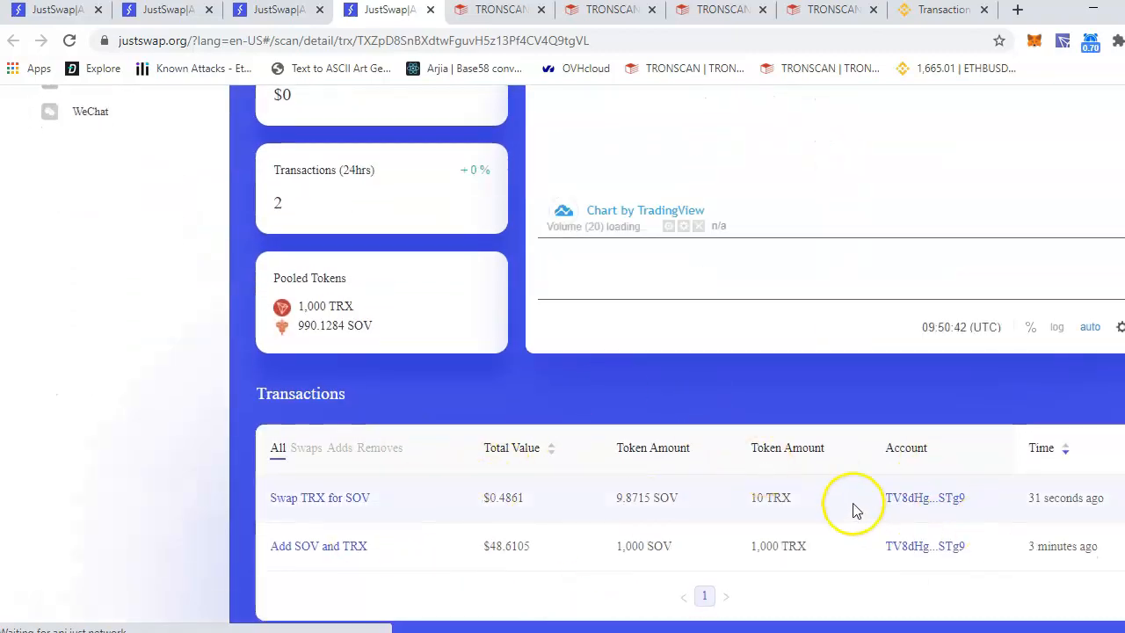
scroll(up, 3)
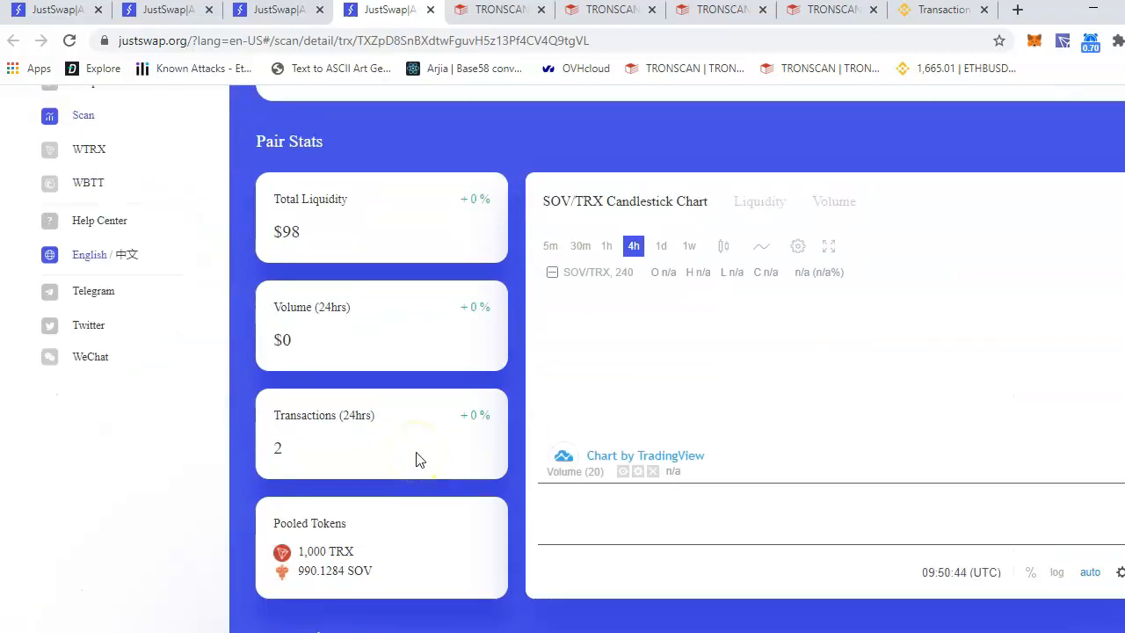
scroll(up, 3)
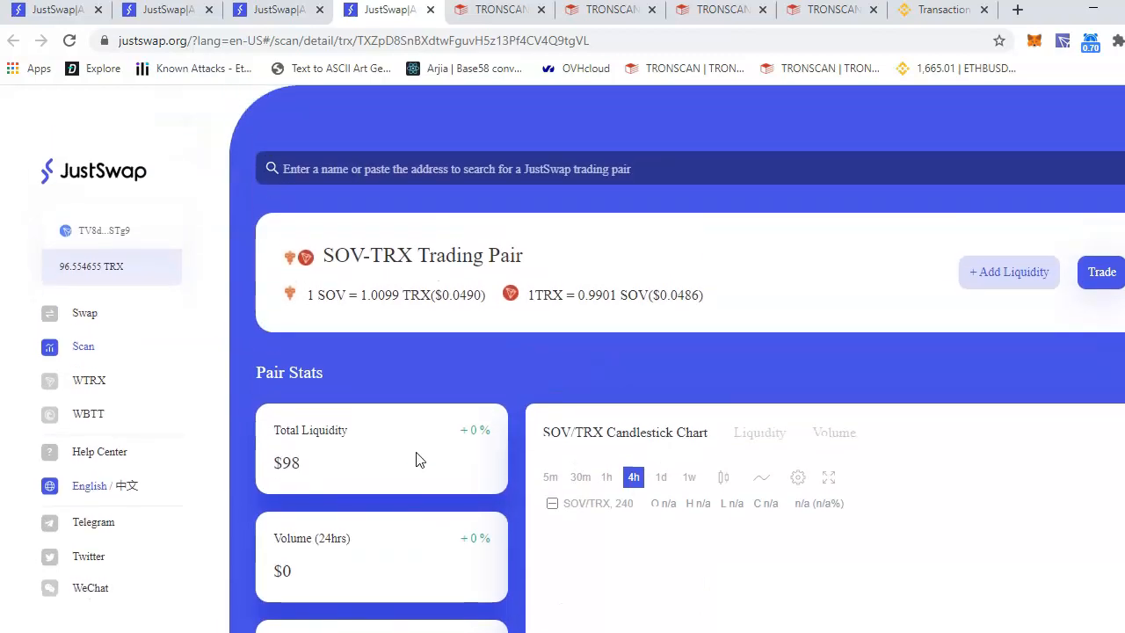